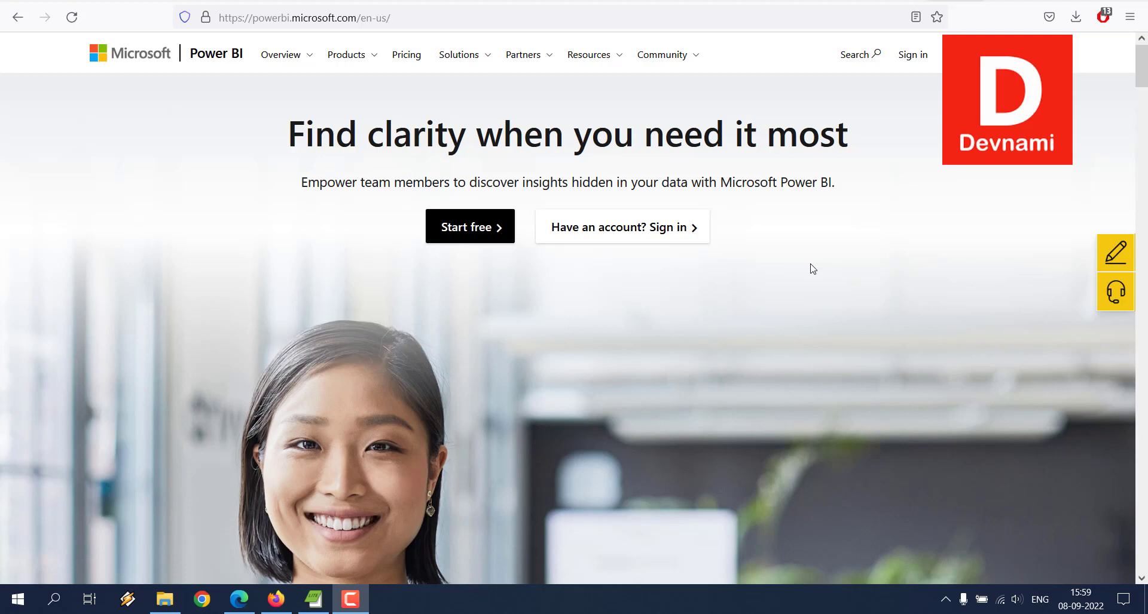
mouse_move(912, 55)
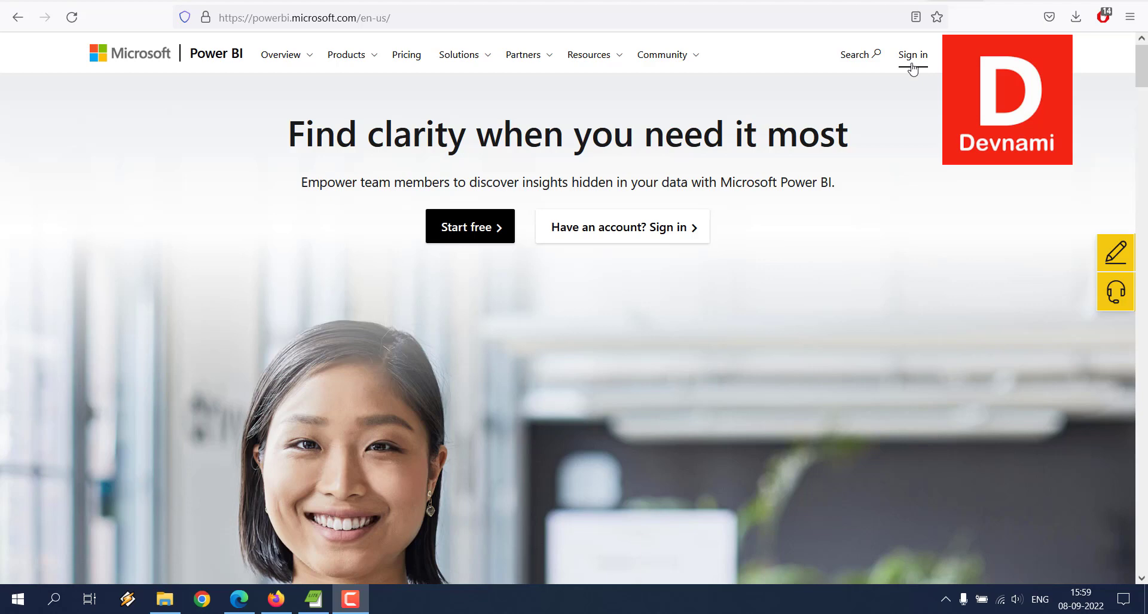
Sign in to the Power BI service from powerbi.microsoft.com in Firefox
left_click(911, 54)
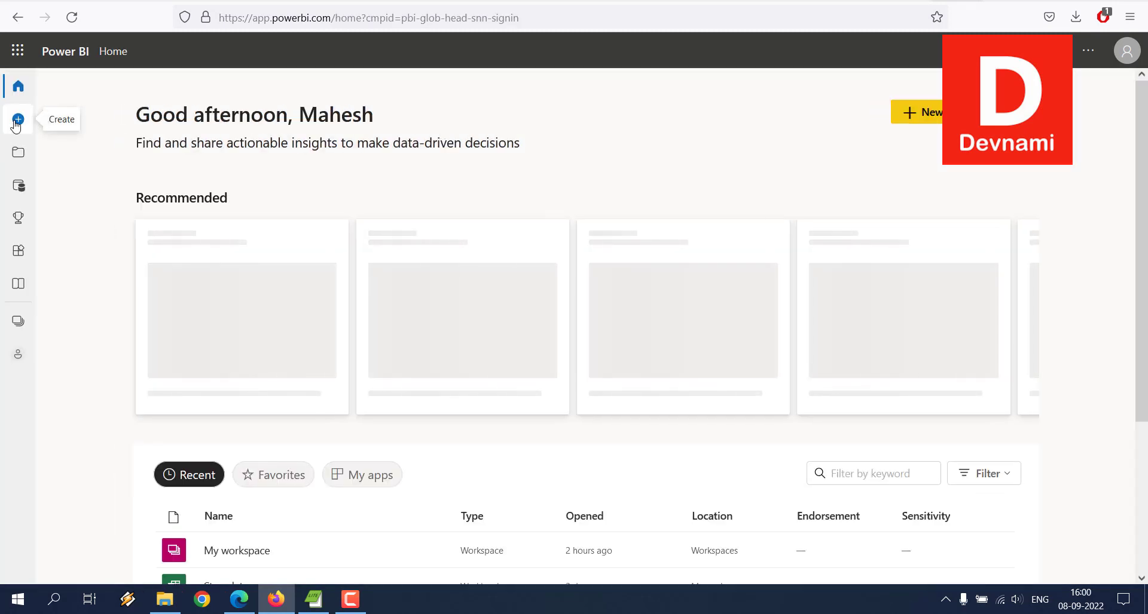
Try uploading dataset1.pdf via Create > Files > Local File, then dismiss the unsupported warning
left_click(17, 119)
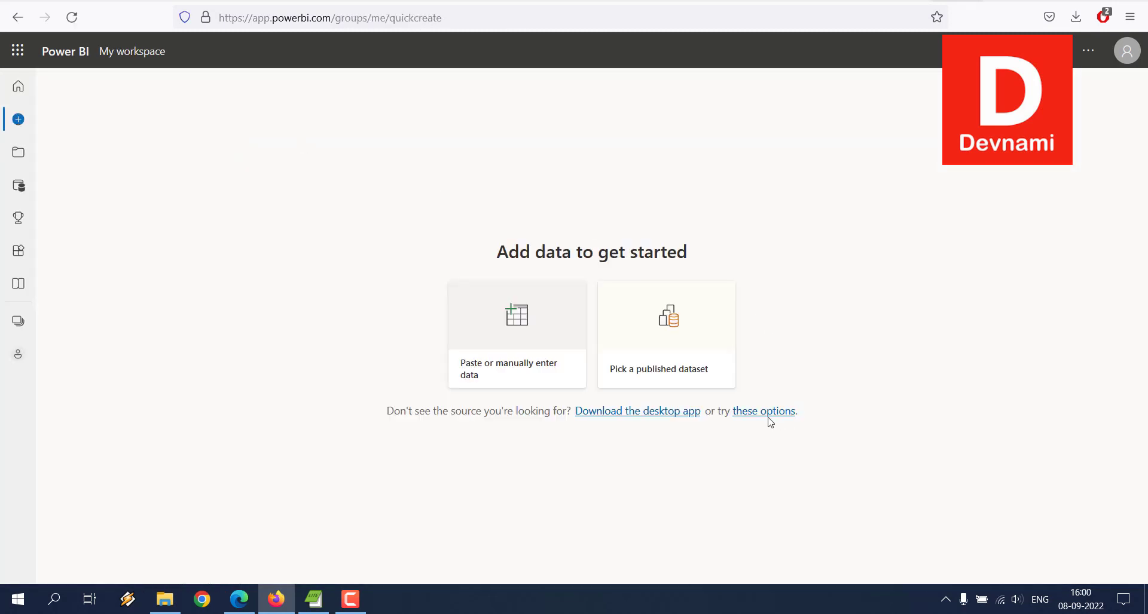
left_click(762, 411)
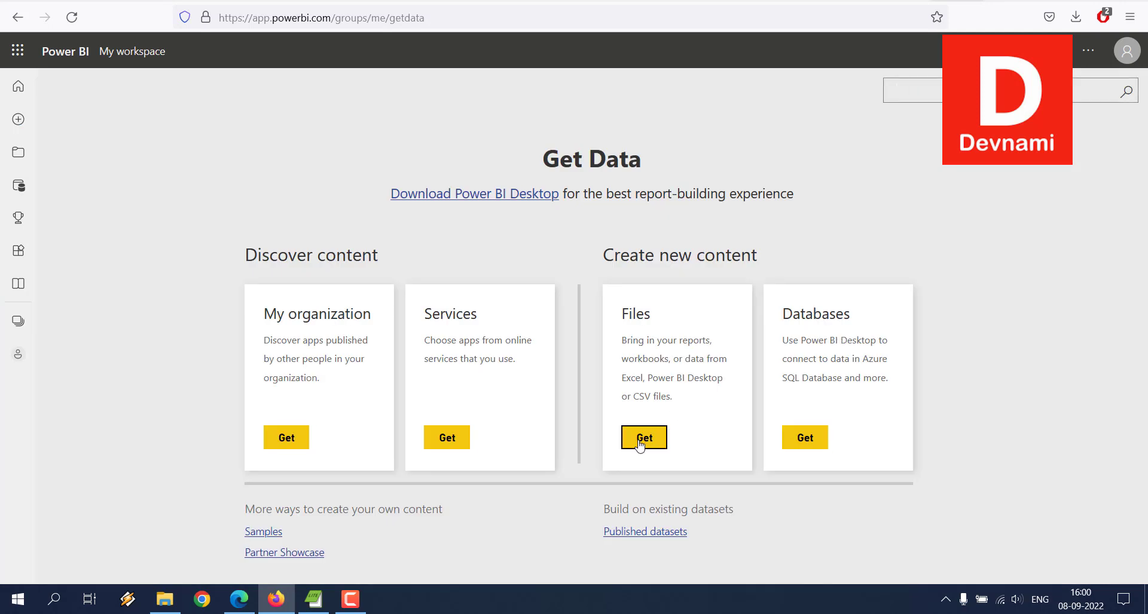
left_click(642, 438)
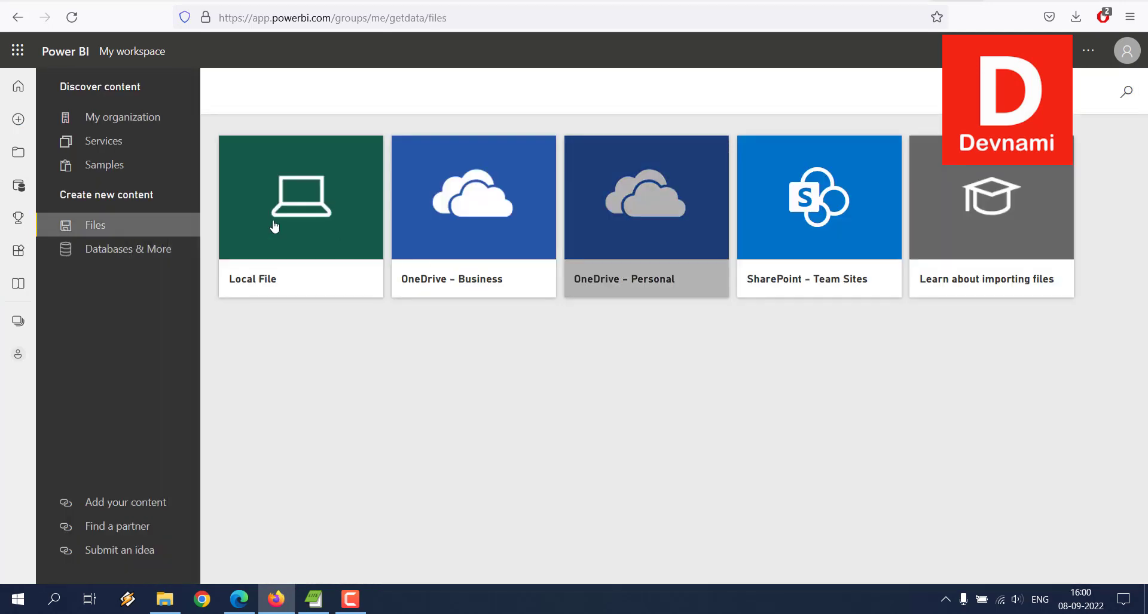
left_click(299, 197)
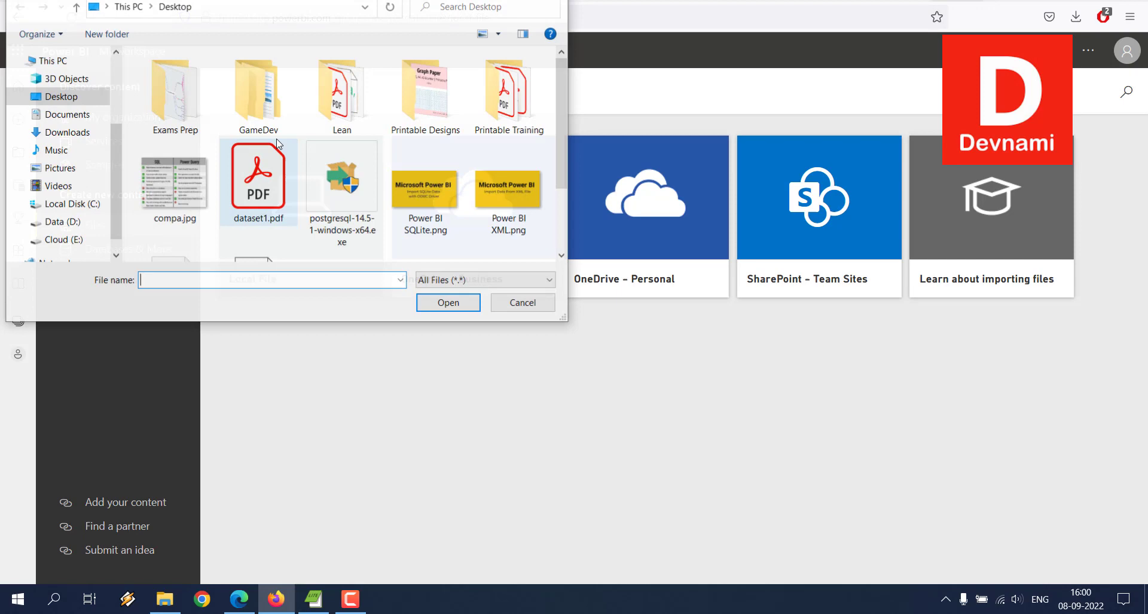
left_click(258, 176)
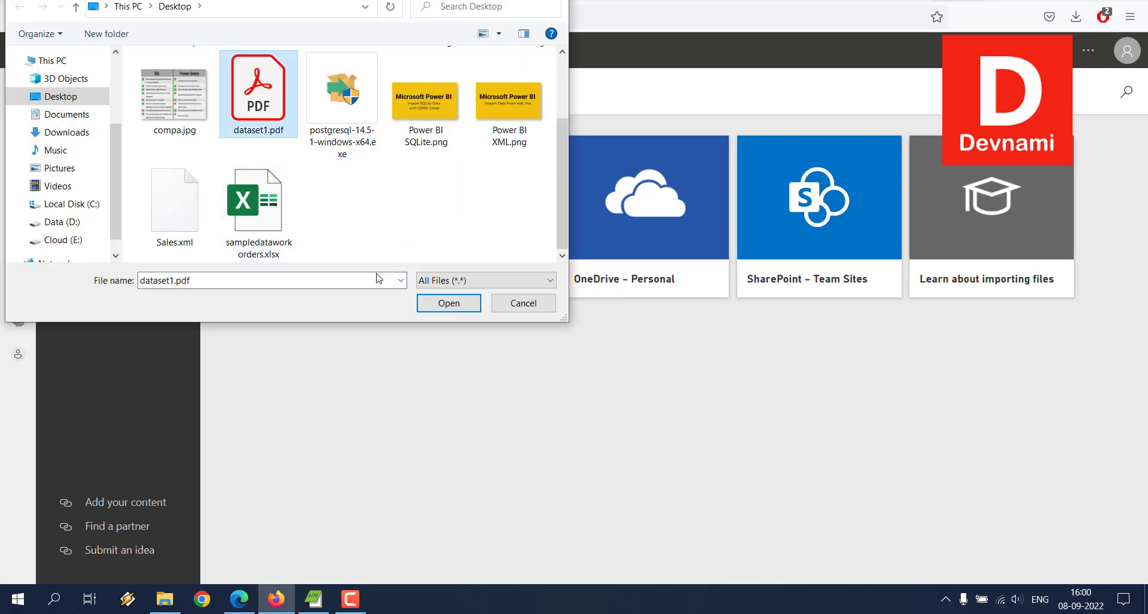
left_click(448, 303)
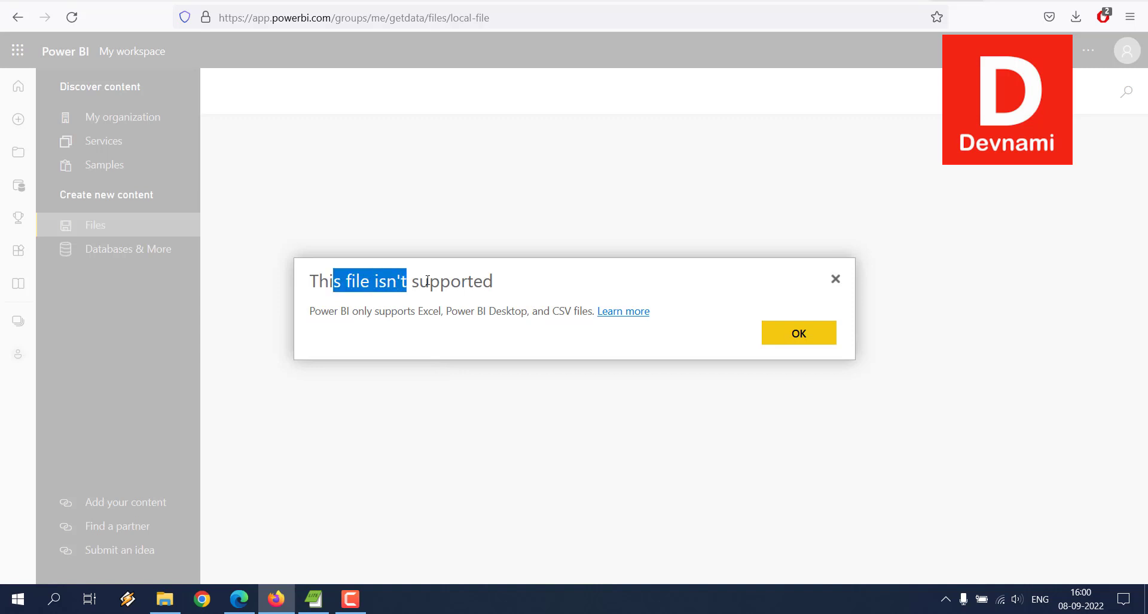
mouse_move(525, 280)
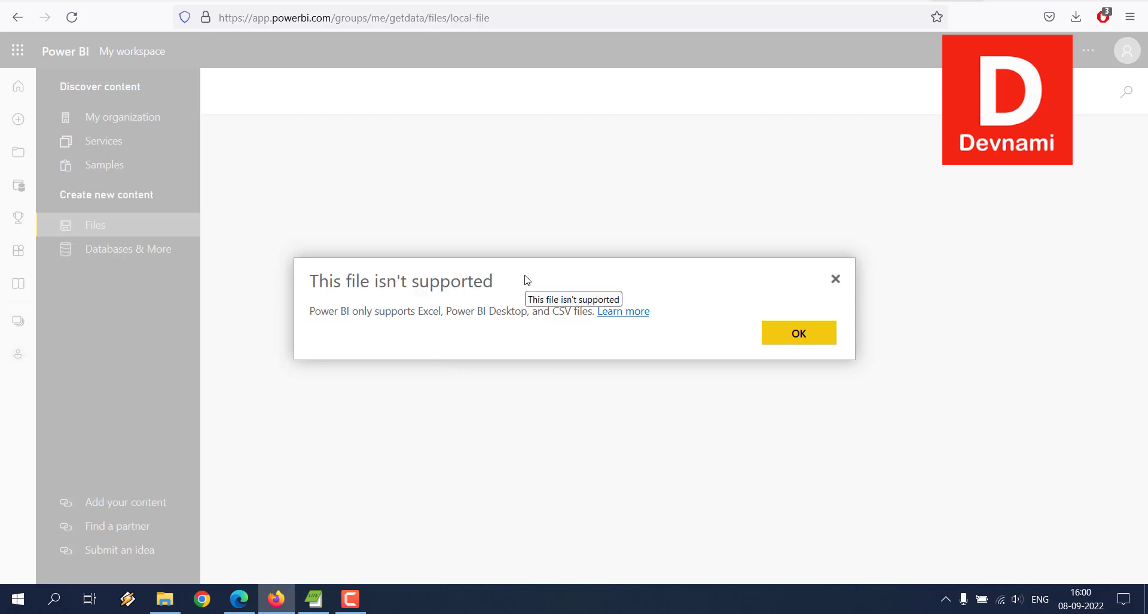
mouse_move(523, 276)
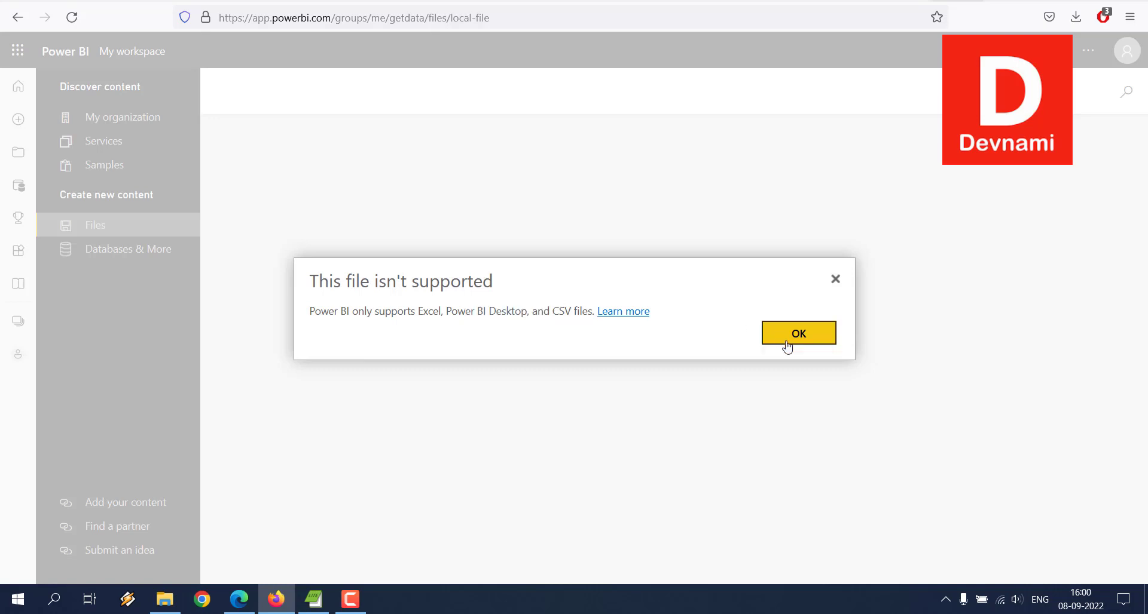
left_click(797, 333)
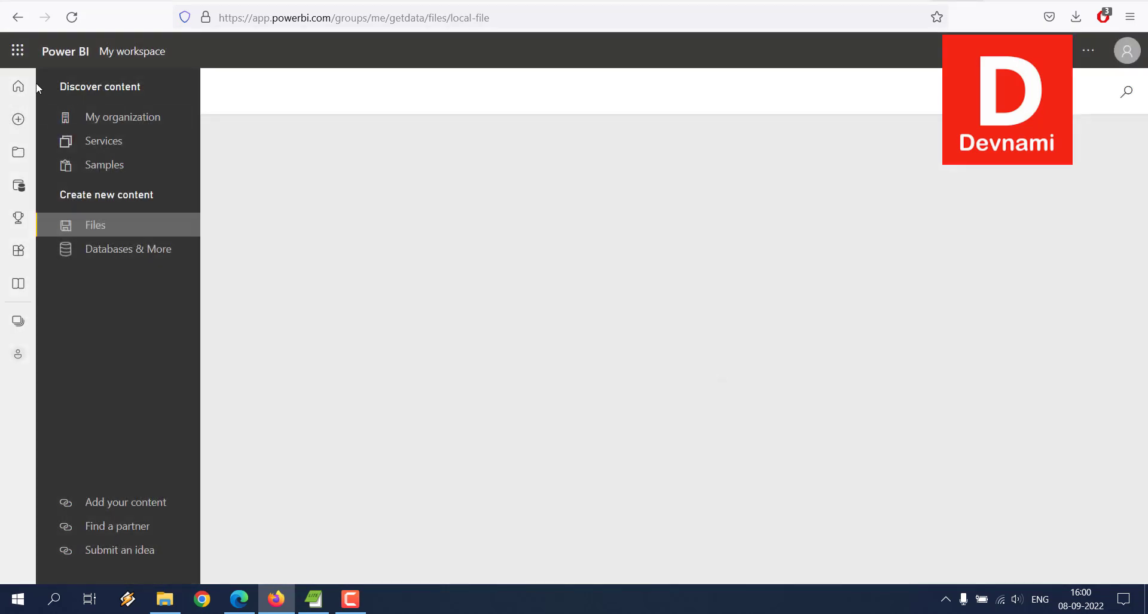
Open dataset1.pdf in Acrobat Reader and browse its 66 pages, ending on page 1
left_click(18, 86)
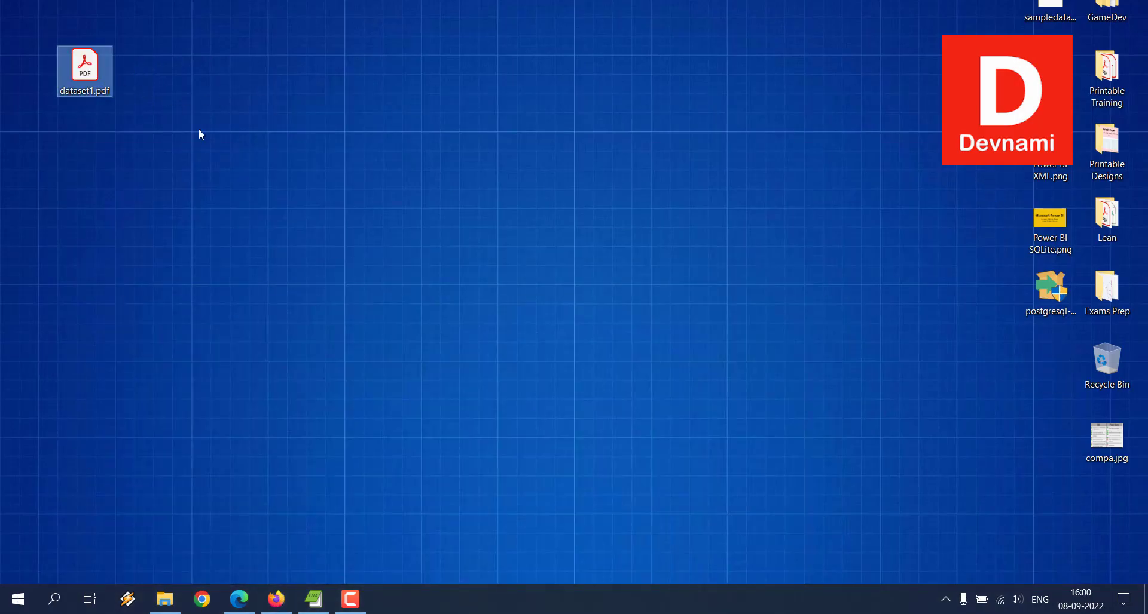
double_click(84, 66)
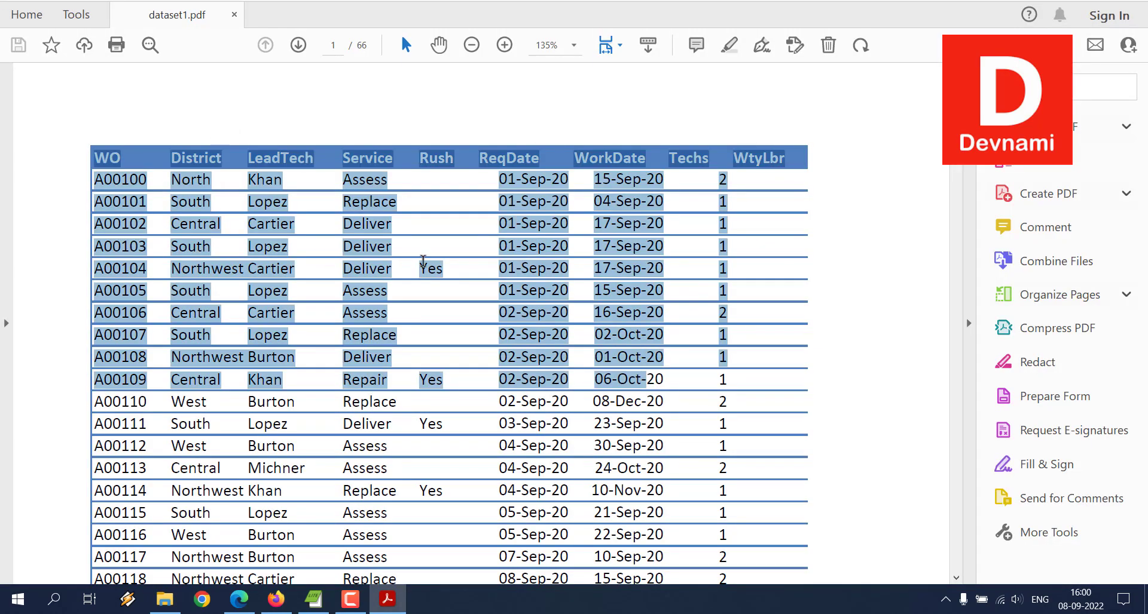
scroll("down", 3)
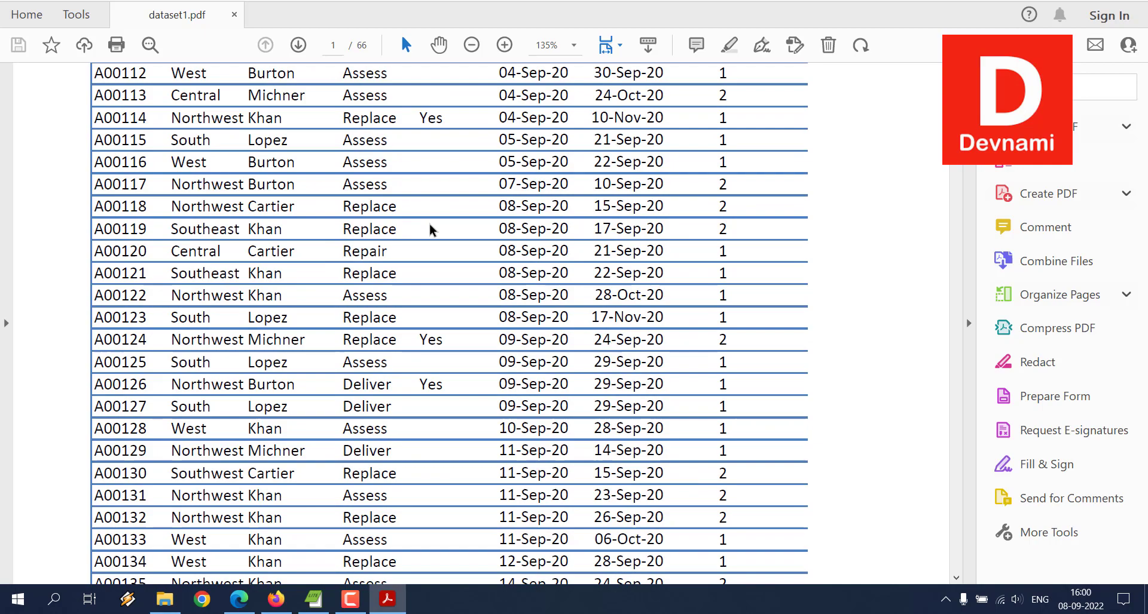
scroll("down", 3)
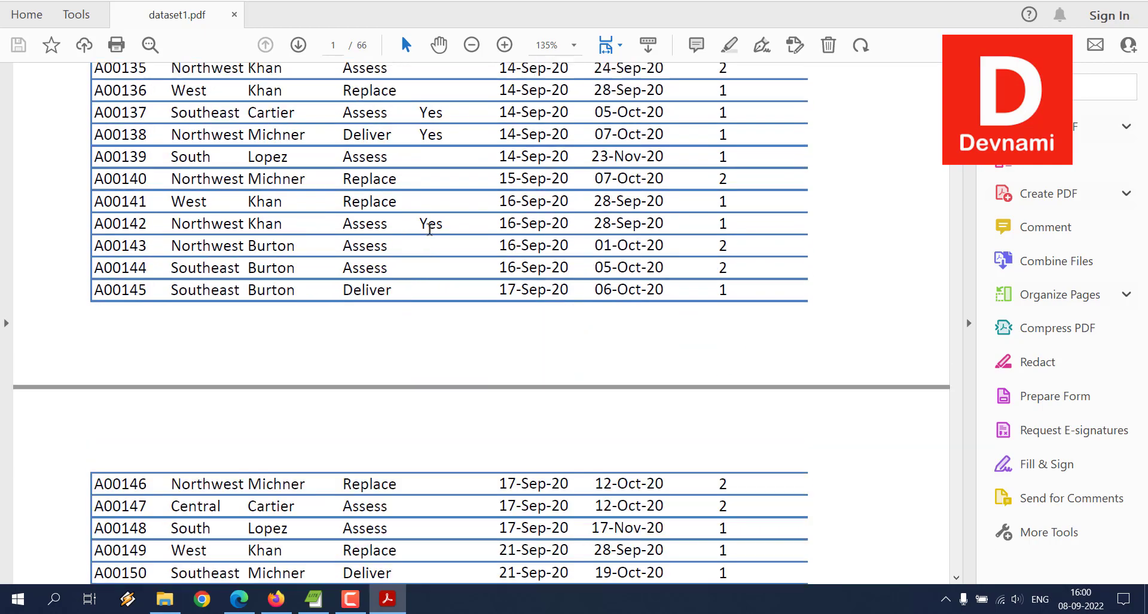
scroll("up", 3)
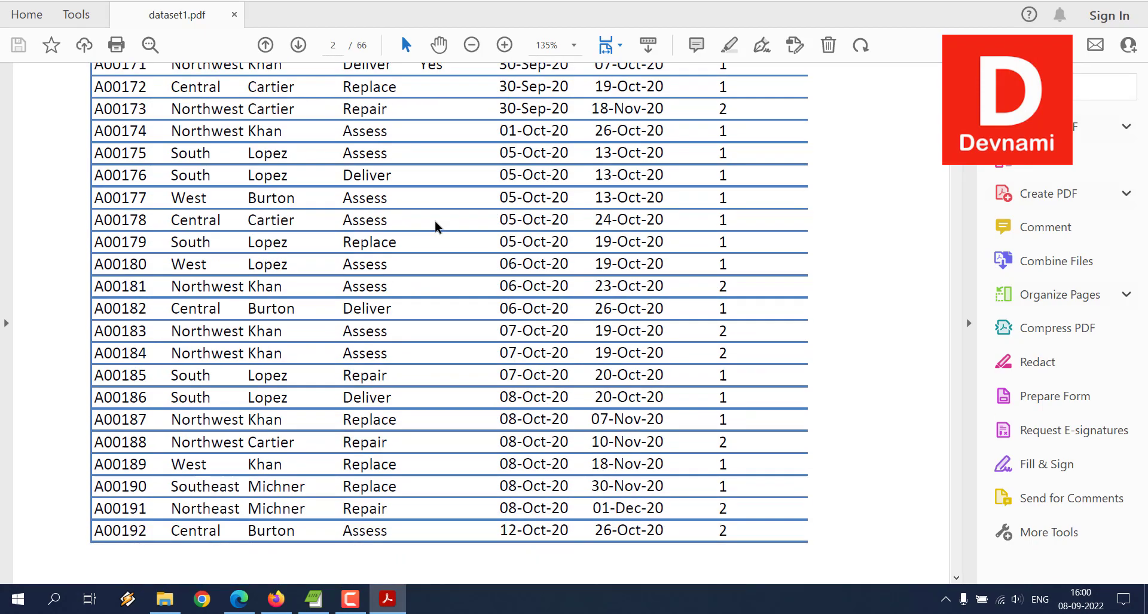
left_click(297, 44)
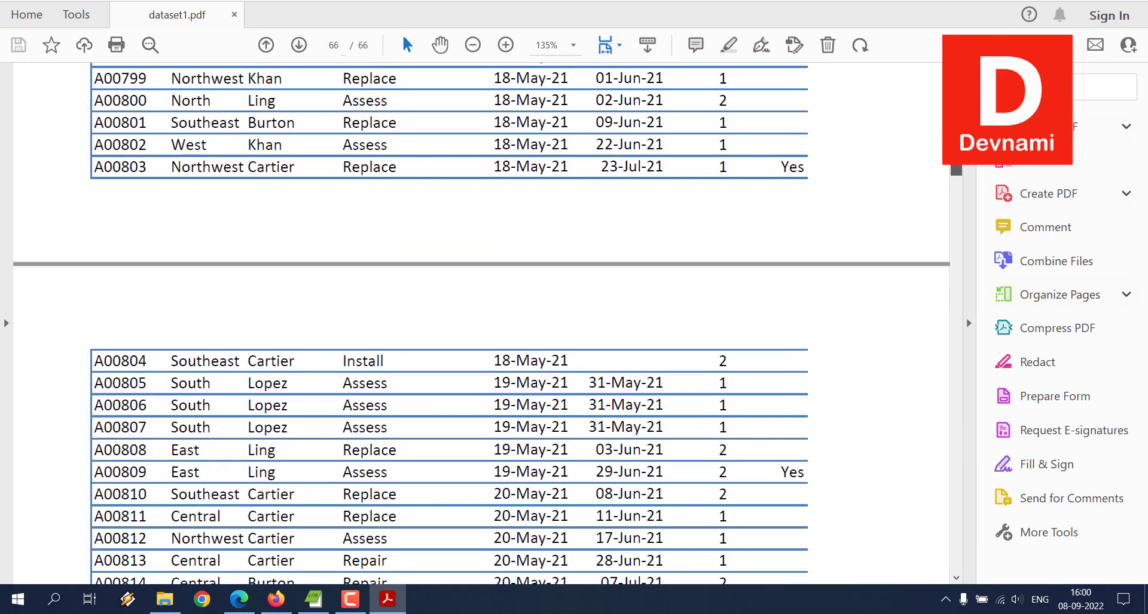
left_click(265, 45)
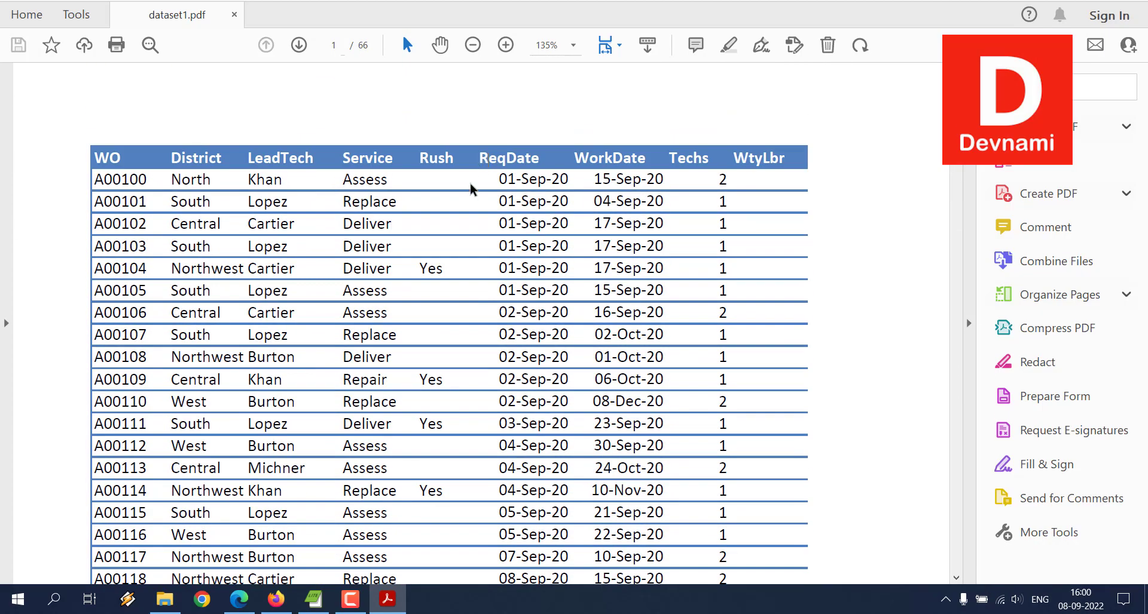
mouse_move(431, 188)
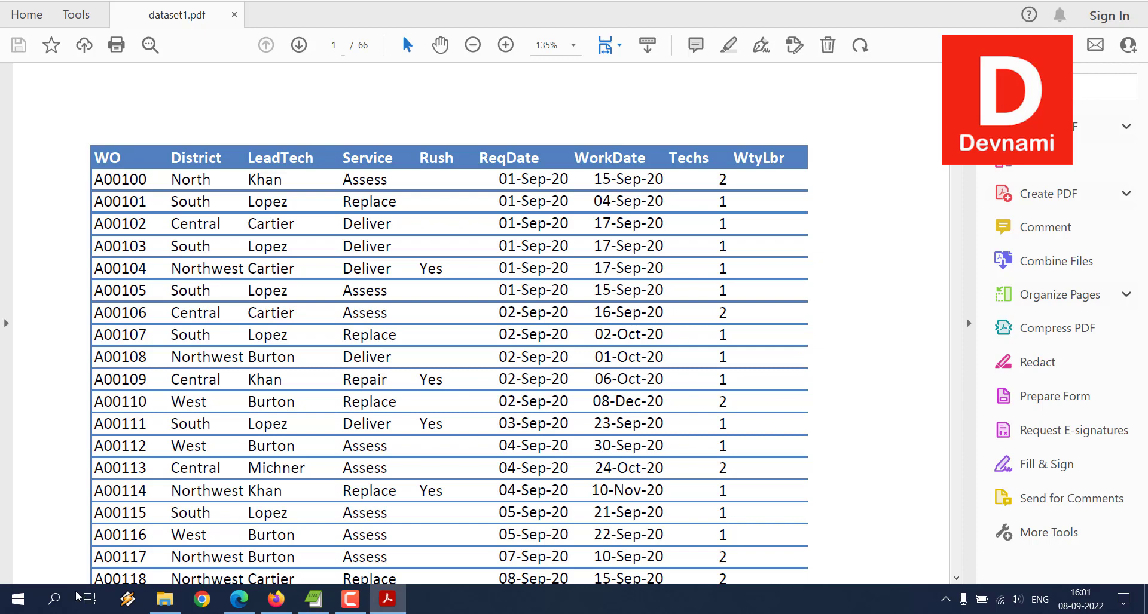
Find Power BI Desktop by searching 'power' in the Start menu and launch it
left_click(14, 599)
type("power")
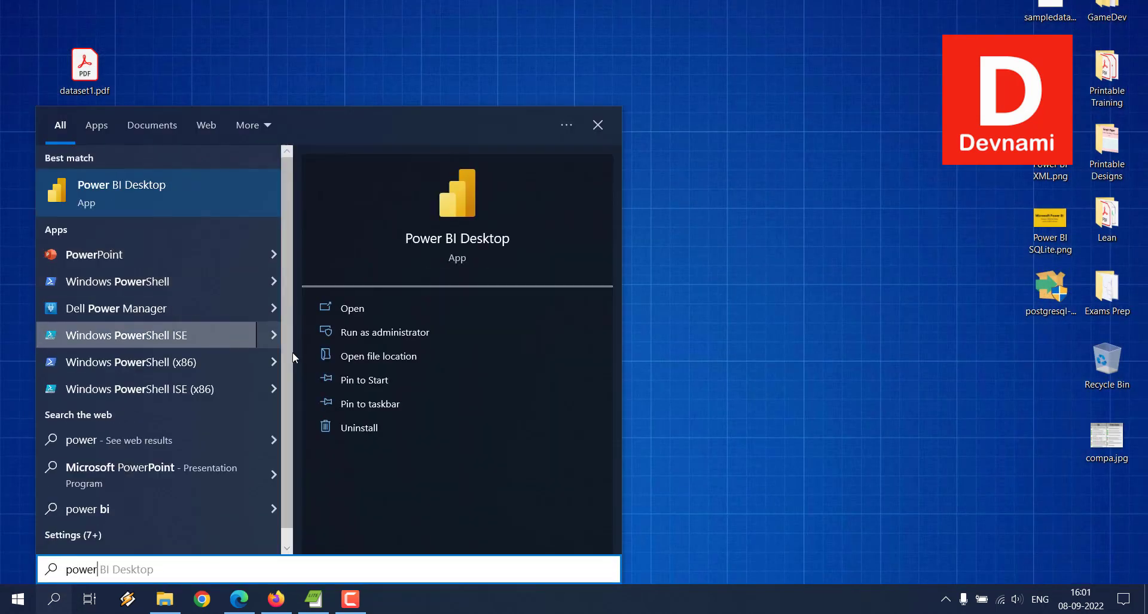
left_click(351, 308)
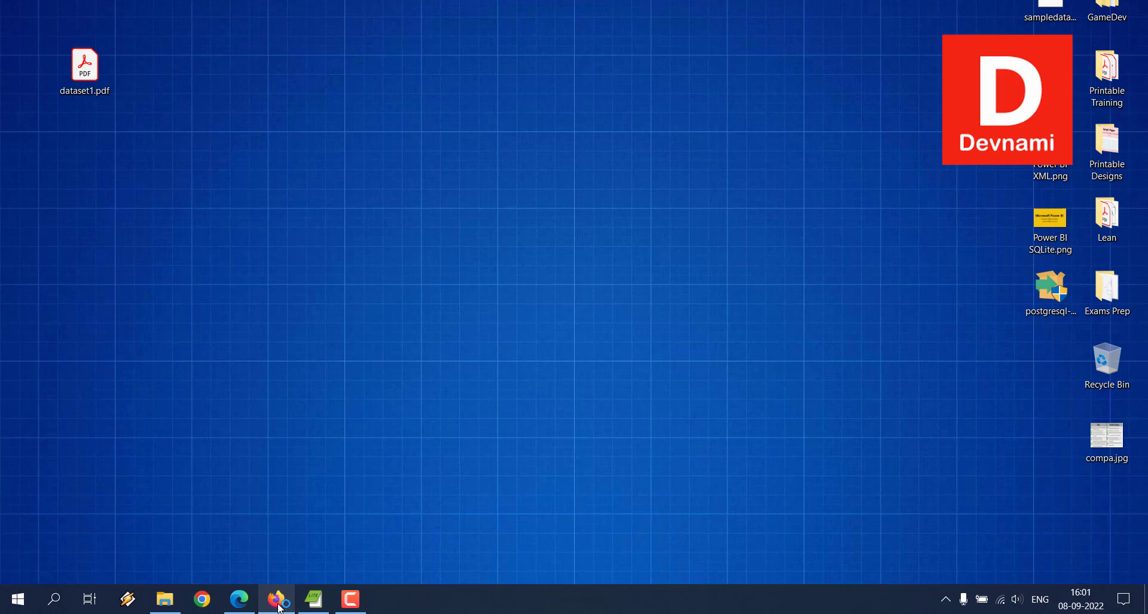
left_click(277, 600)
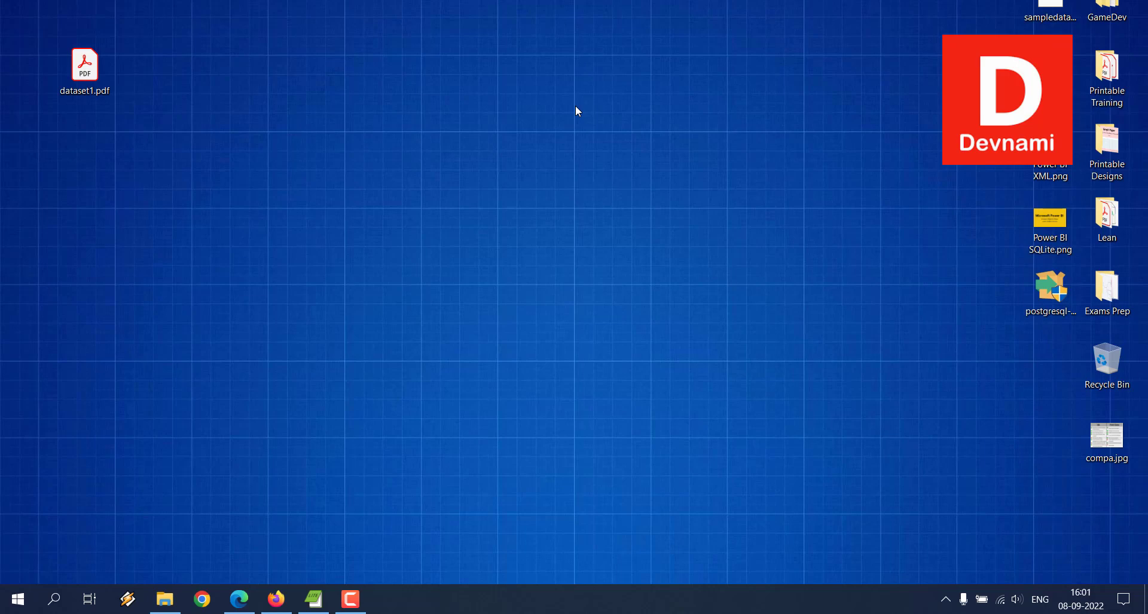
mouse_move(427, 252)
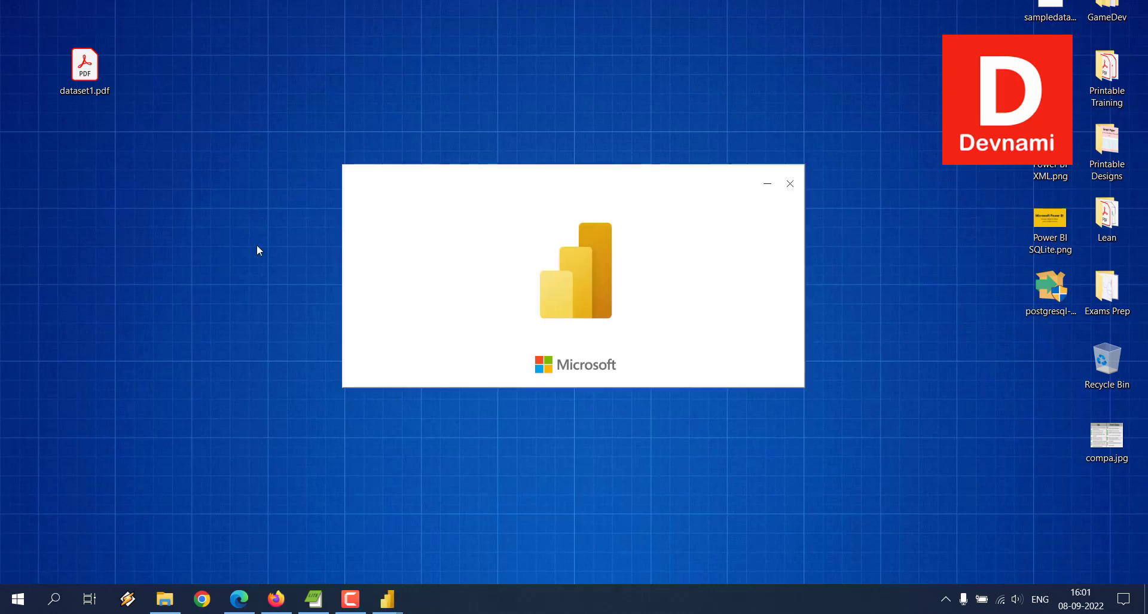
mouse_move(348, 274)
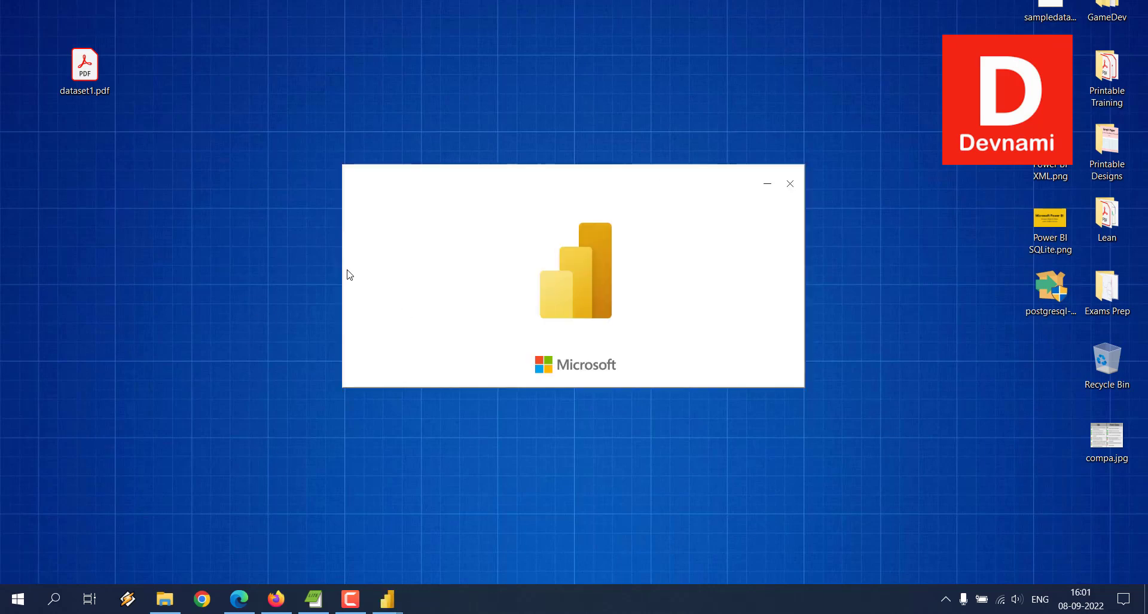
mouse_move(411, 369)
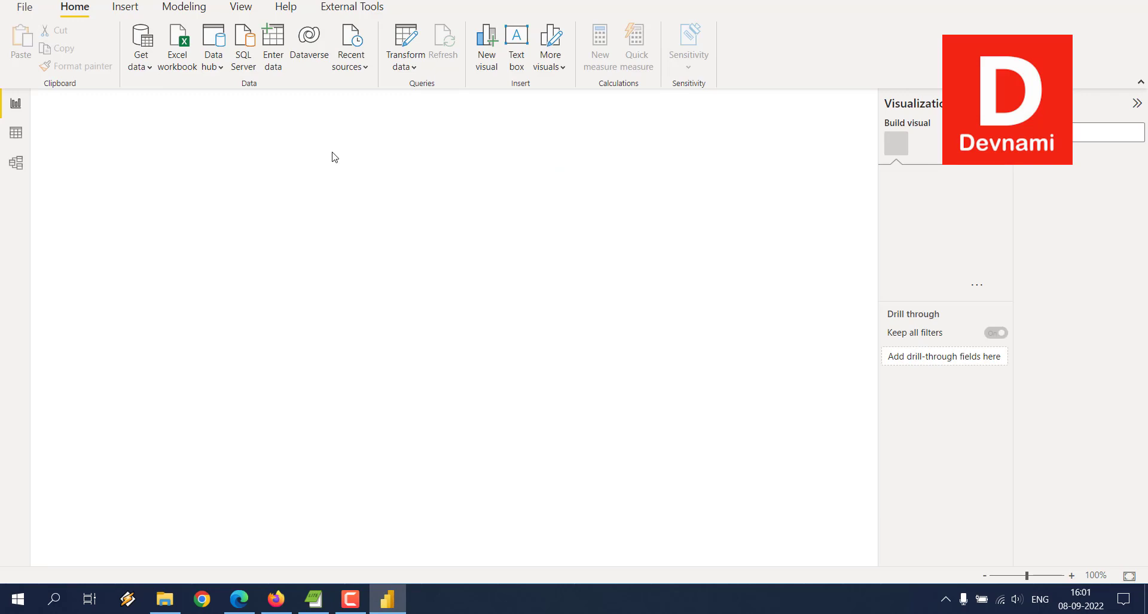
Connect the blank report to dataset1.pdf on the Desktop using the PDF data source
left_click(139, 43)
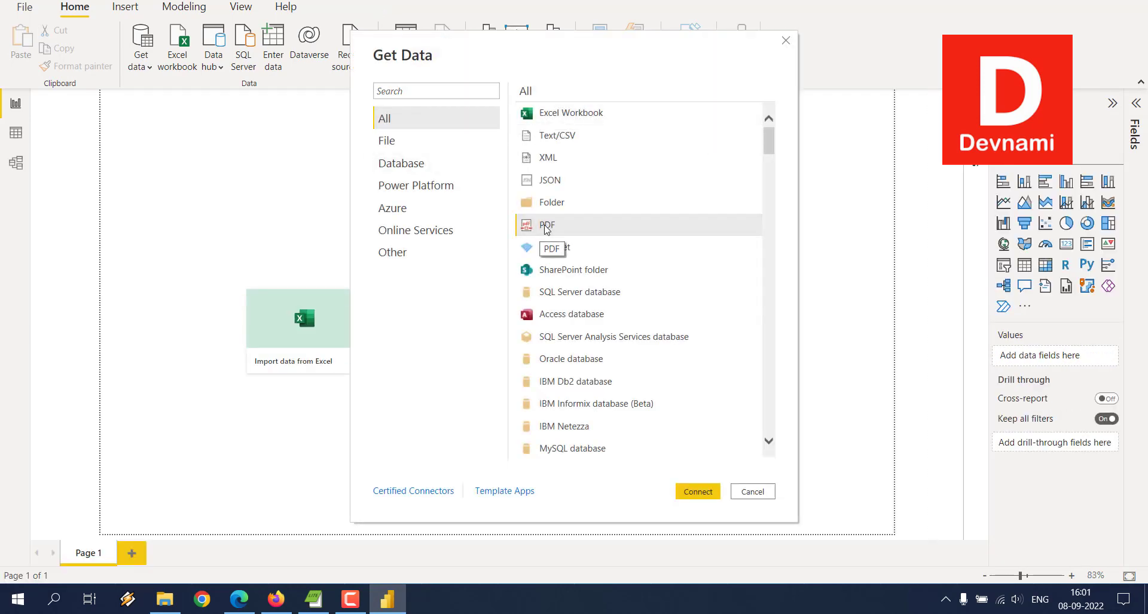
left_click(751, 491)
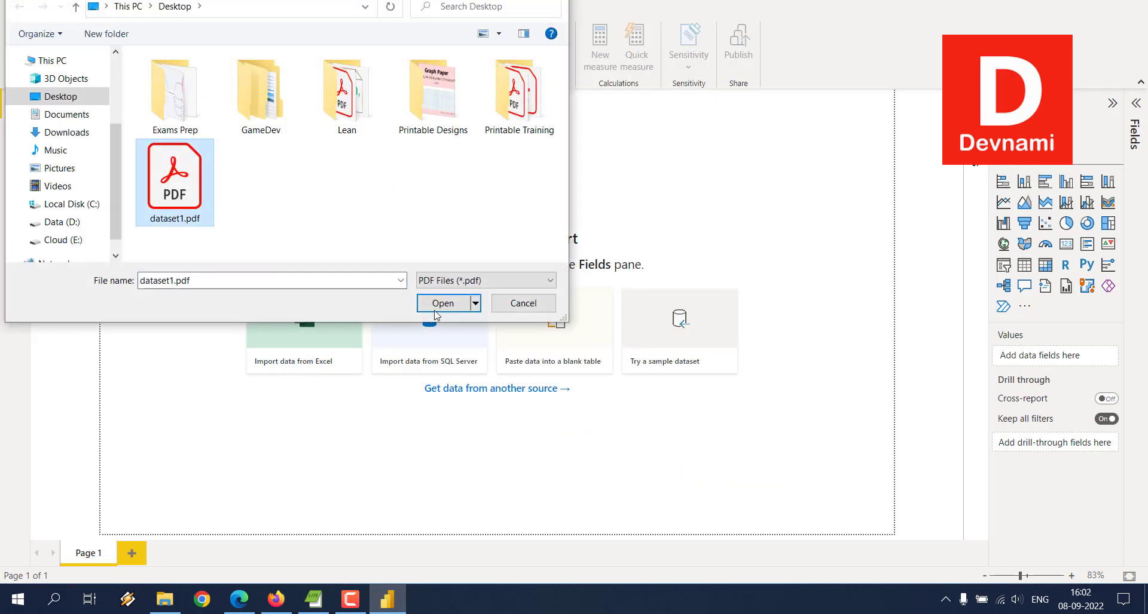
left_click(442, 303)
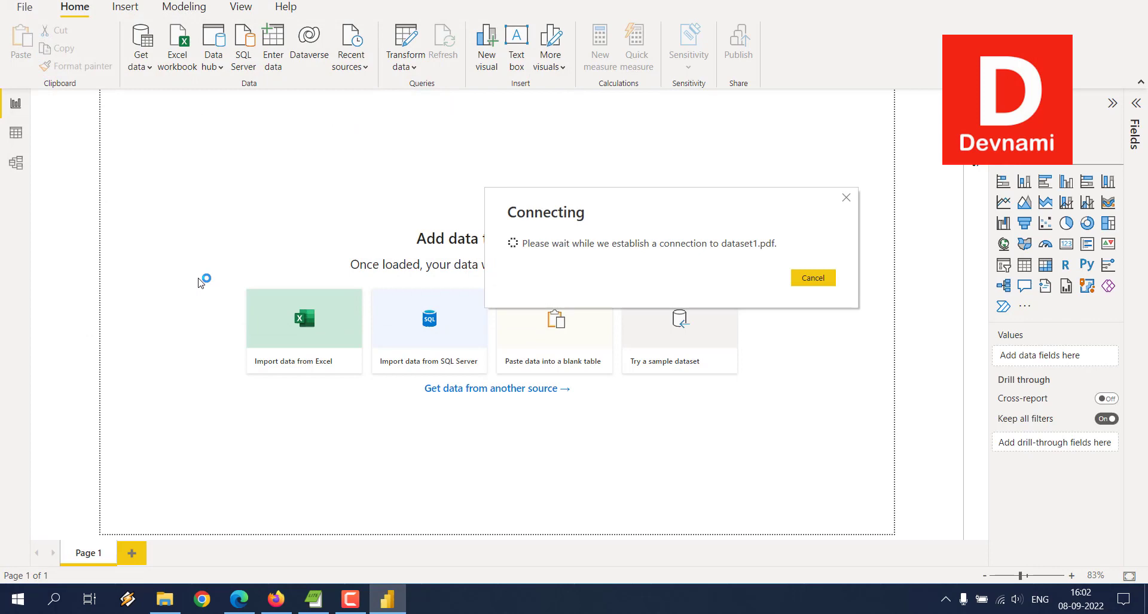
left_click(812, 278)
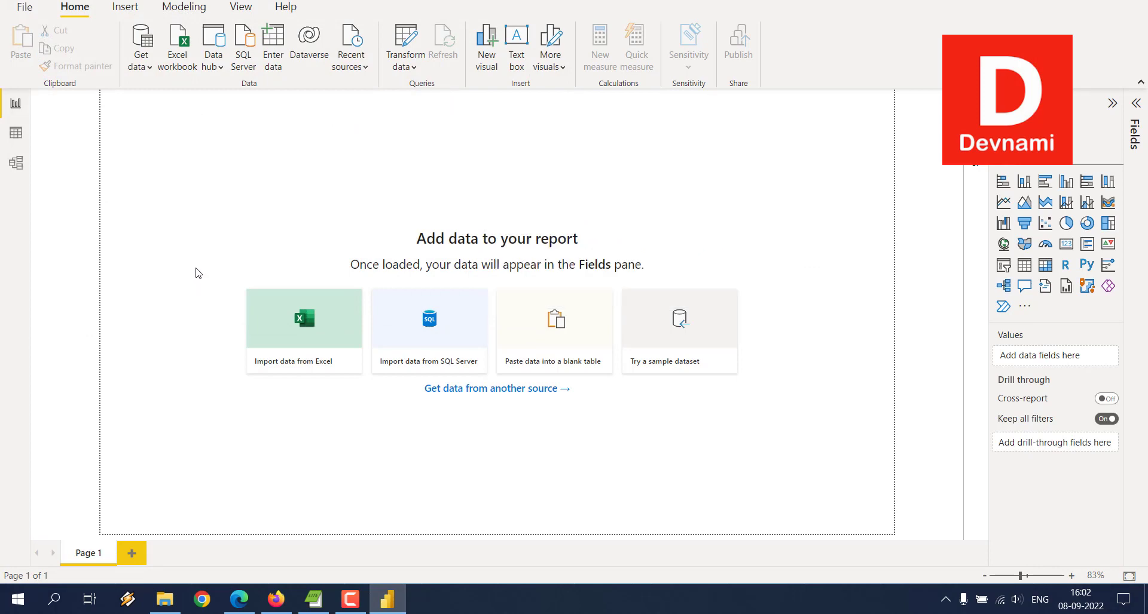
Select Table001–Table004 in the Navigator, preview Table001, and load them
left_click(303, 322)
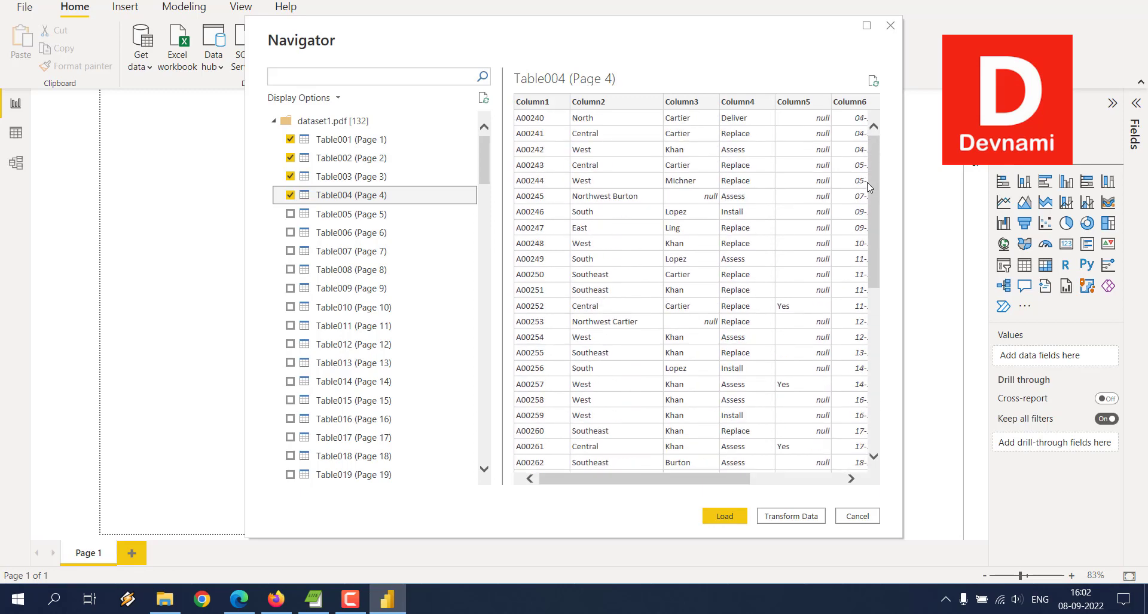
left_click(350, 140)
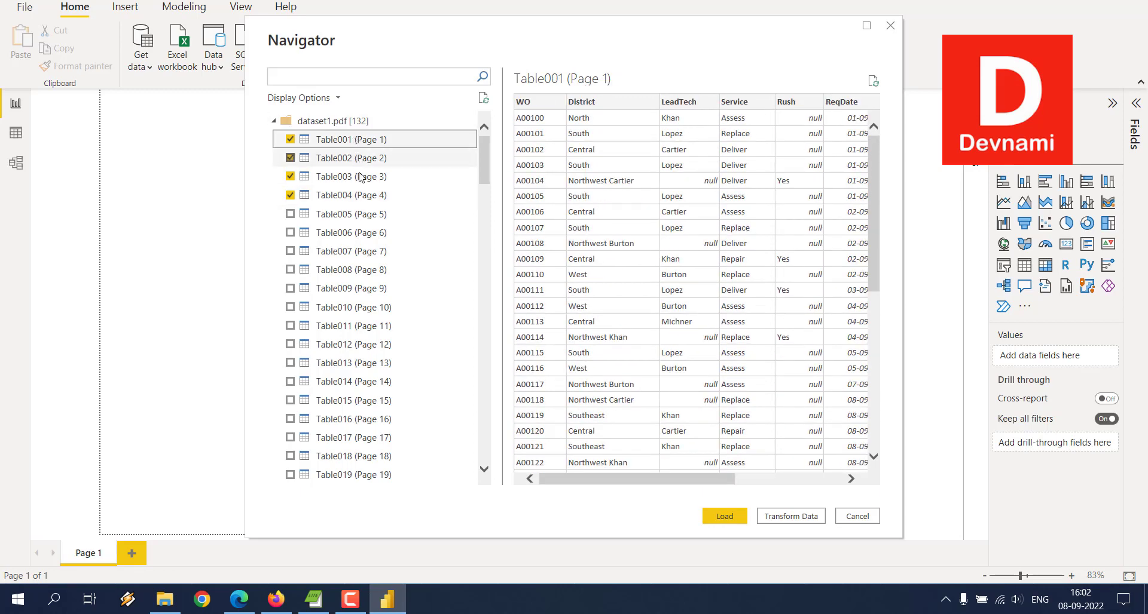
mouse_move(359, 195)
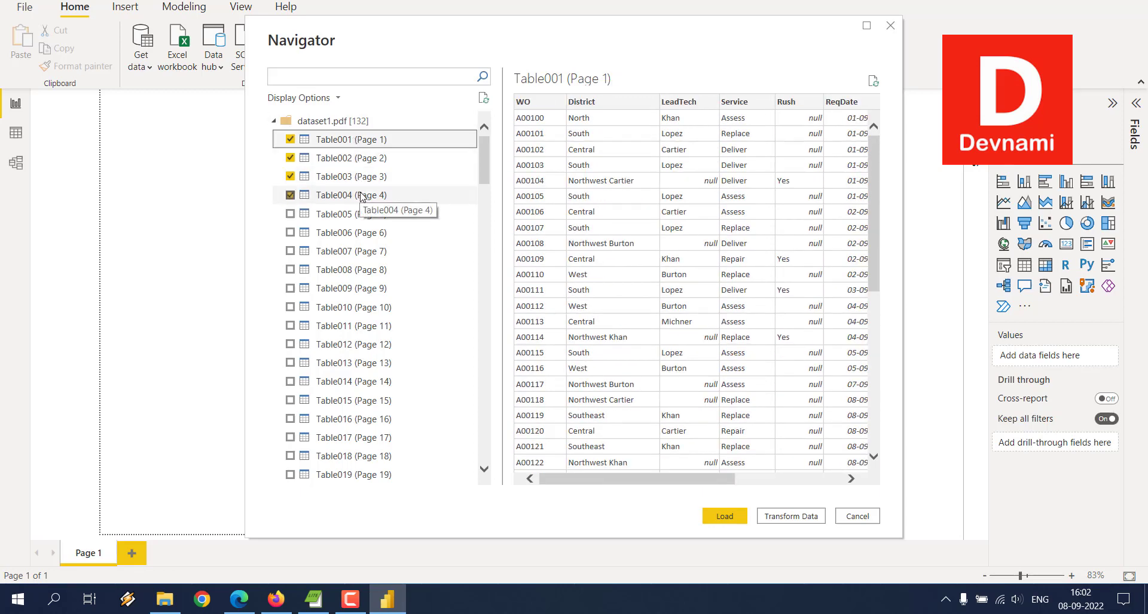
mouse_move(593, 166)
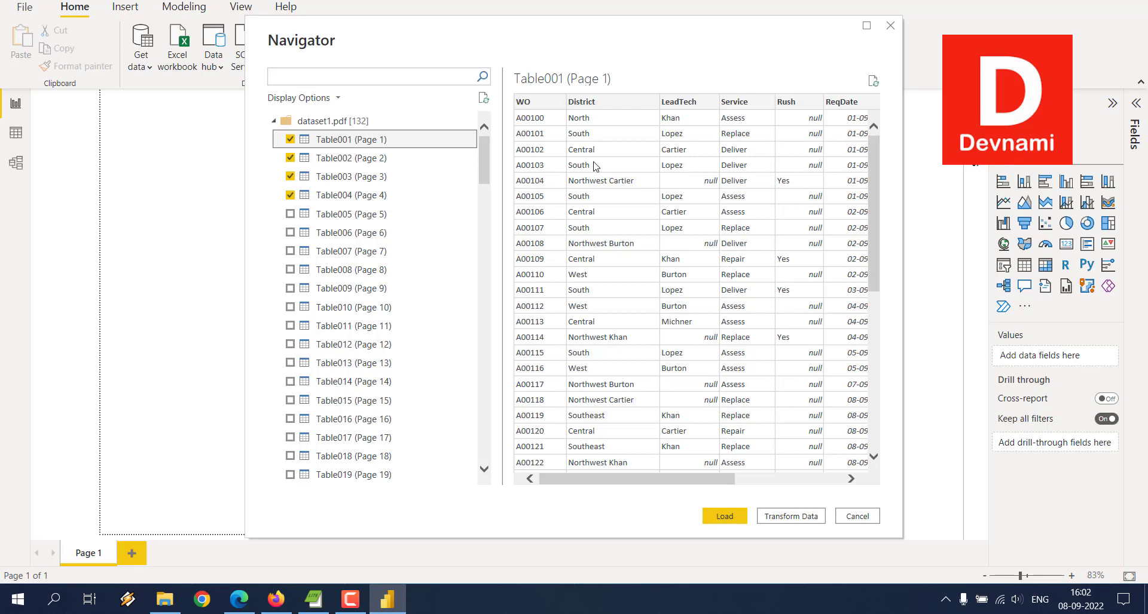
mouse_move(688, 366)
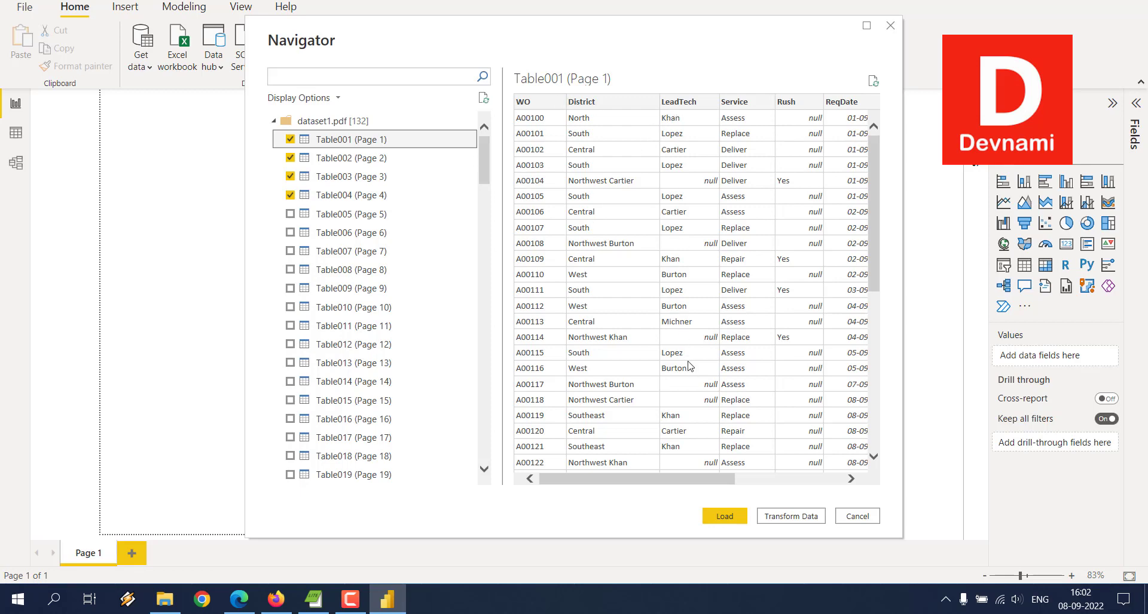
mouse_move(845, 115)
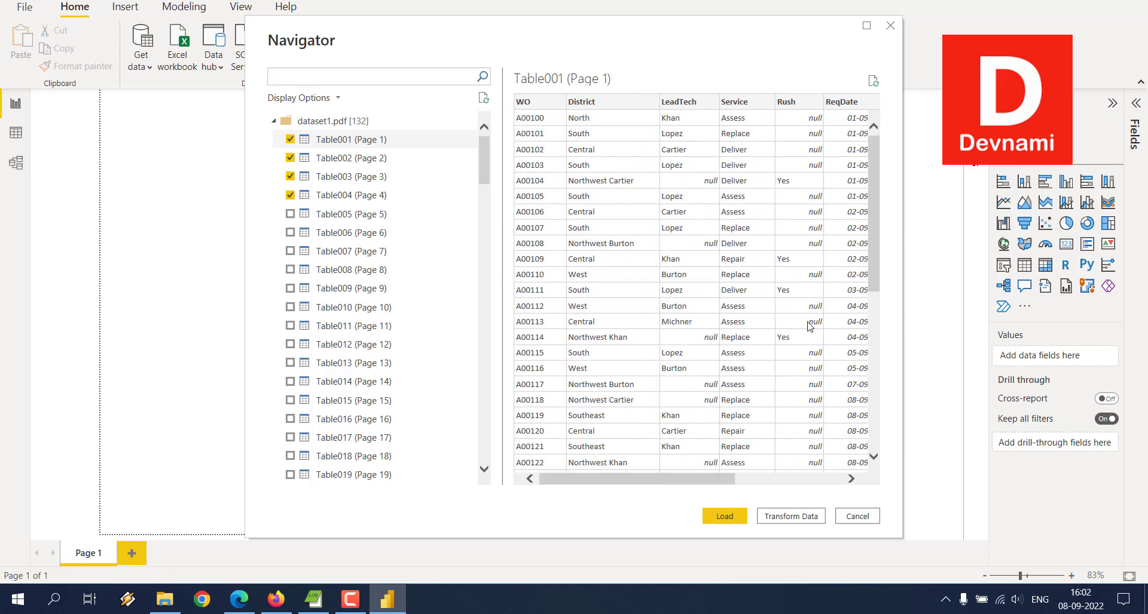
mouse_move(781, 423)
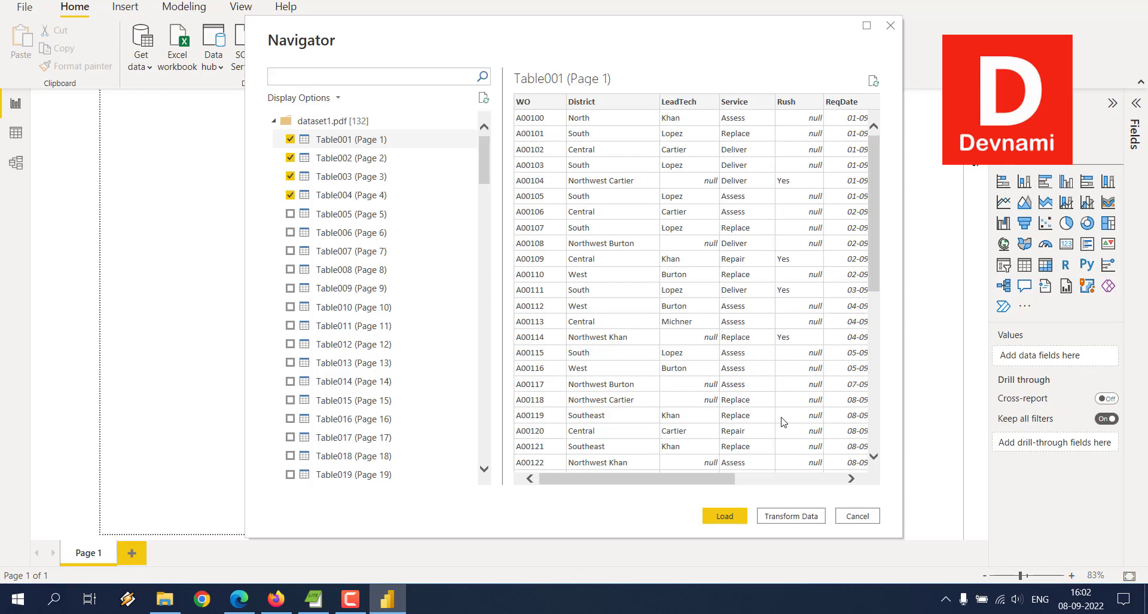
left_click(855, 516)
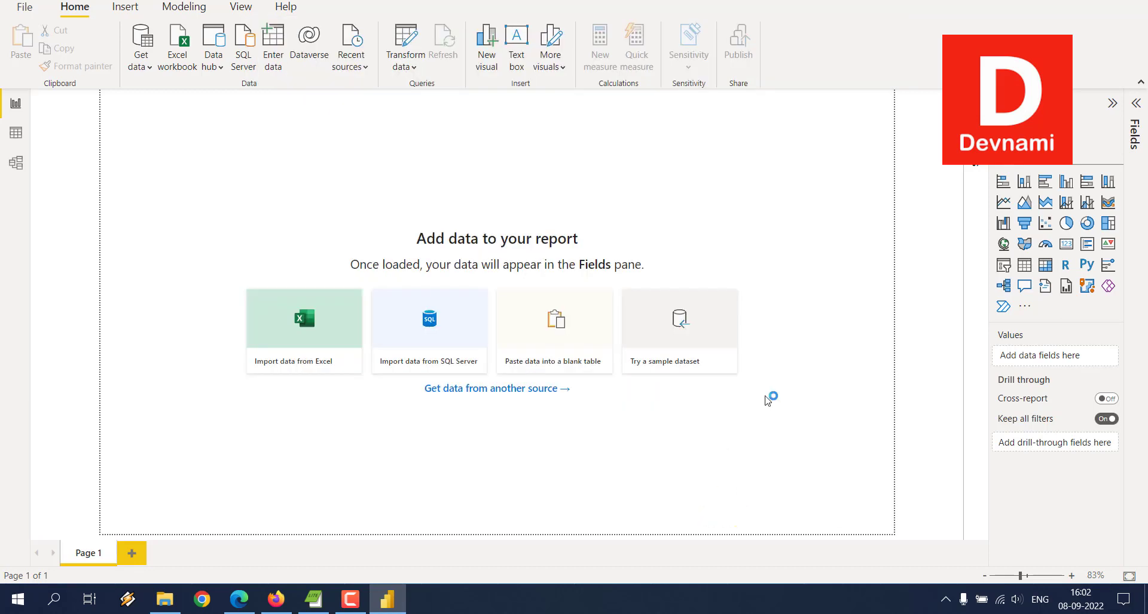
mouse_move(767, 399)
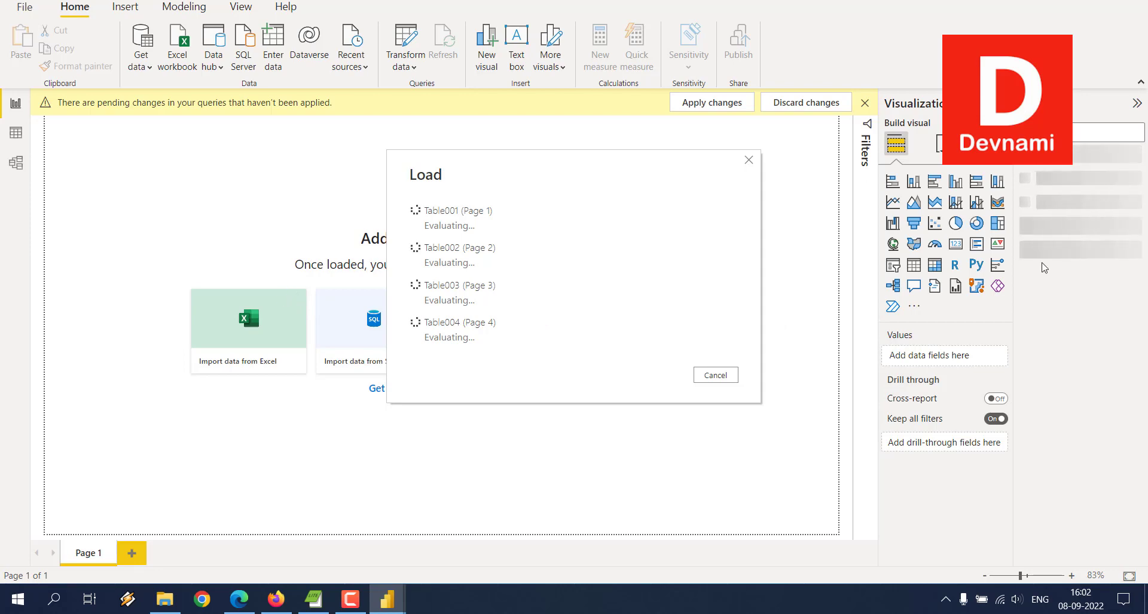
mouse_move(1024, 242)
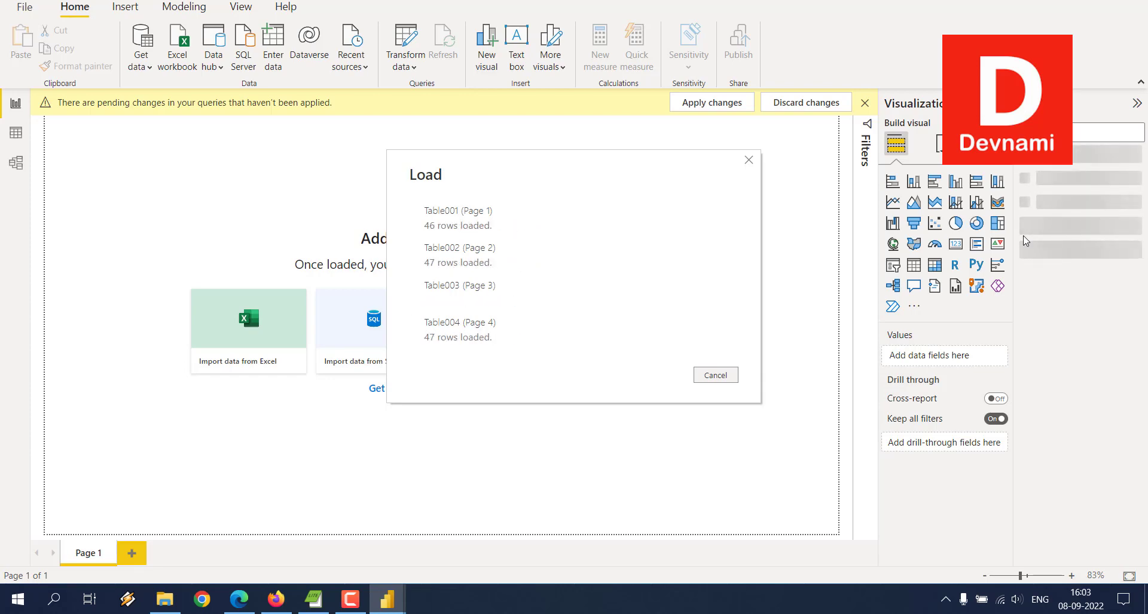
Wait for Table001–Table004 to finish loading into the Fields pane
left_click(715, 375)
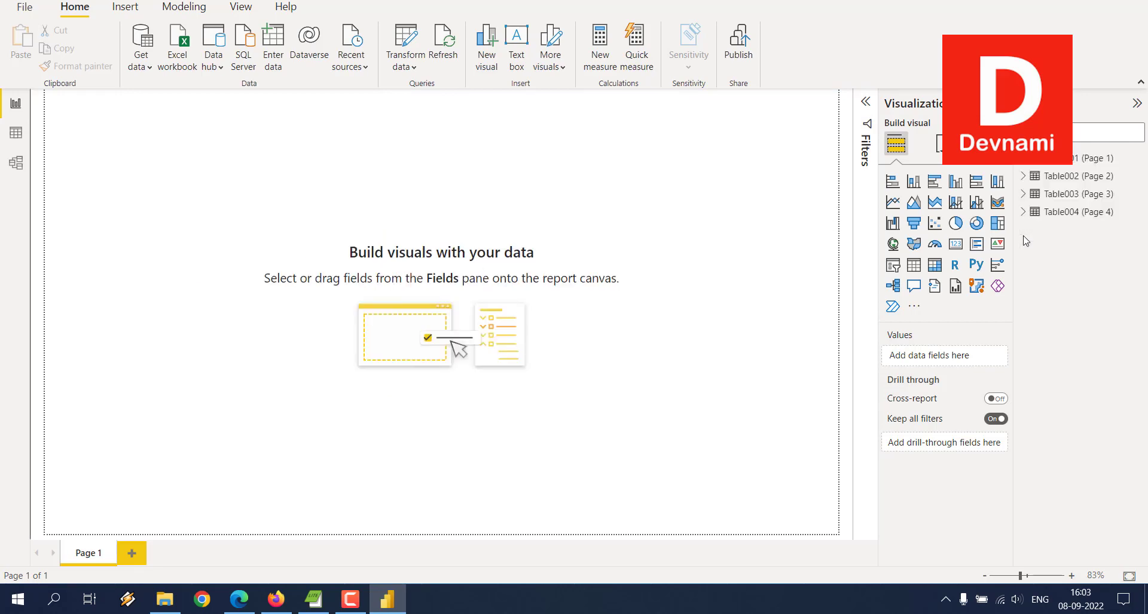
mouse_move(735, 304)
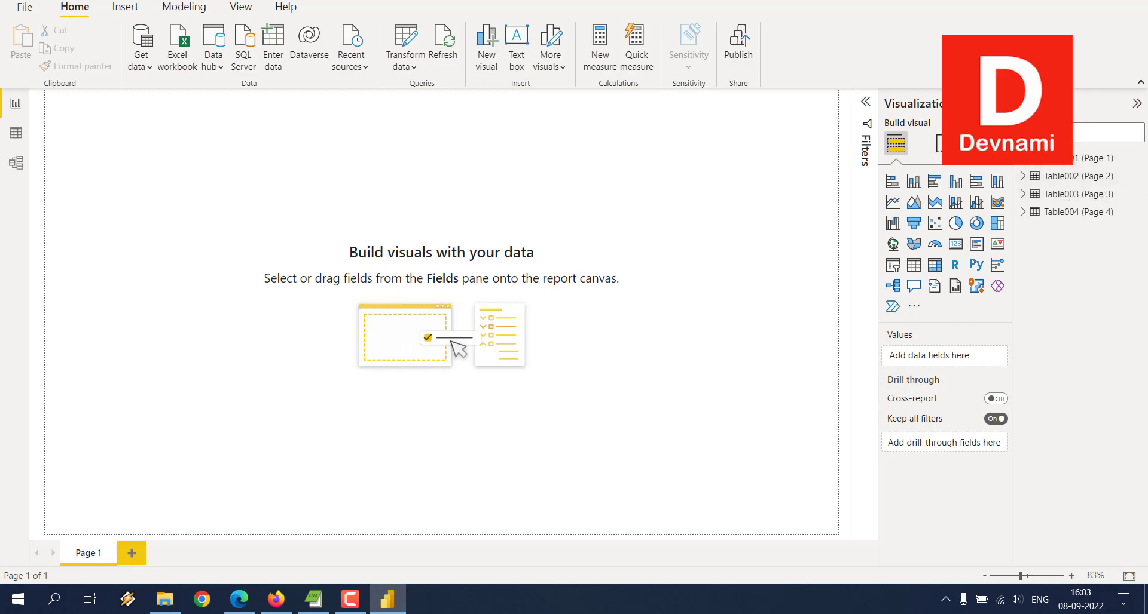
Save the report as pdfdemo when Publish prompts for unsaved changes
left_click(866, 101)
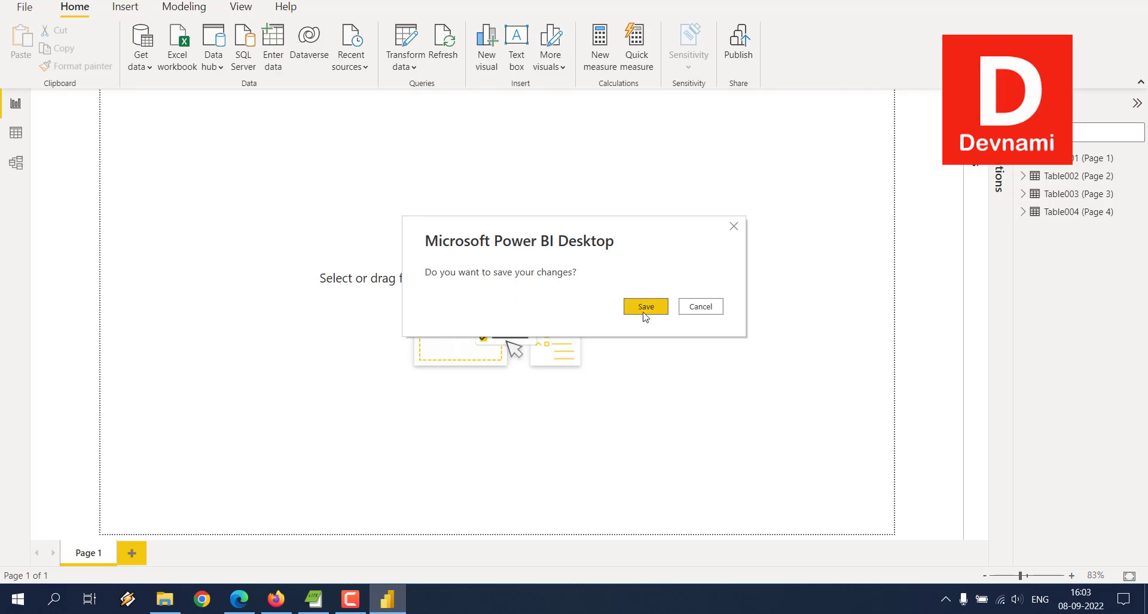
left_click(644, 307)
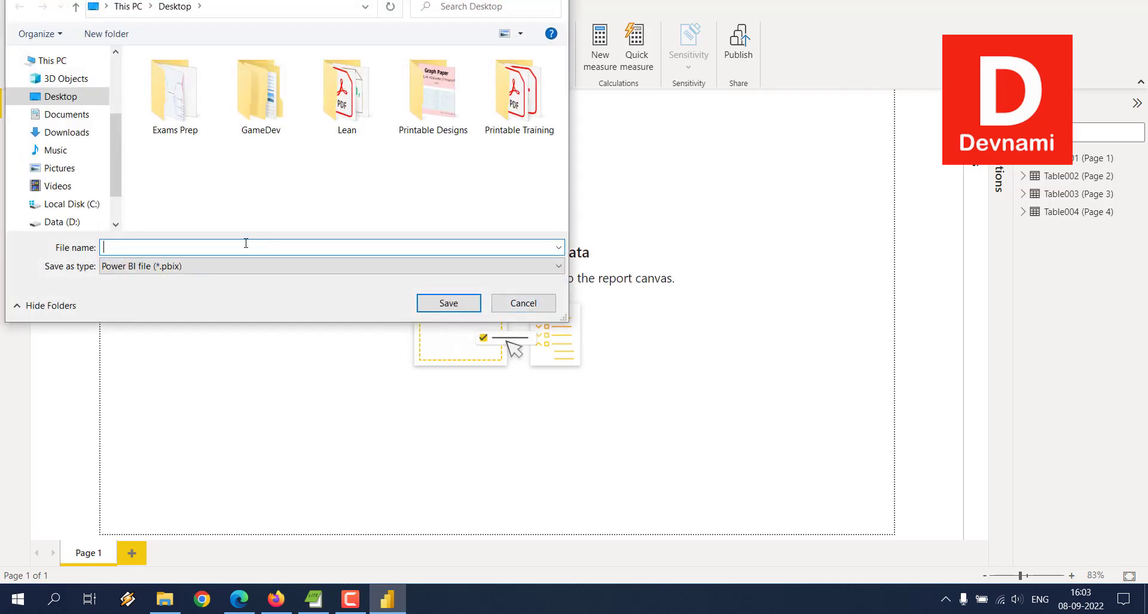
type("pdfd")
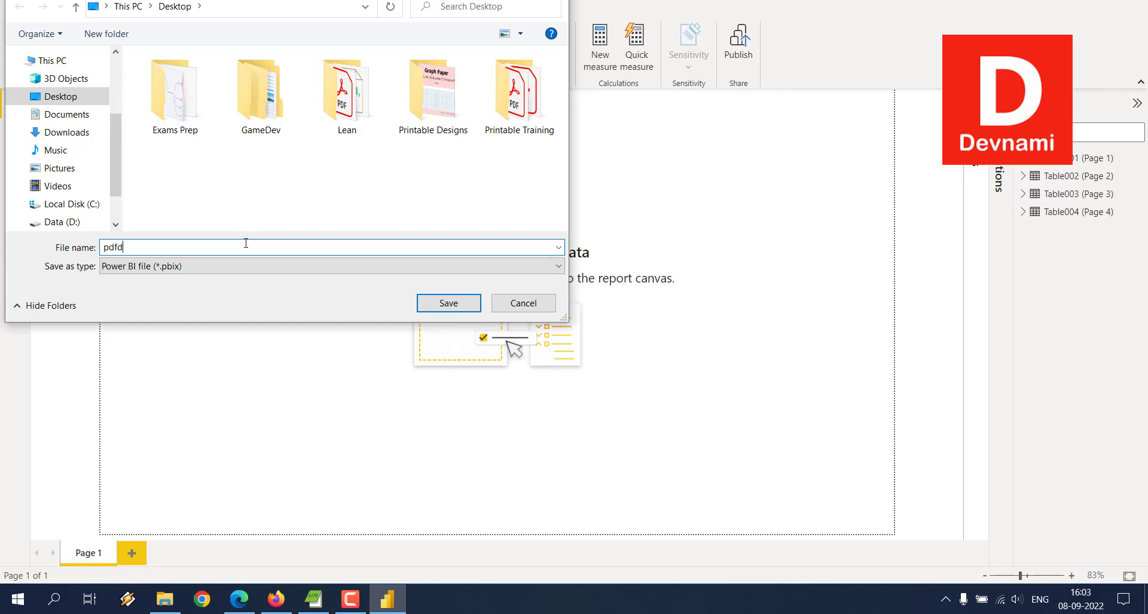
type("demo")
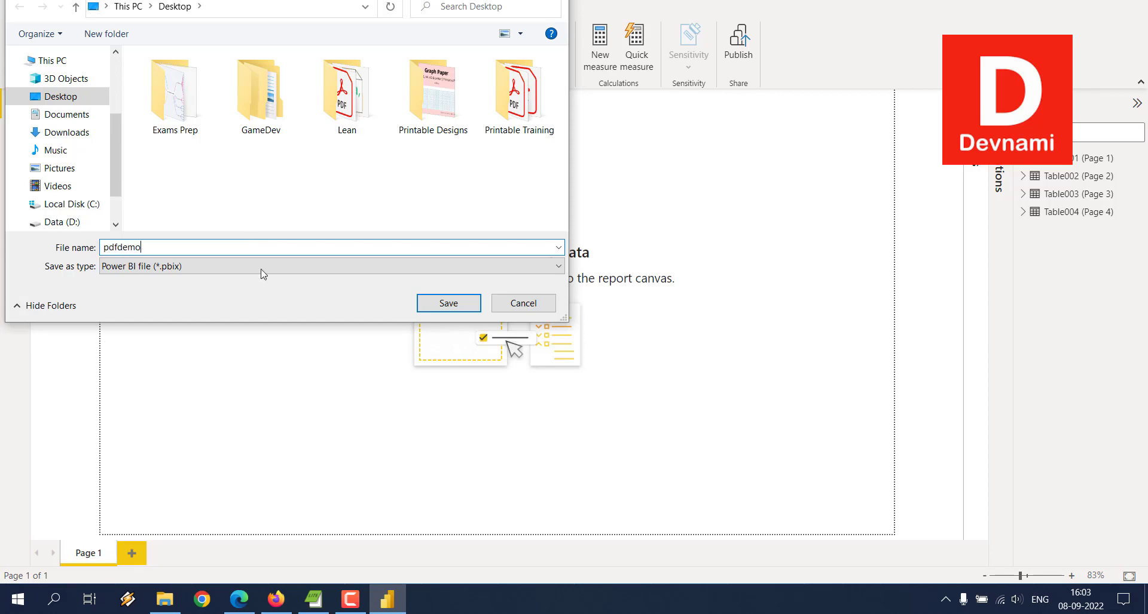
left_click(448, 303)
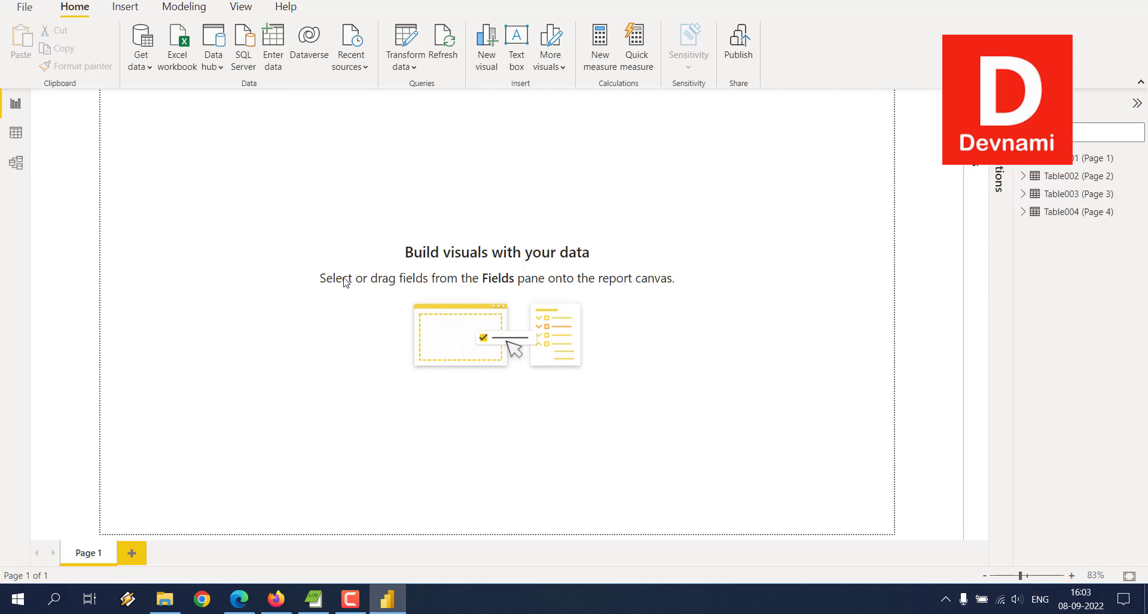
Publish pdfdemo to My workspace and dismiss the success message
left_click(737, 44)
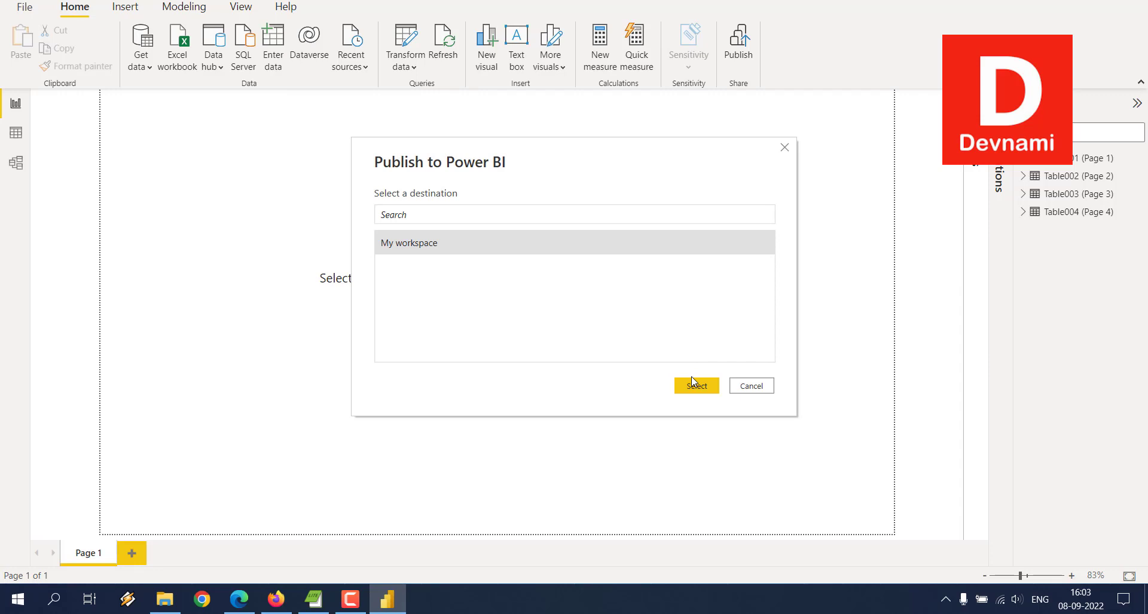
left_click(694, 386)
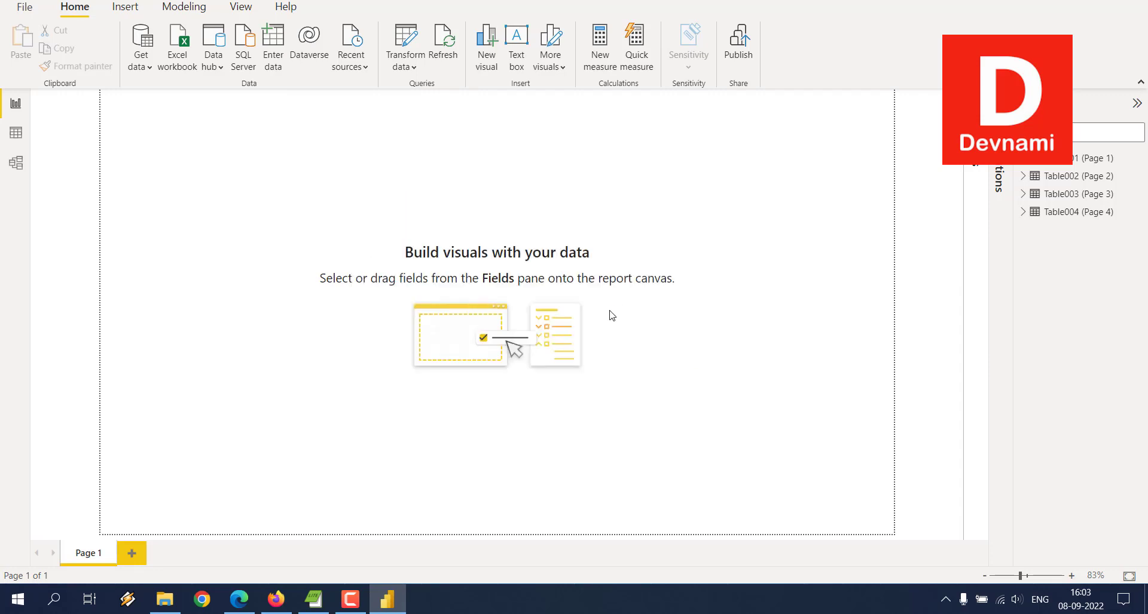
left_click(737, 40)
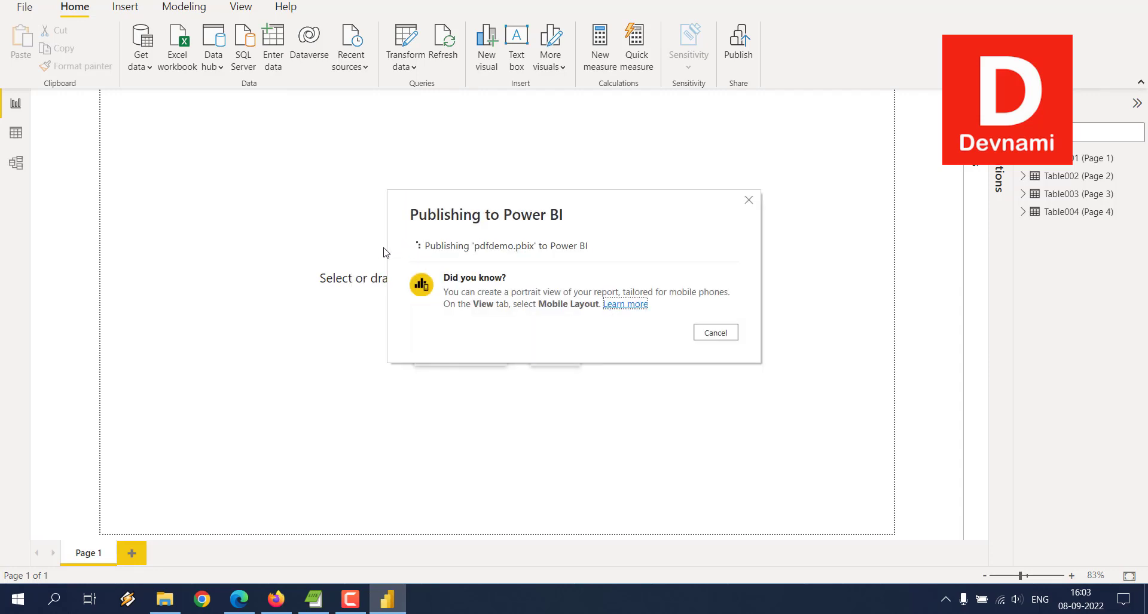
mouse_move(378, 255)
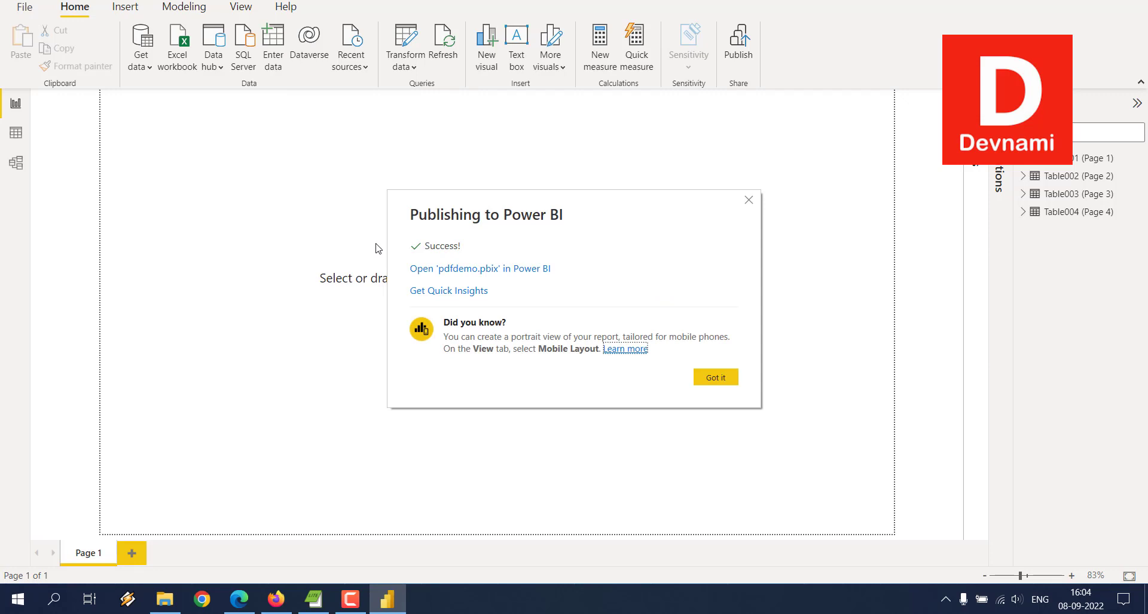
mouse_move(443, 248)
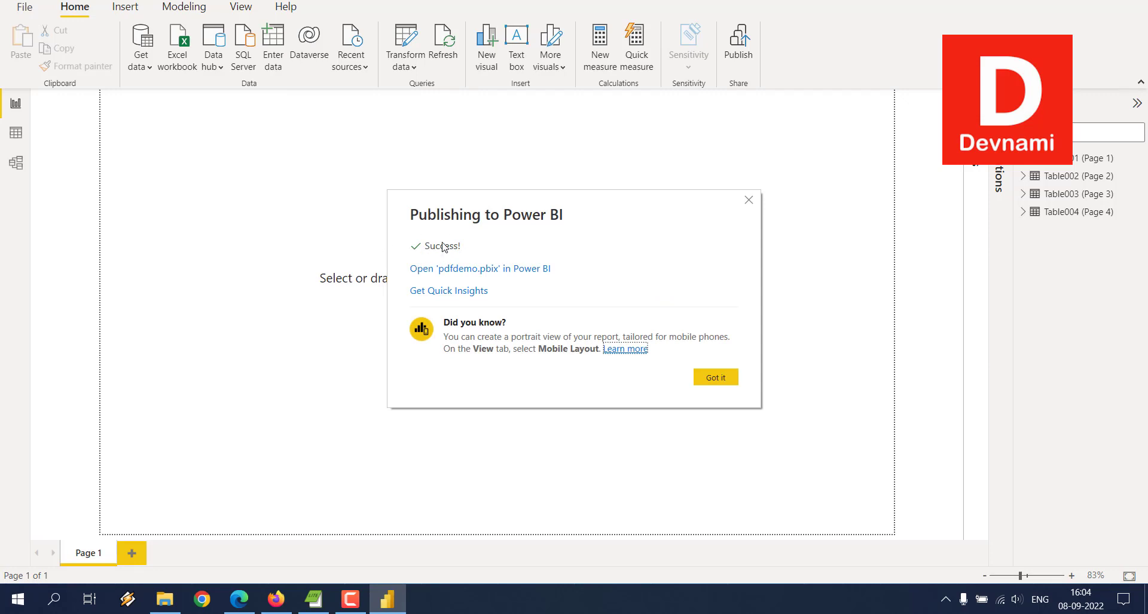
left_click(714, 376)
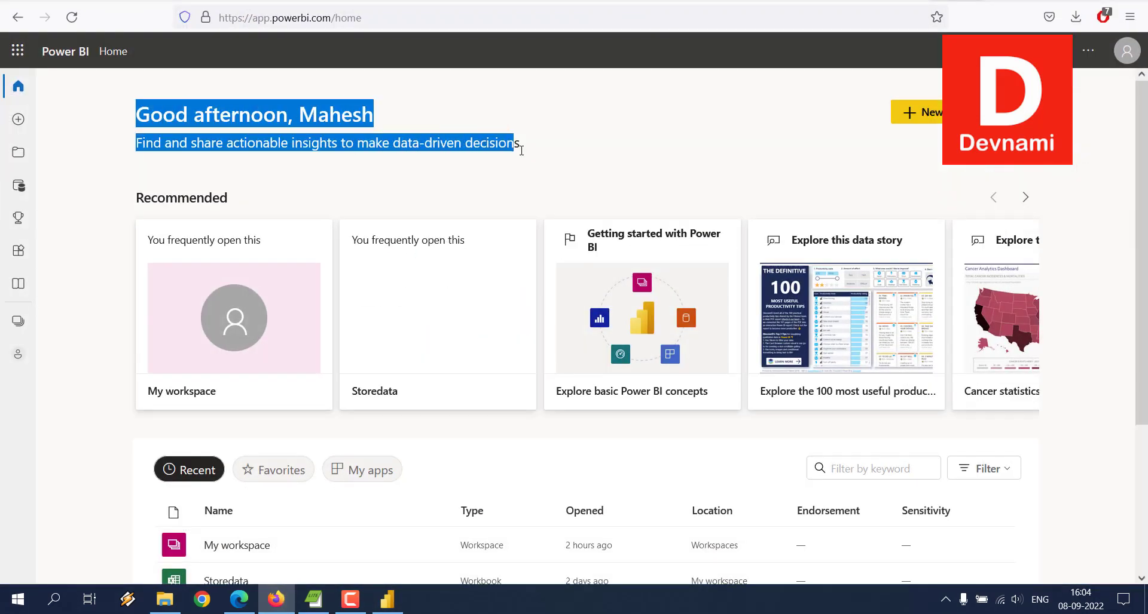
Open the pdfdemo dataset from My workspace and expand its Create a report dropdown
left_click(18, 153)
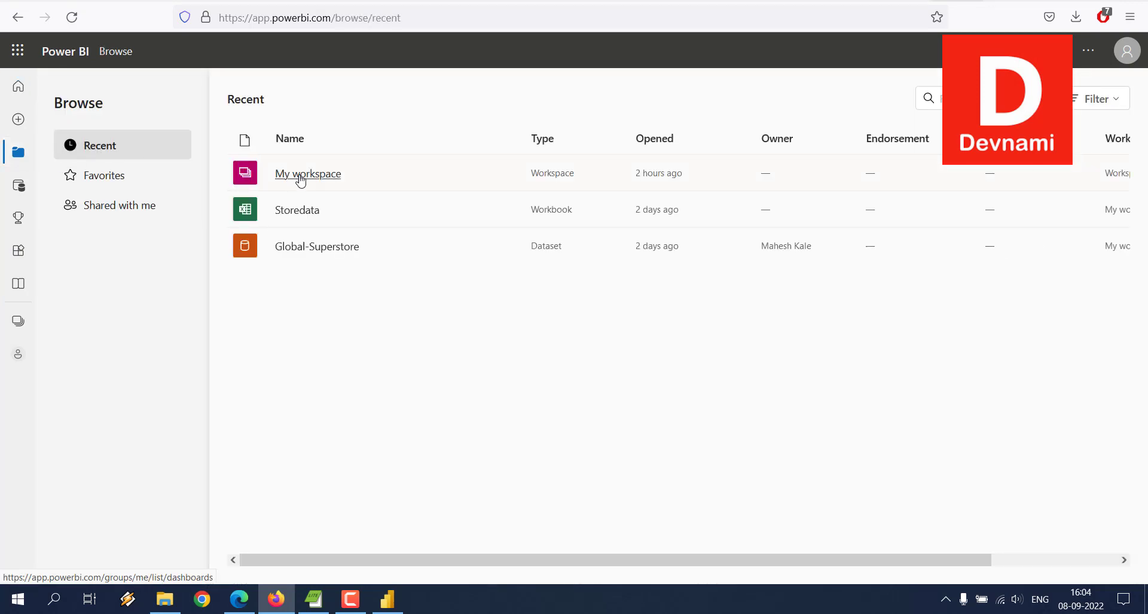
left_click(308, 173)
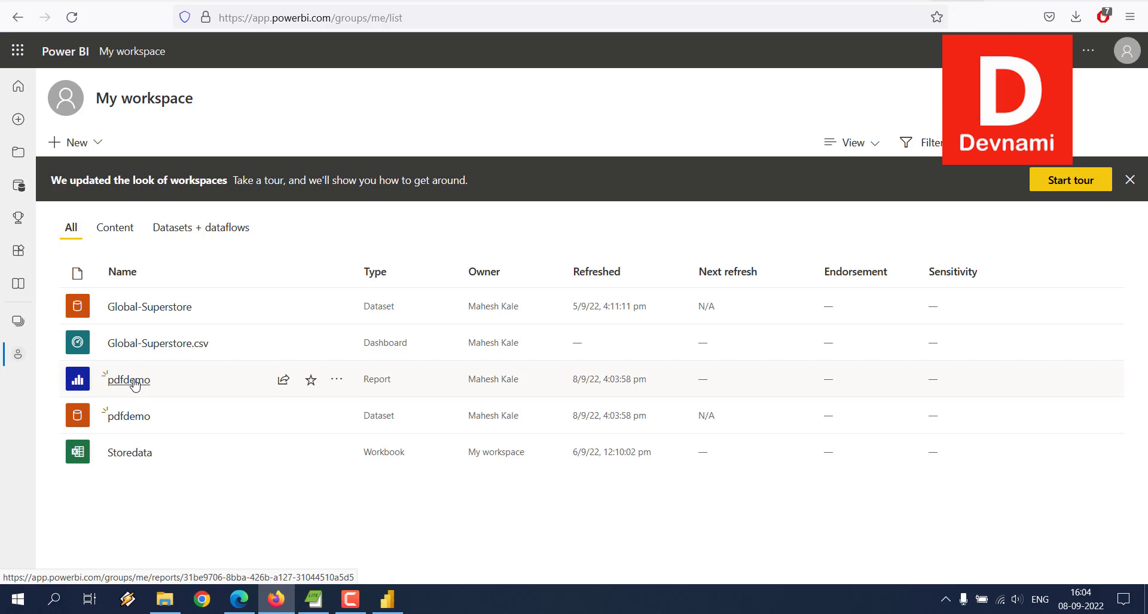
left_click(125, 416)
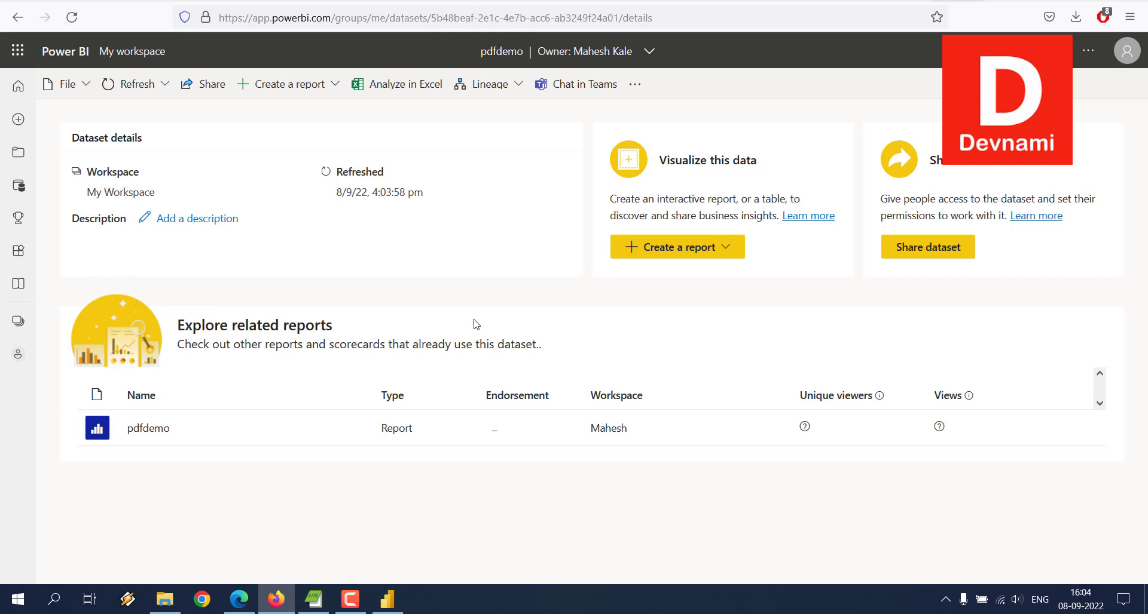
mouse_move(476, 322)
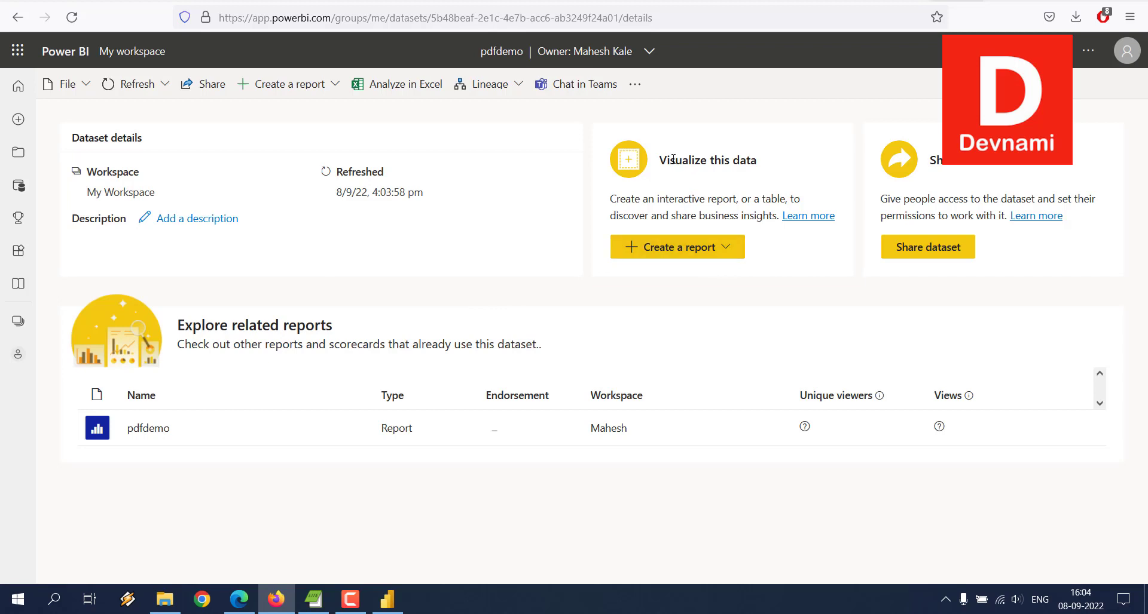
mouse_move(765, 175)
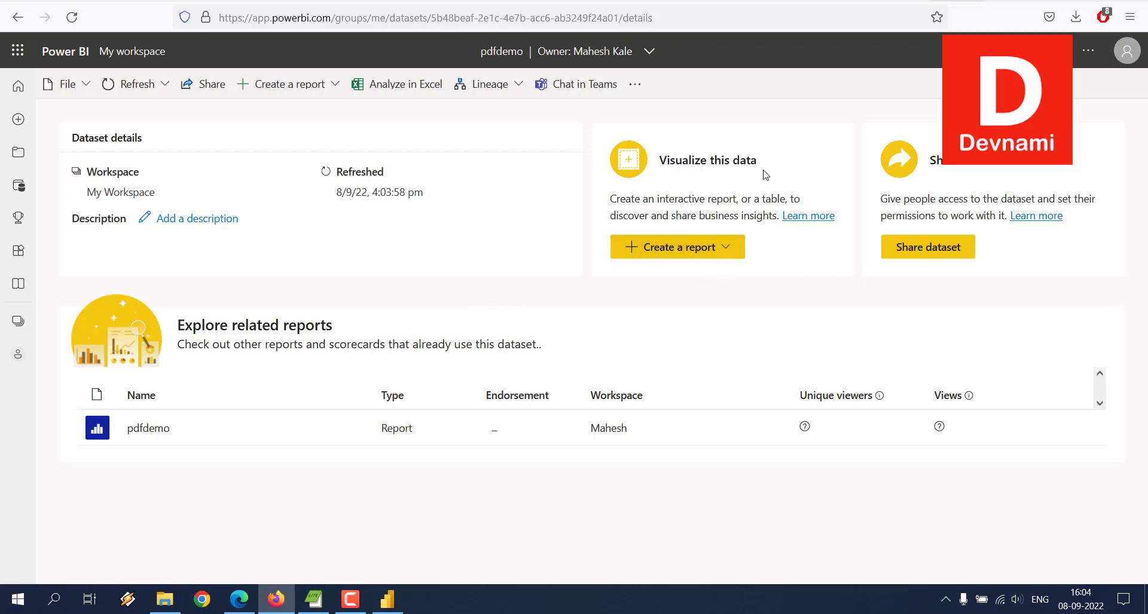
left_click(676, 246)
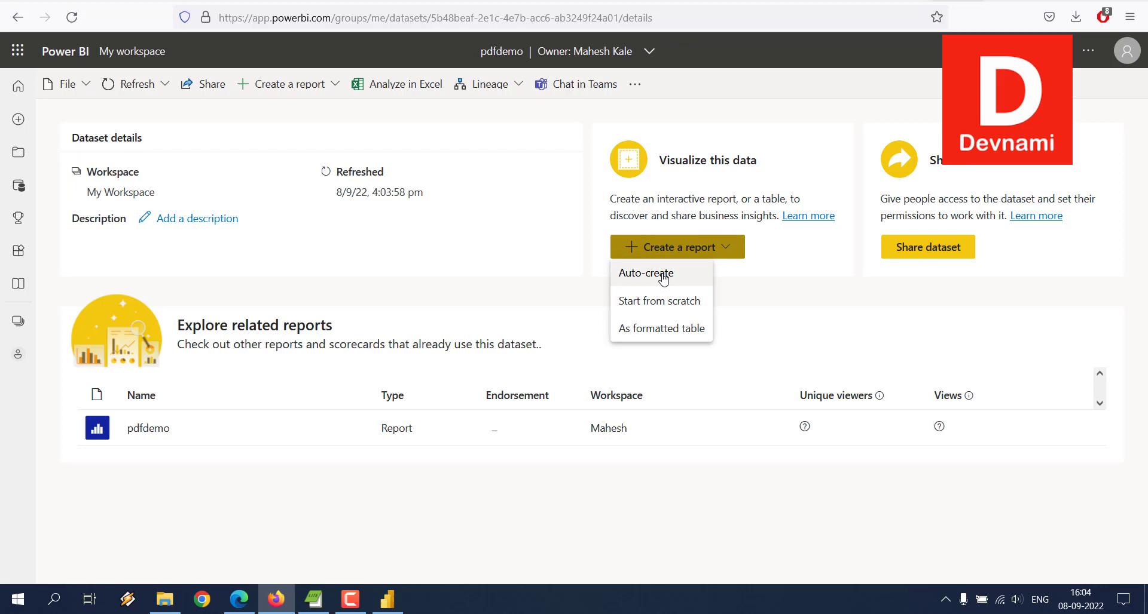
Auto-create a Quick summary report charting Techs by Service and by LeadTech
left_click(644, 273)
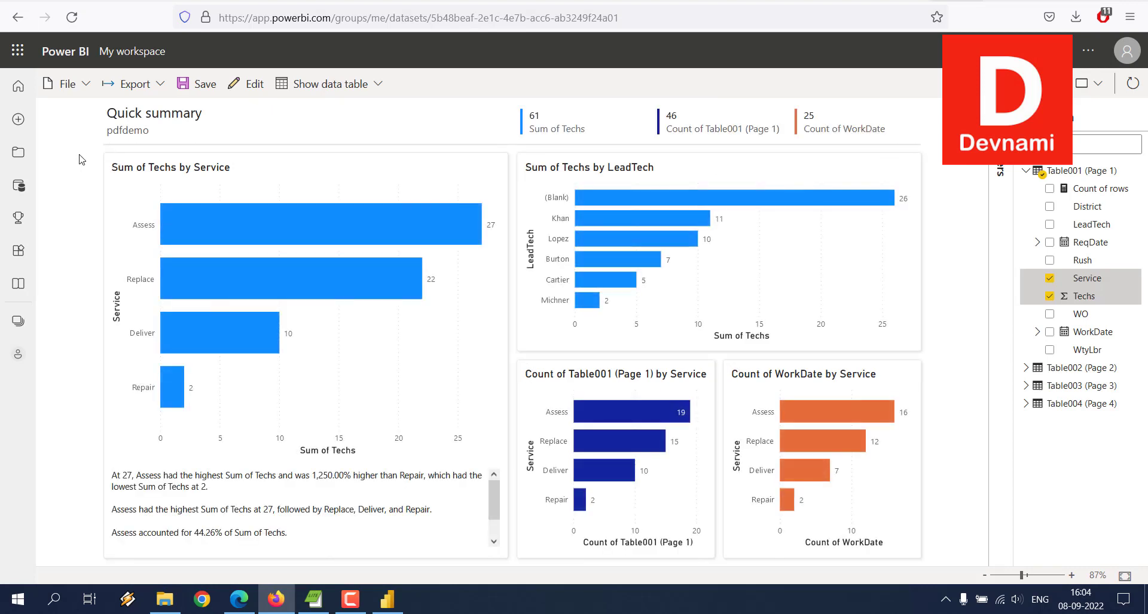
mouse_move(544, 138)
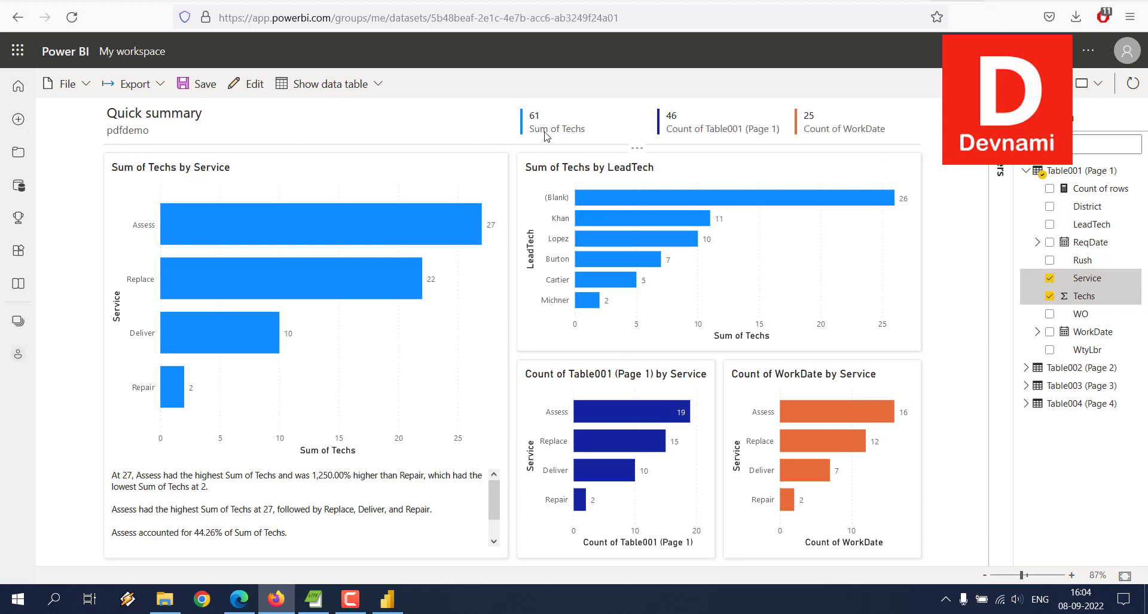
mouse_move(600, 146)
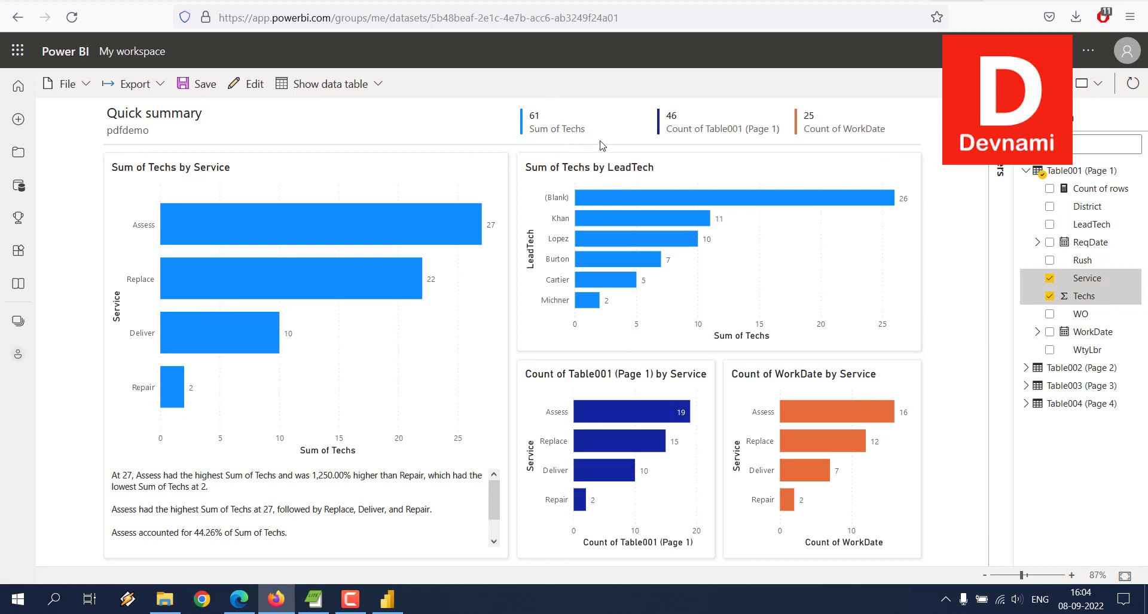
mouse_move(806, 148)
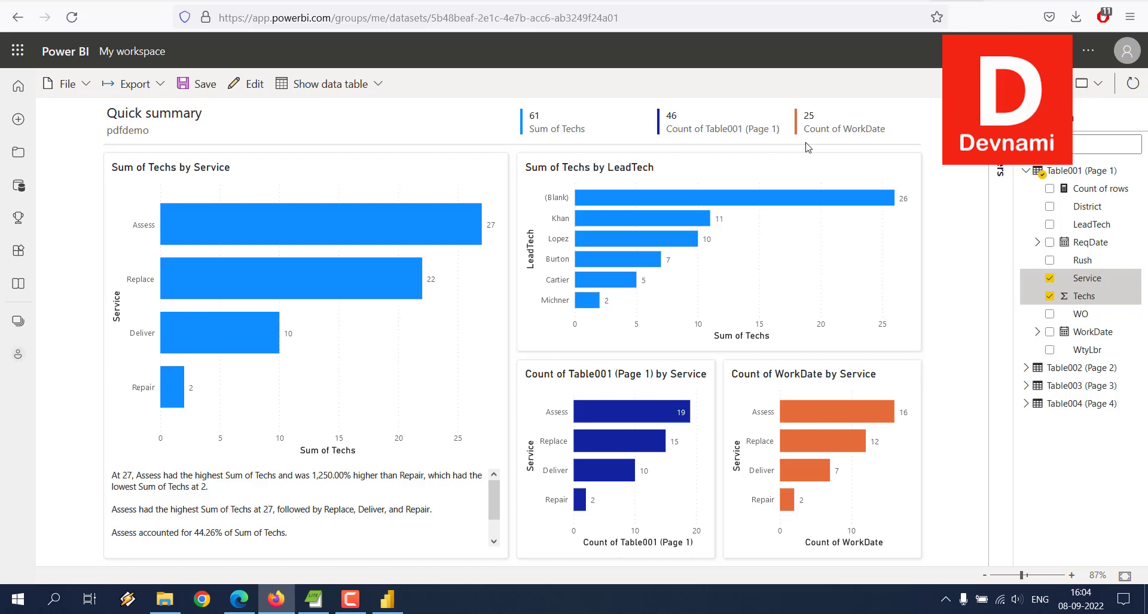
mouse_move(180, 225)
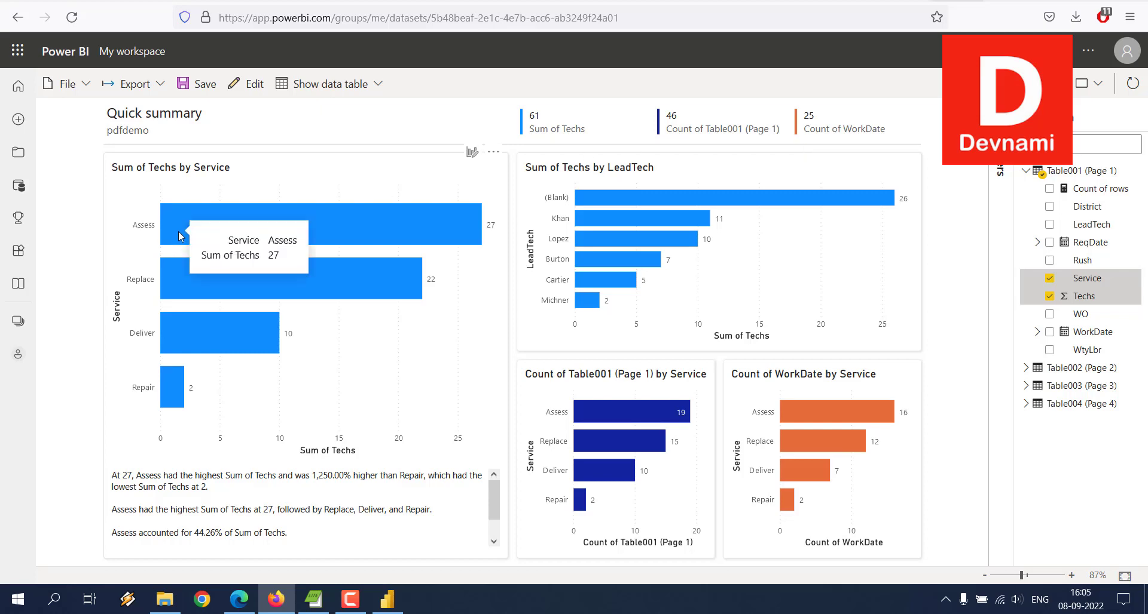
mouse_move(174, 334)
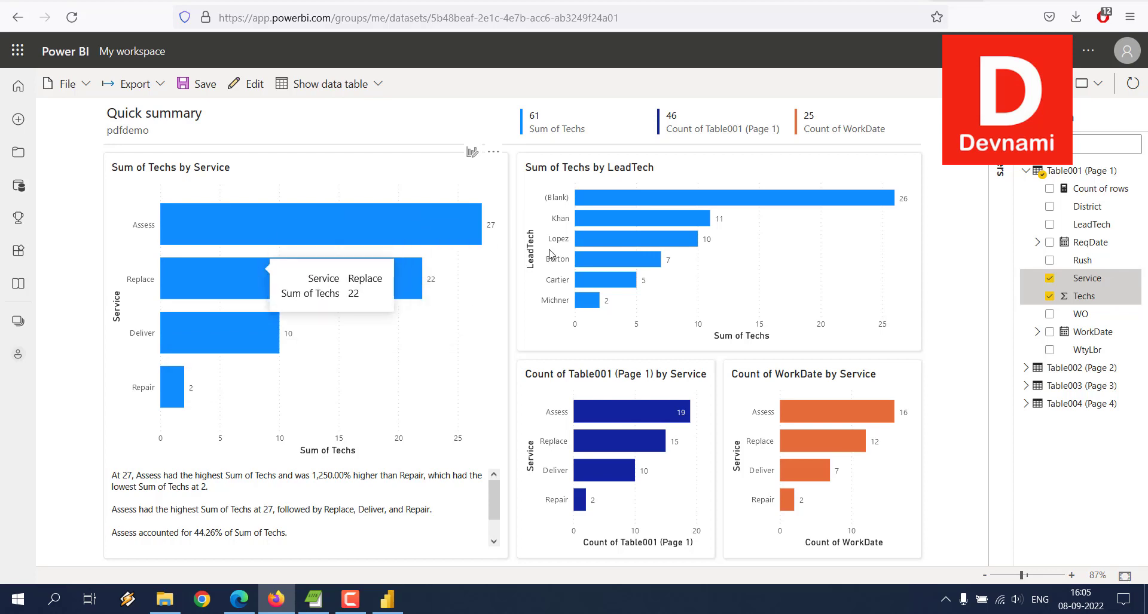
mouse_move(208, 254)
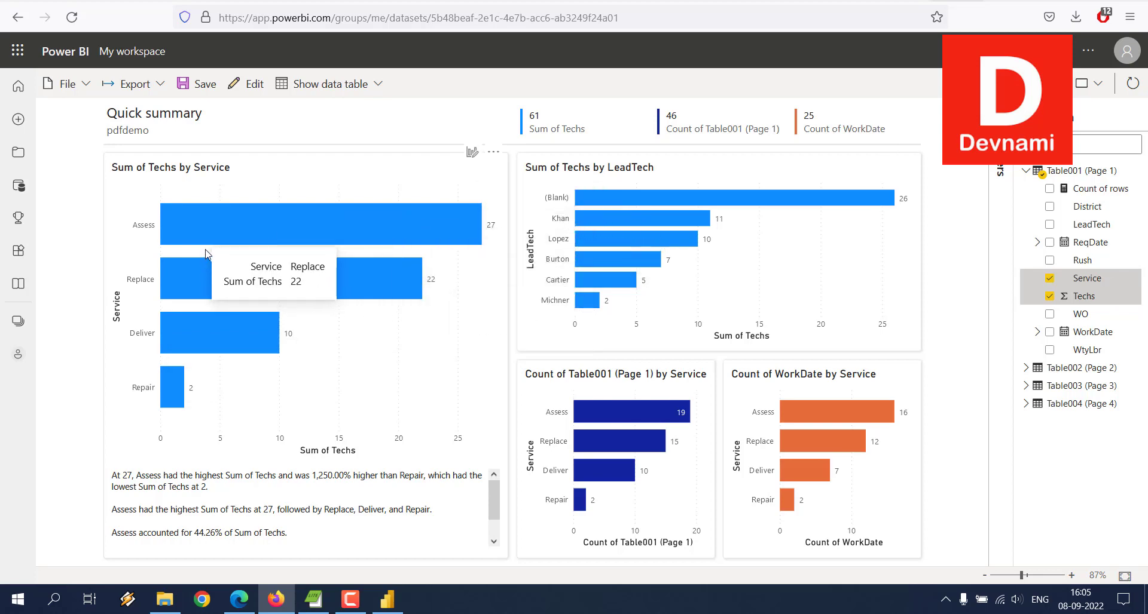
mouse_move(210, 250)
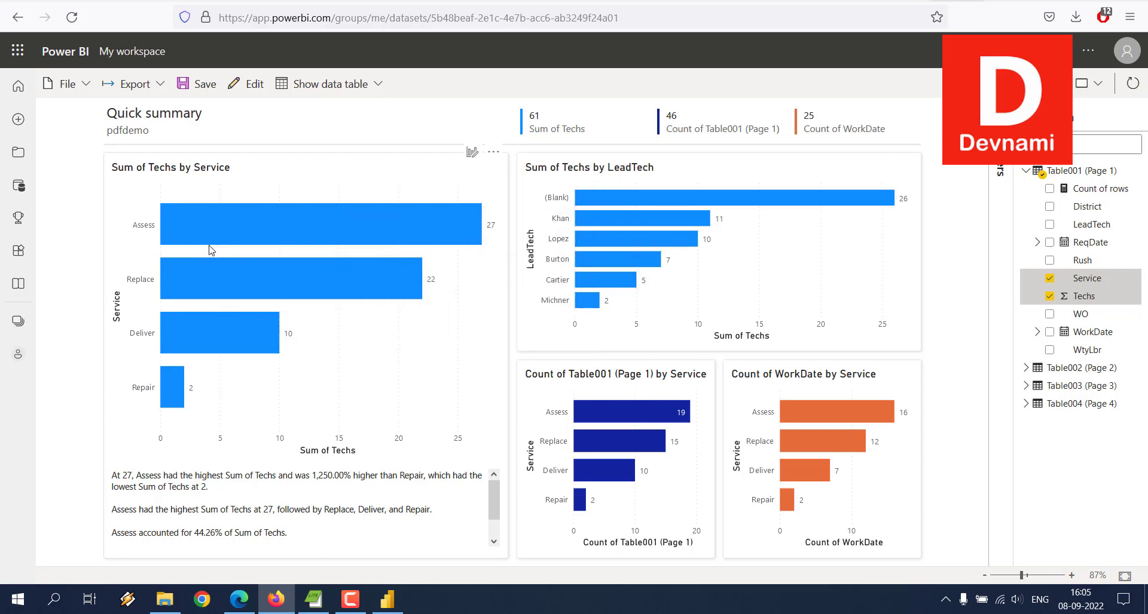
mouse_move(551, 219)
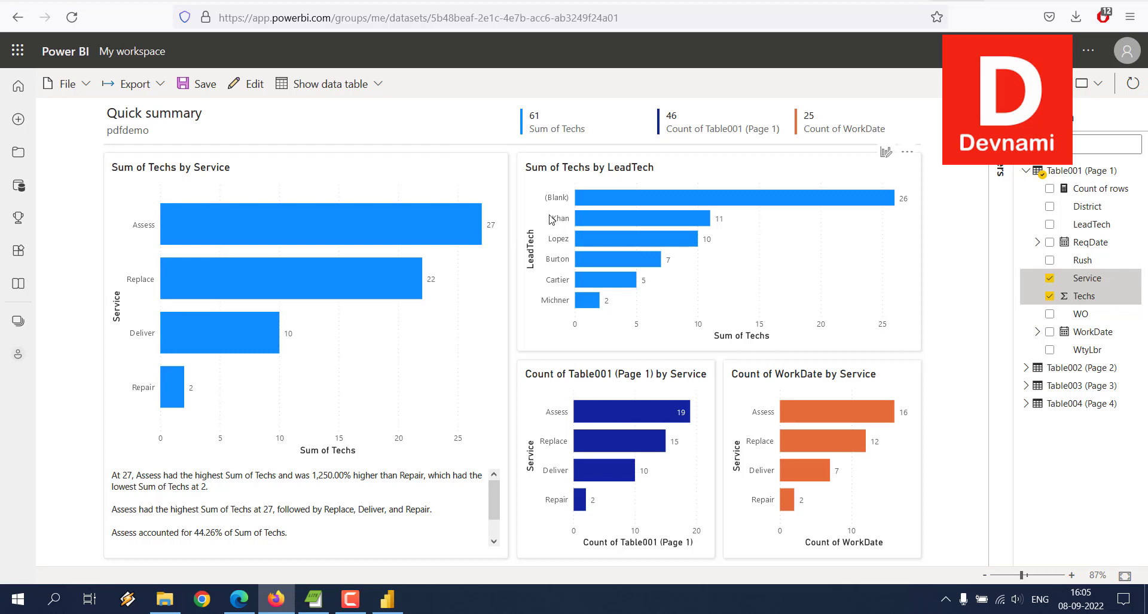
mouse_move(558, 313)
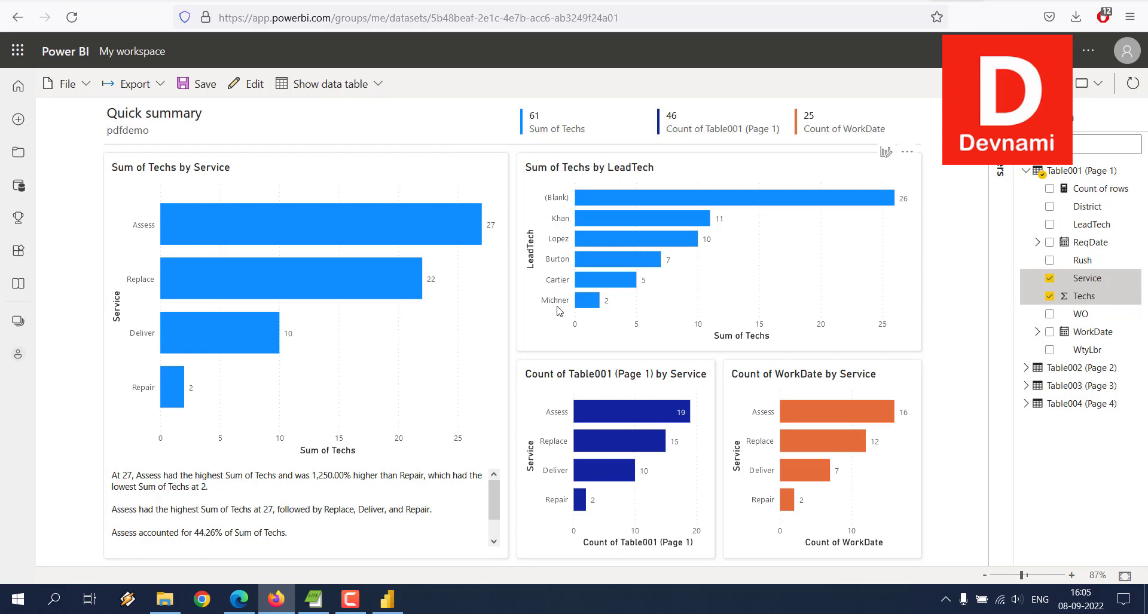
mouse_move(566, 235)
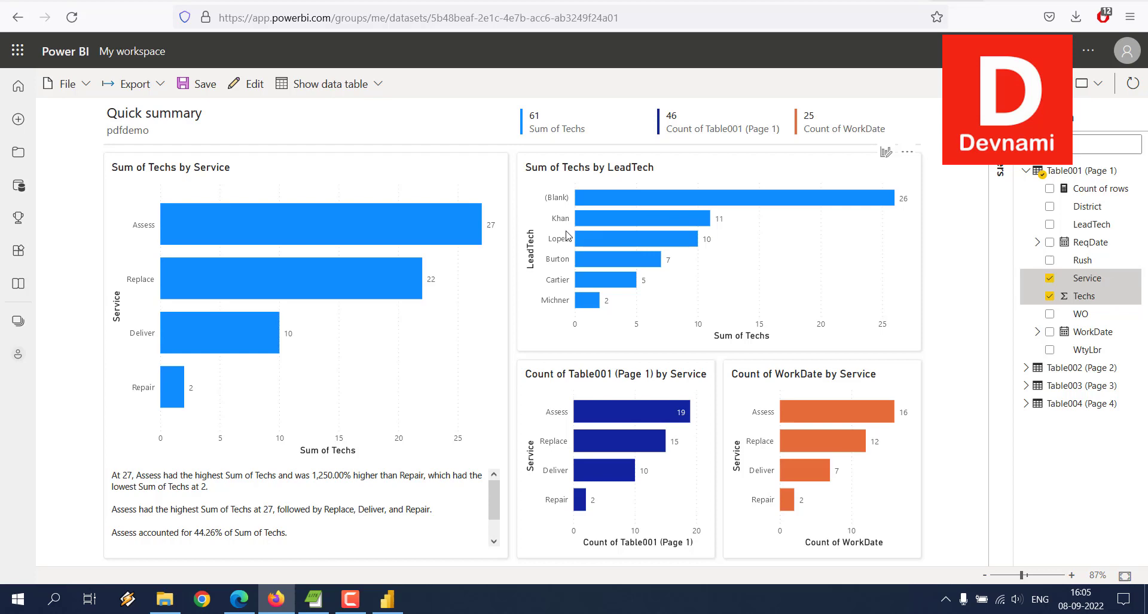
mouse_move(566, 306)
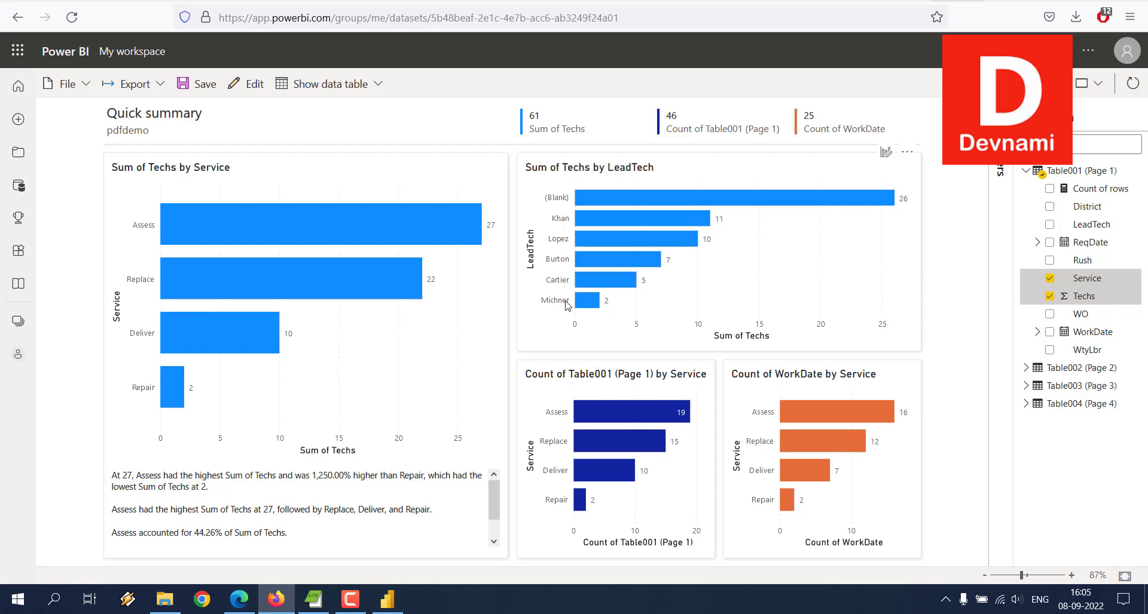
mouse_move(593, 245)
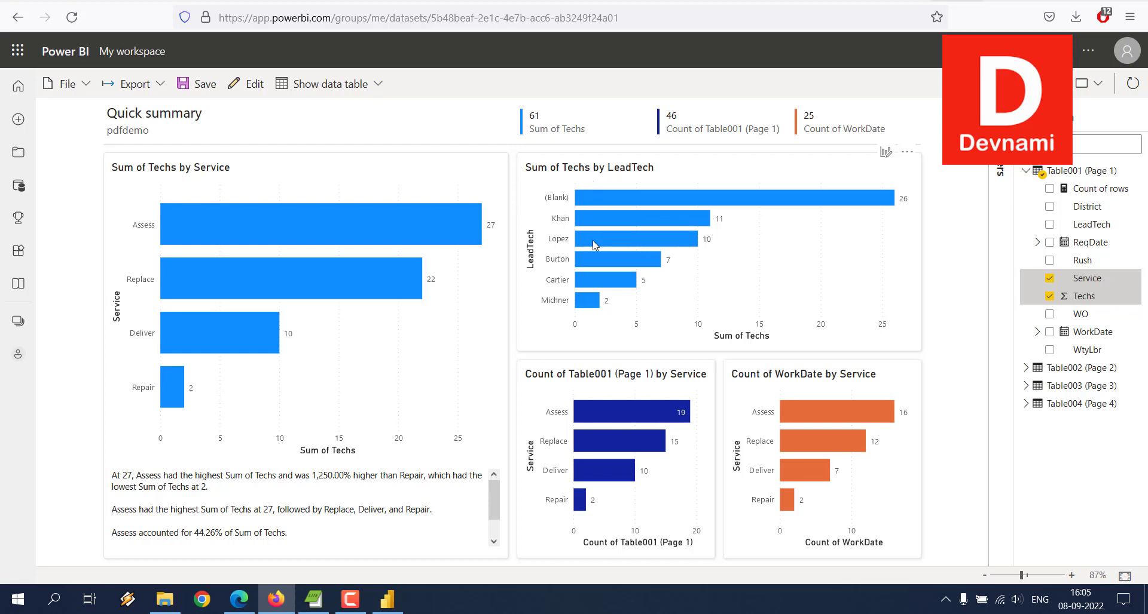
mouse_move(597, 432)
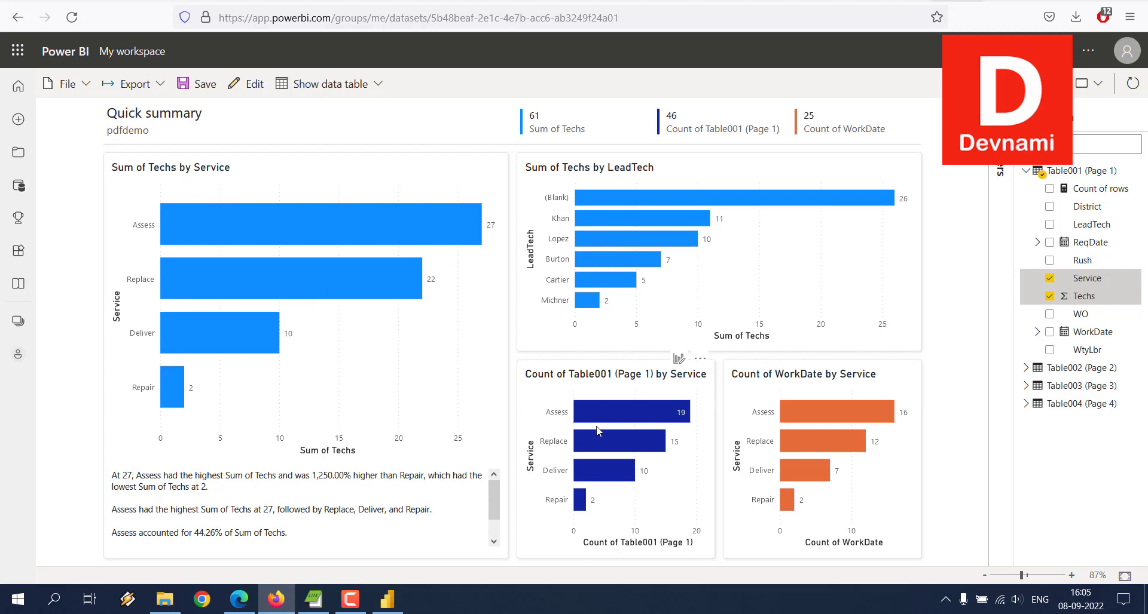
mouse_move(632, 416)
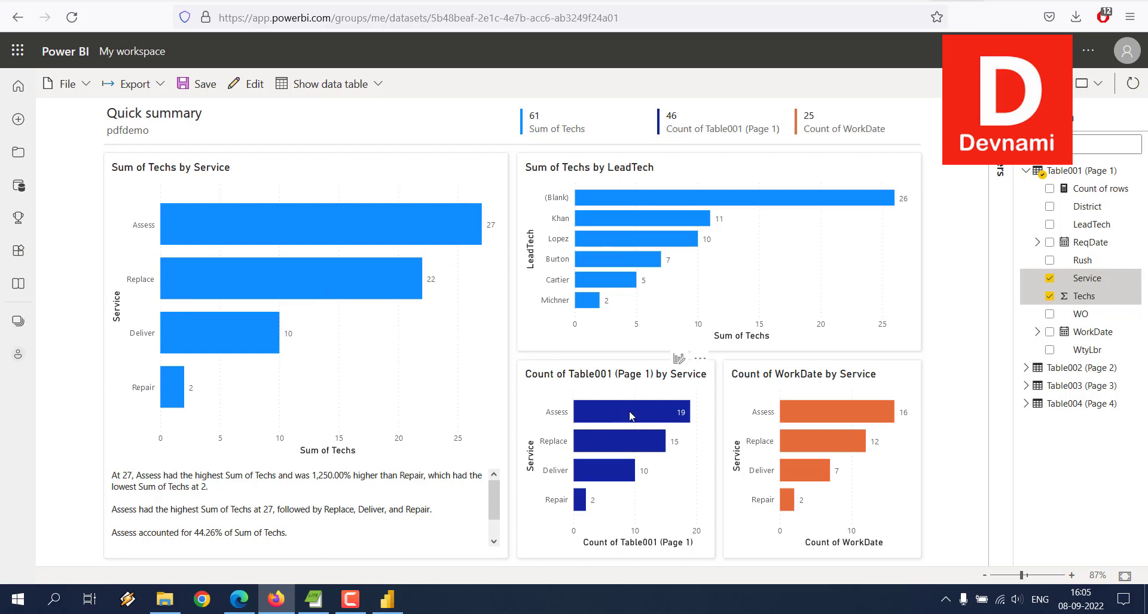
mouse_move(842, 455)
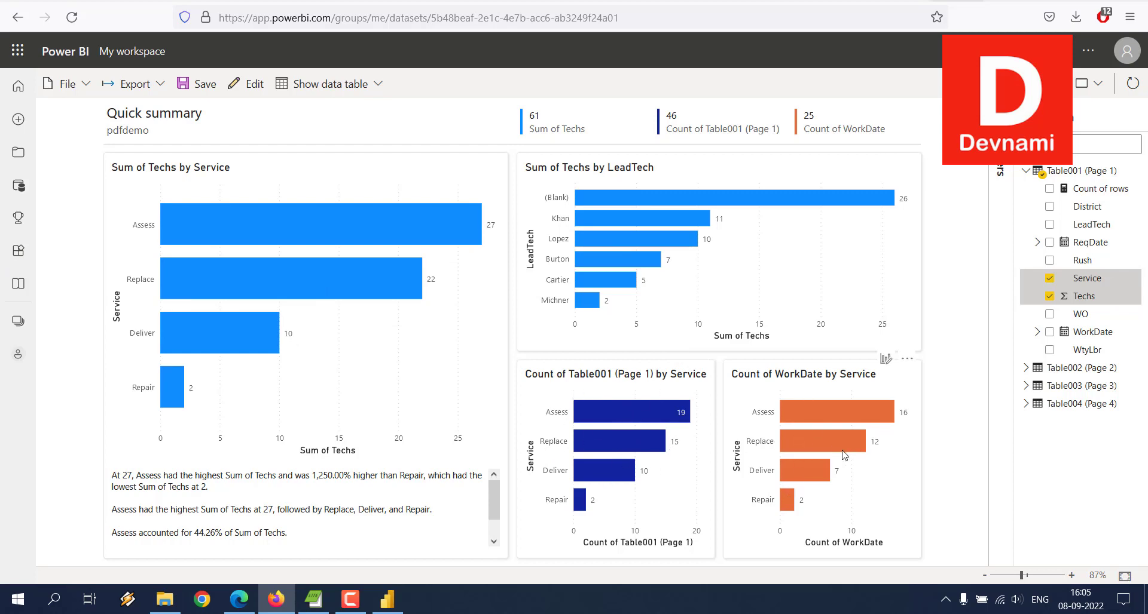
mouse_move(740, 449)
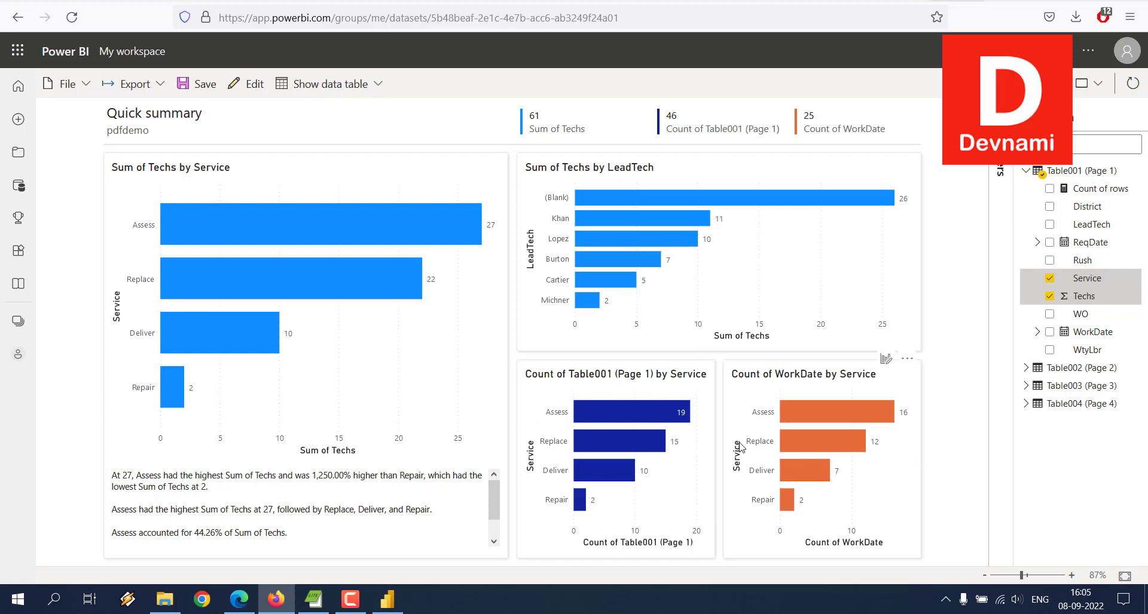
mouse_move(475, 297)
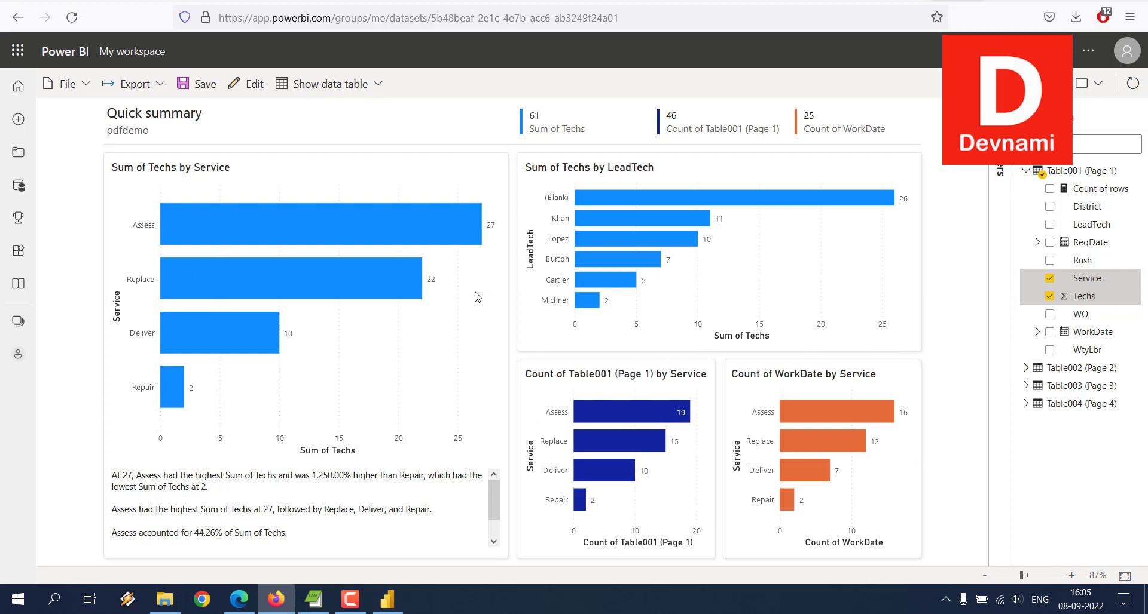
mouse_move(470, 301)
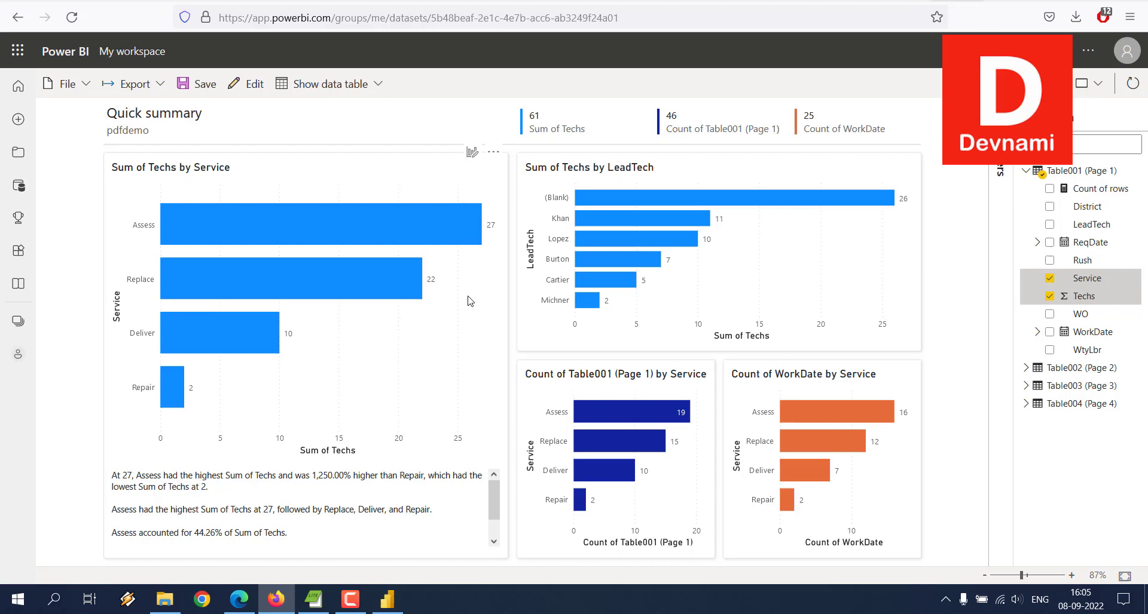
mouse_move(467, 295)
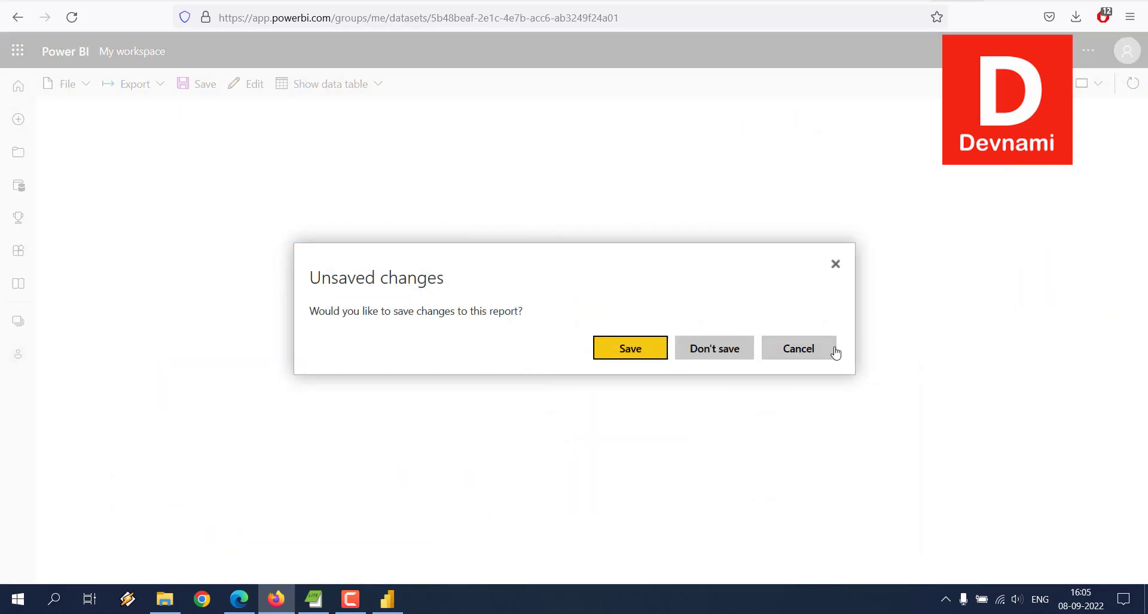
Leave the Quick summary report without saving and open a blank Firefox tab
left_click(713, 348)
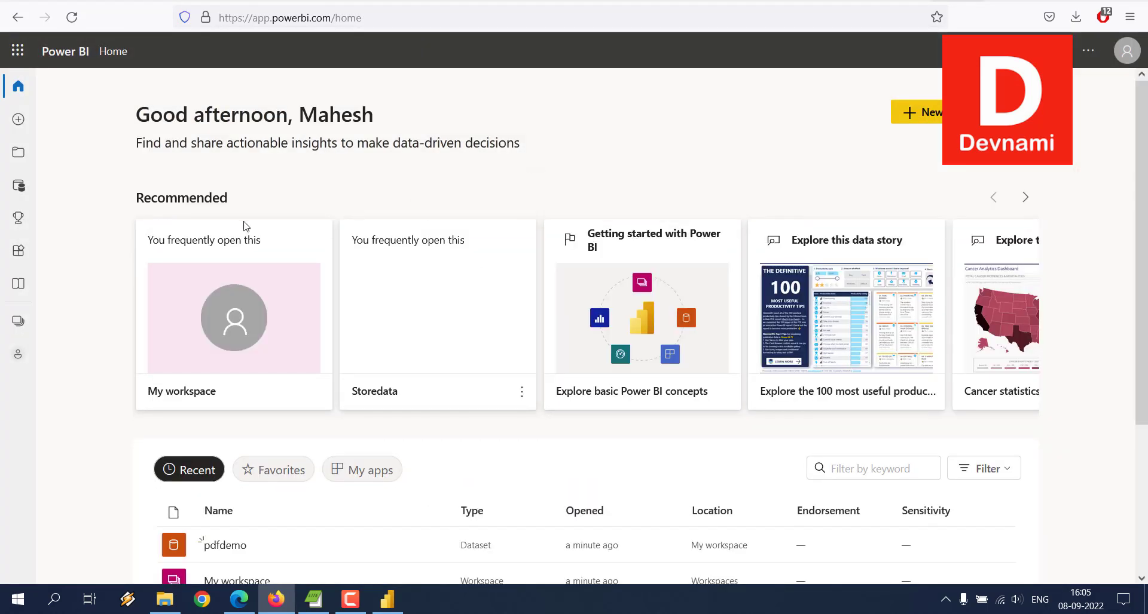
scroll("down", 3)
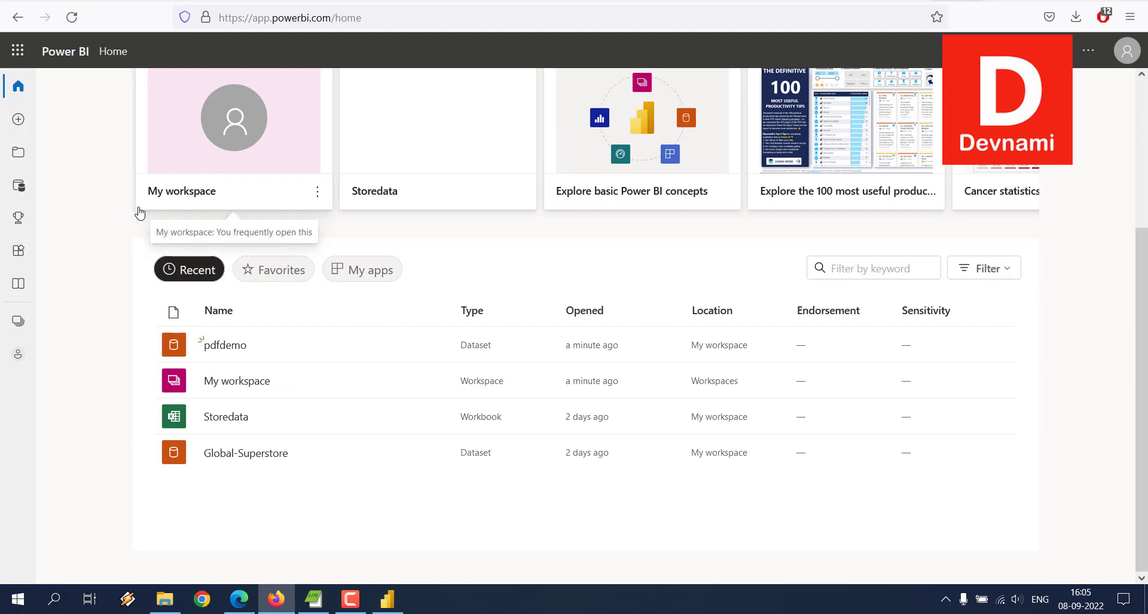
mouse_move(317, 529)
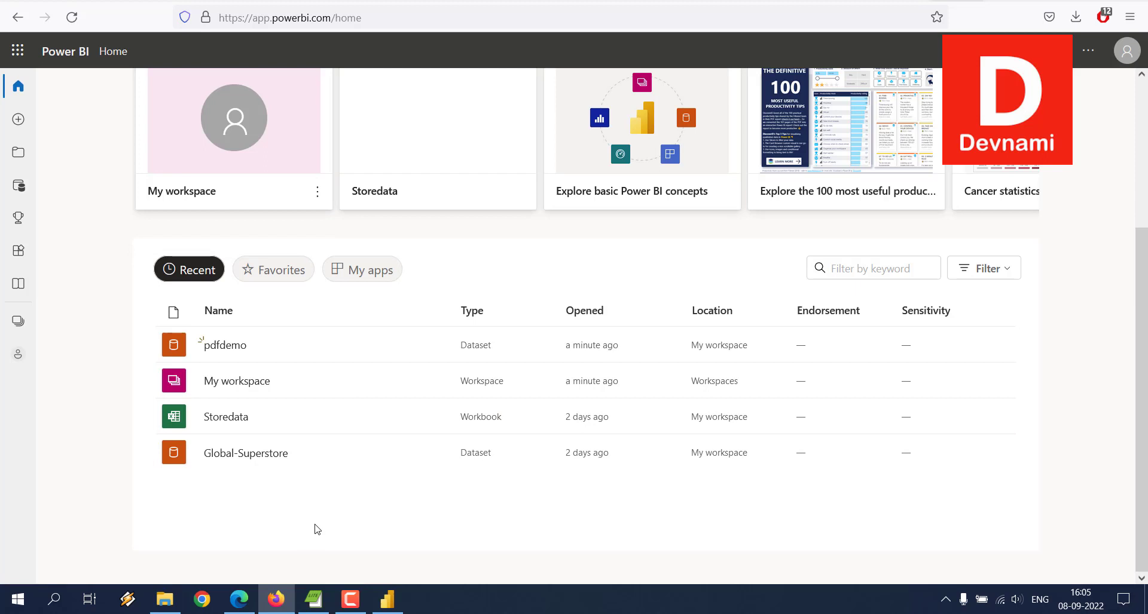
mouse_move(996, 4)
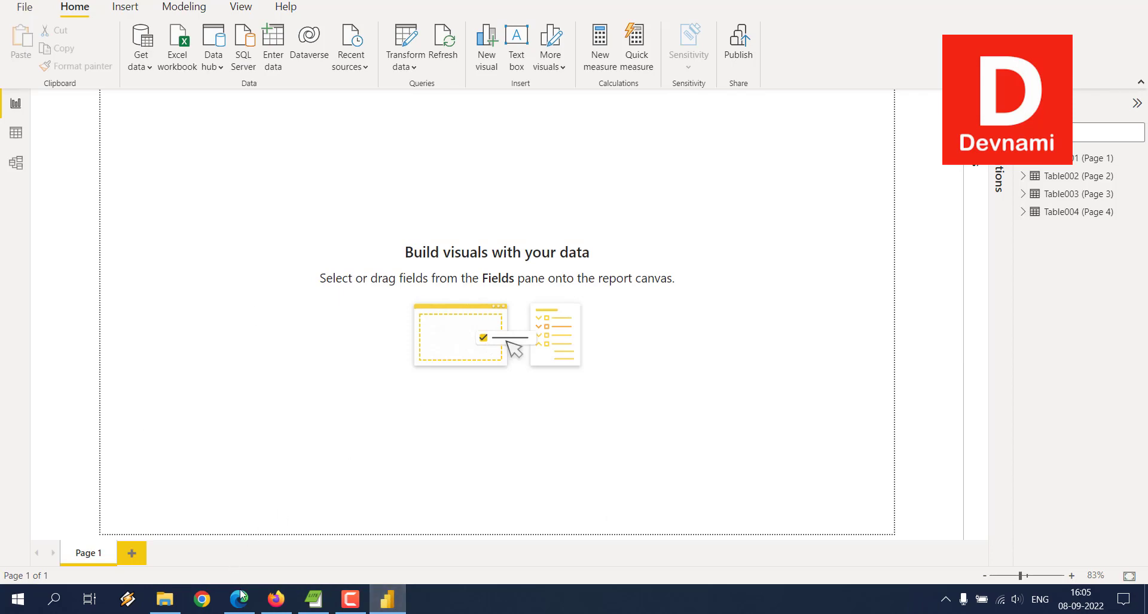
left_click(276, 599)
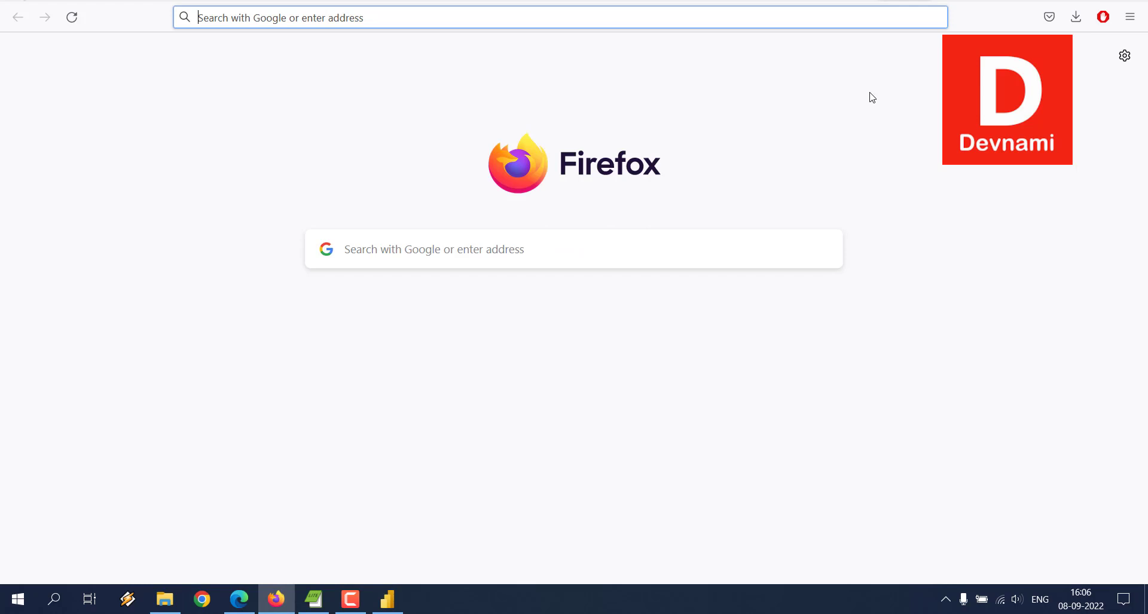
Search Google for 'pdf to excel converter online' and scroll through the results
type("pdf to excel con")
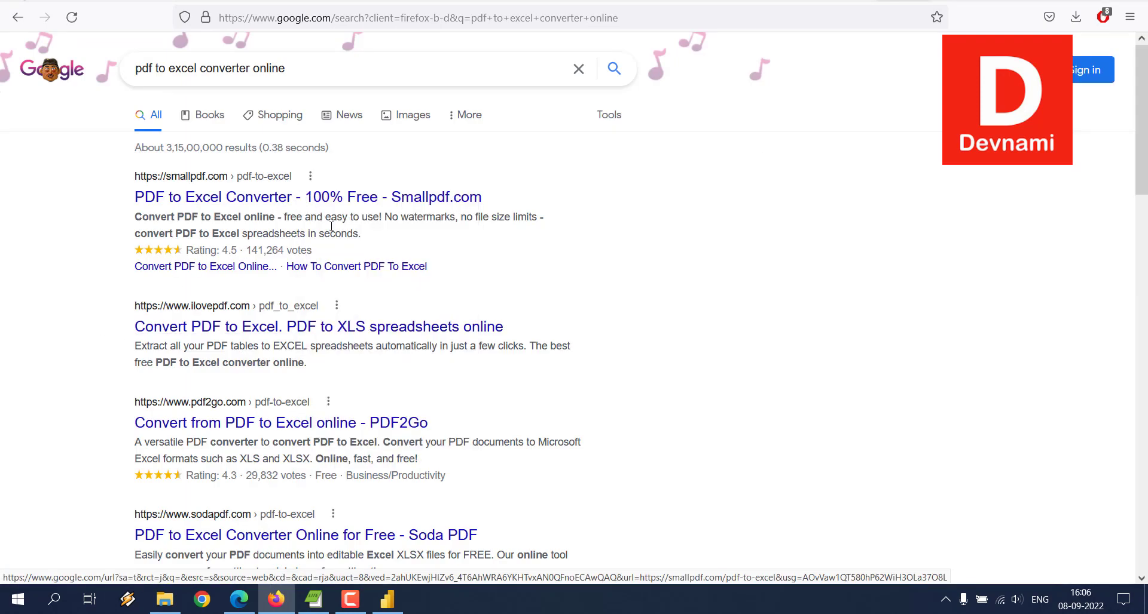
scroll("down", 3)
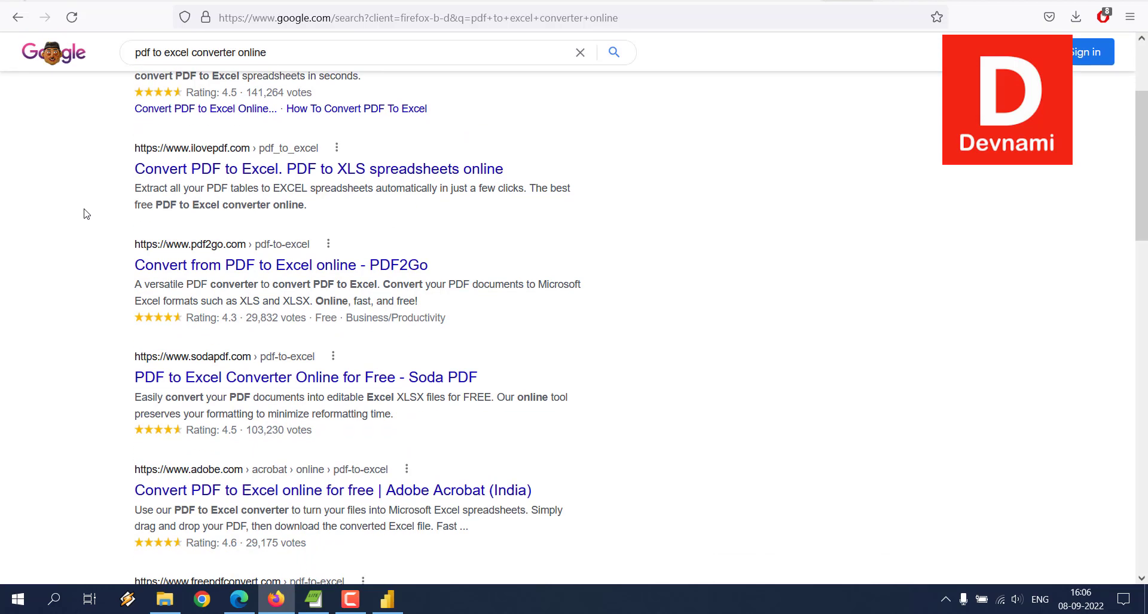
scroll("down", 3)
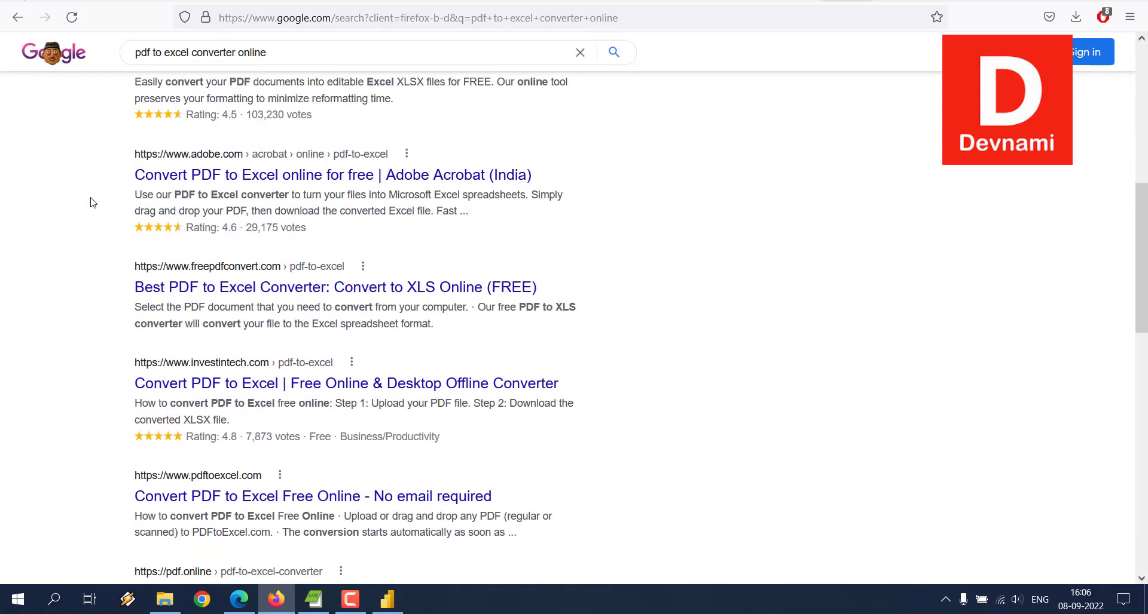
scroll("down", 3)
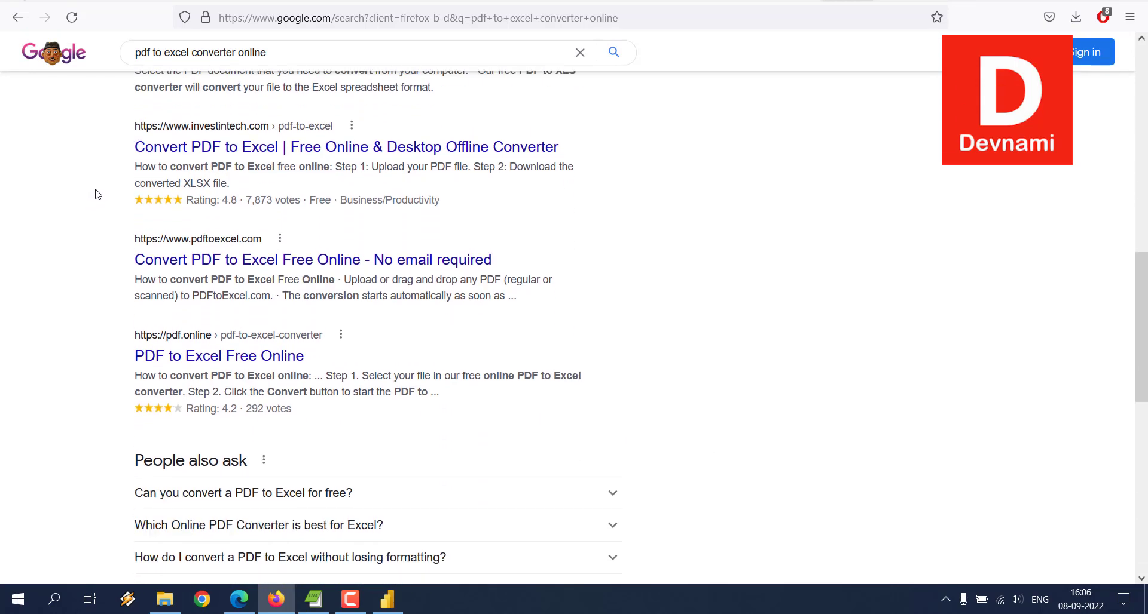
scroll("down", 3)
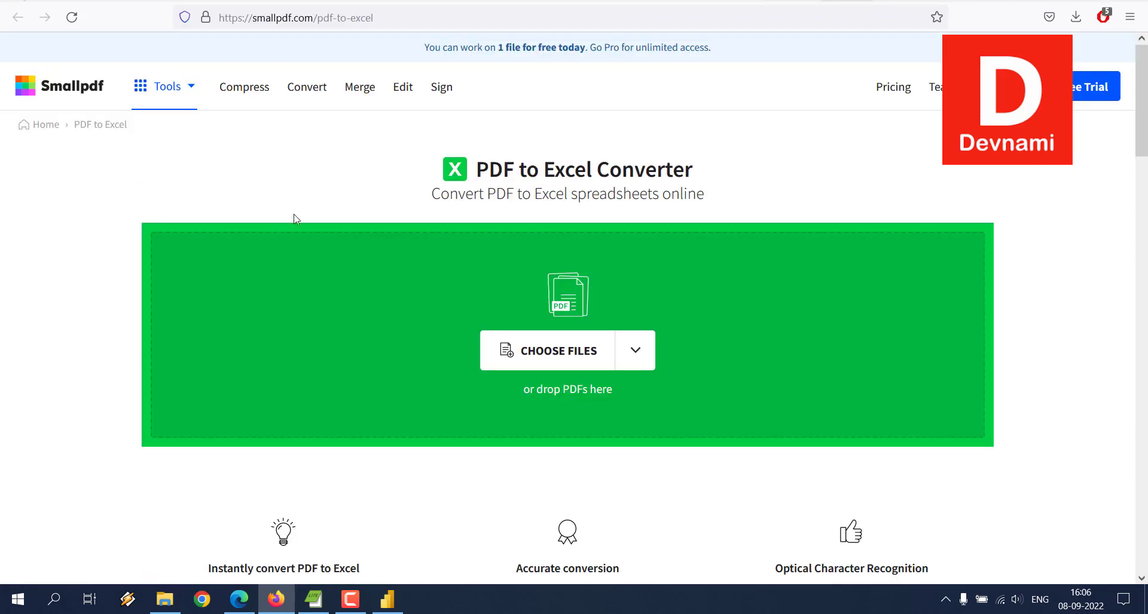
mouse_move(560, 351)
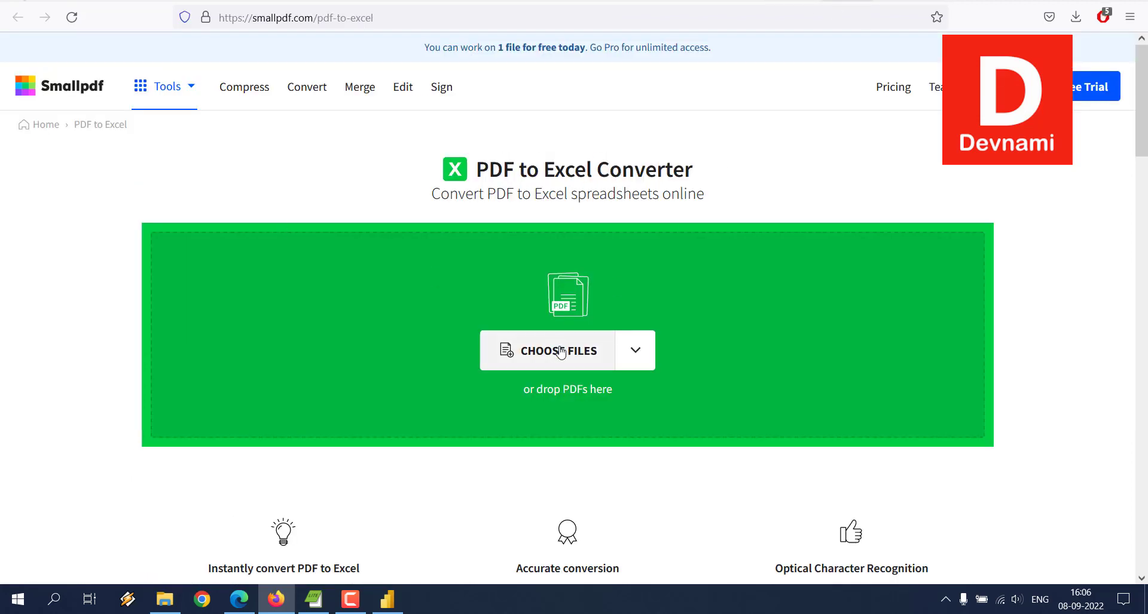
Upload dataset1.pdf to Smallpdf, convert it to Excel without OCR, and download dataset1.xlsx
left_click(557, 350)
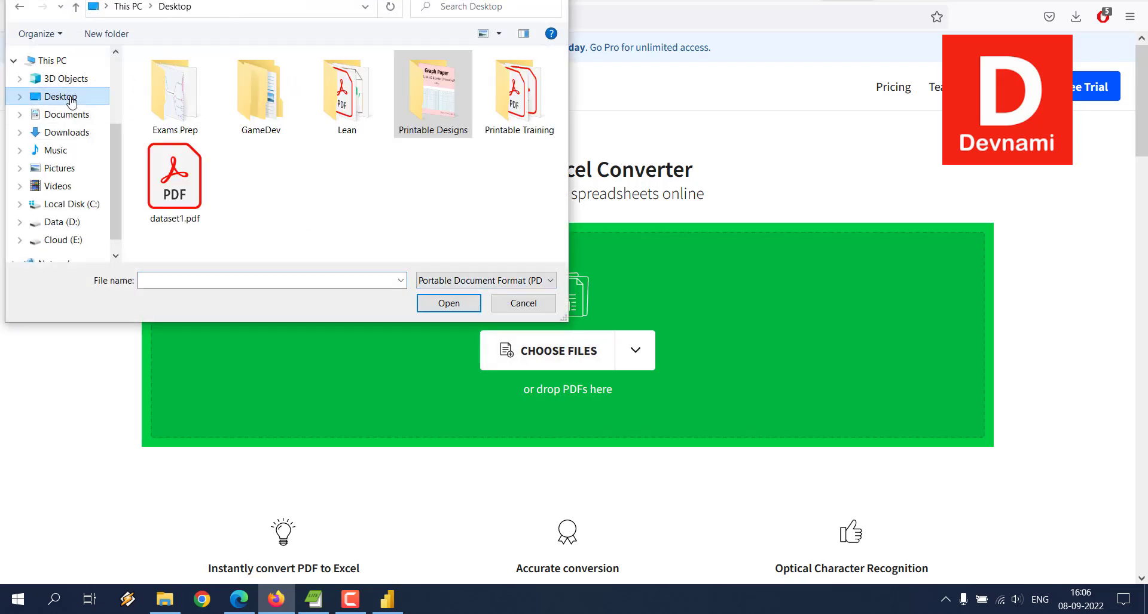
left_click(448, 303)
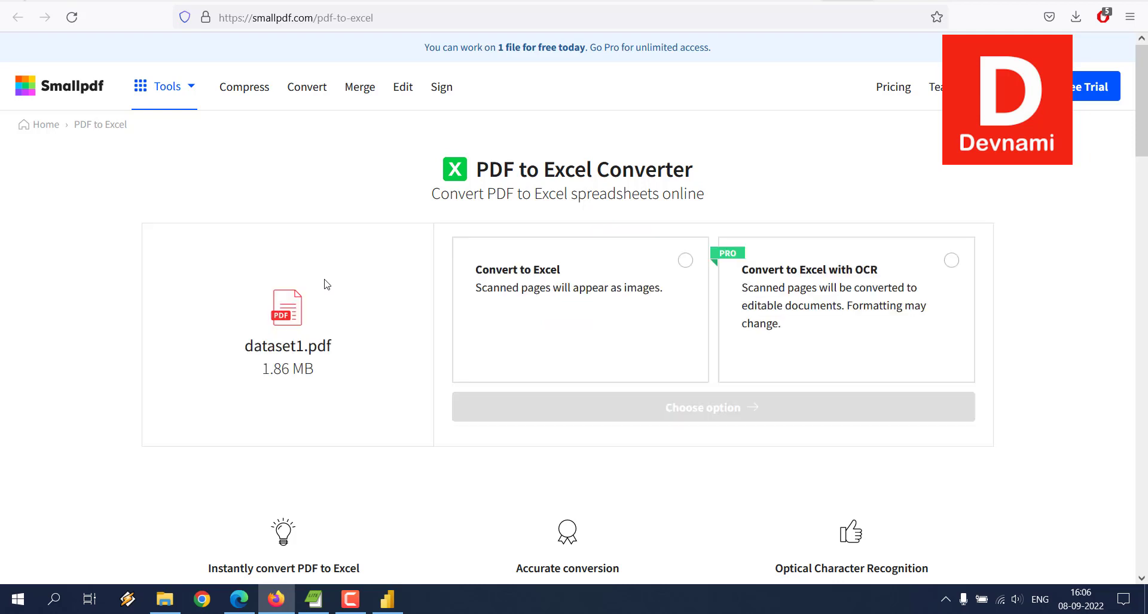
mouse_move(518, 278)
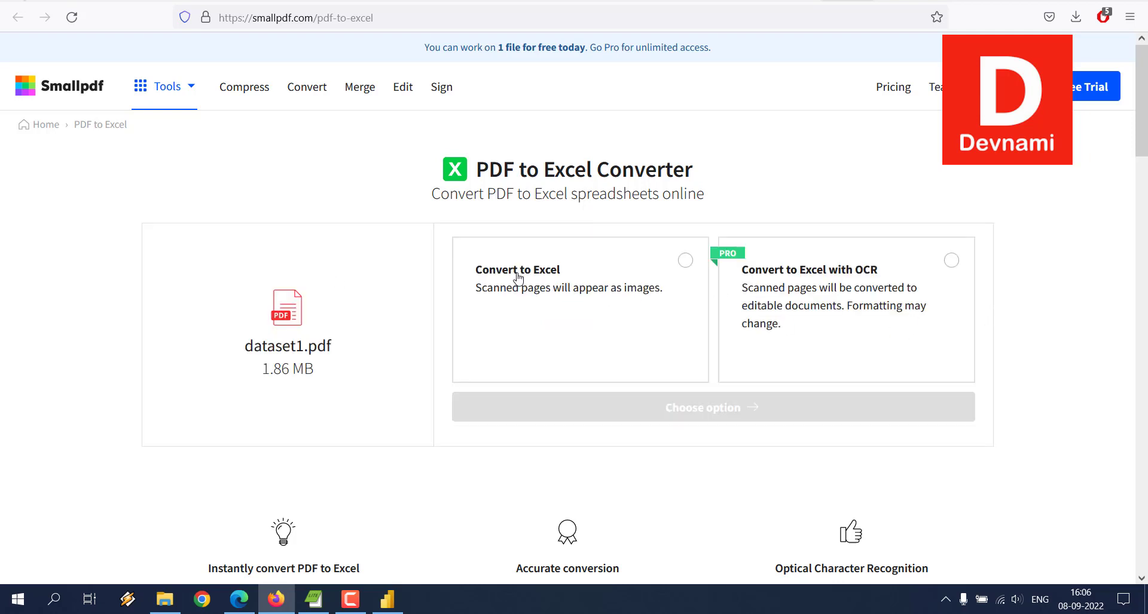
left_click(685, 259)
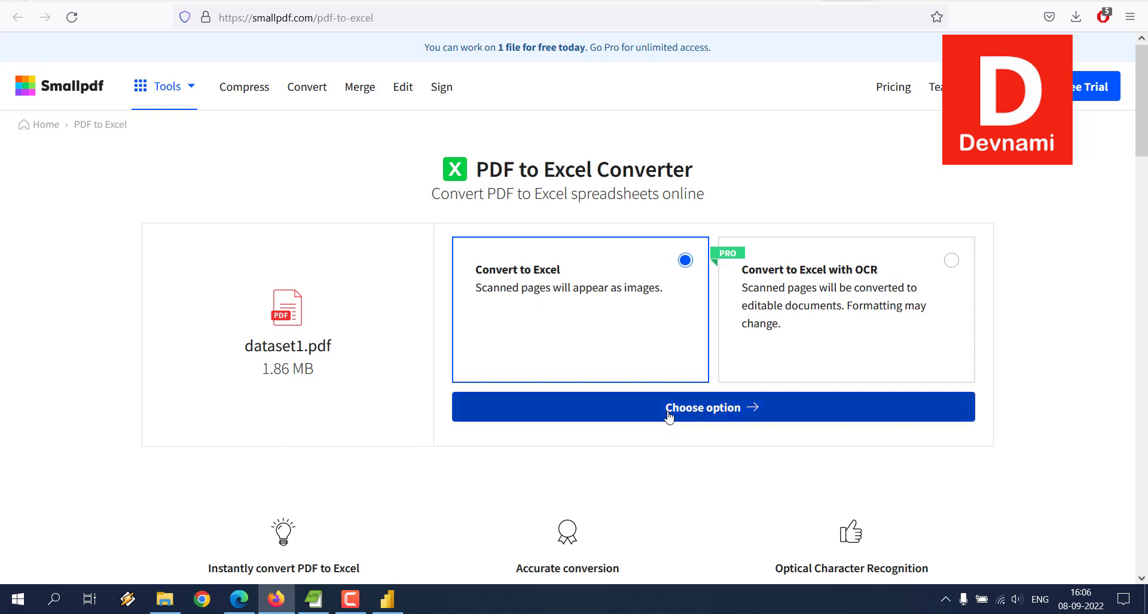
left_click(711, 408)
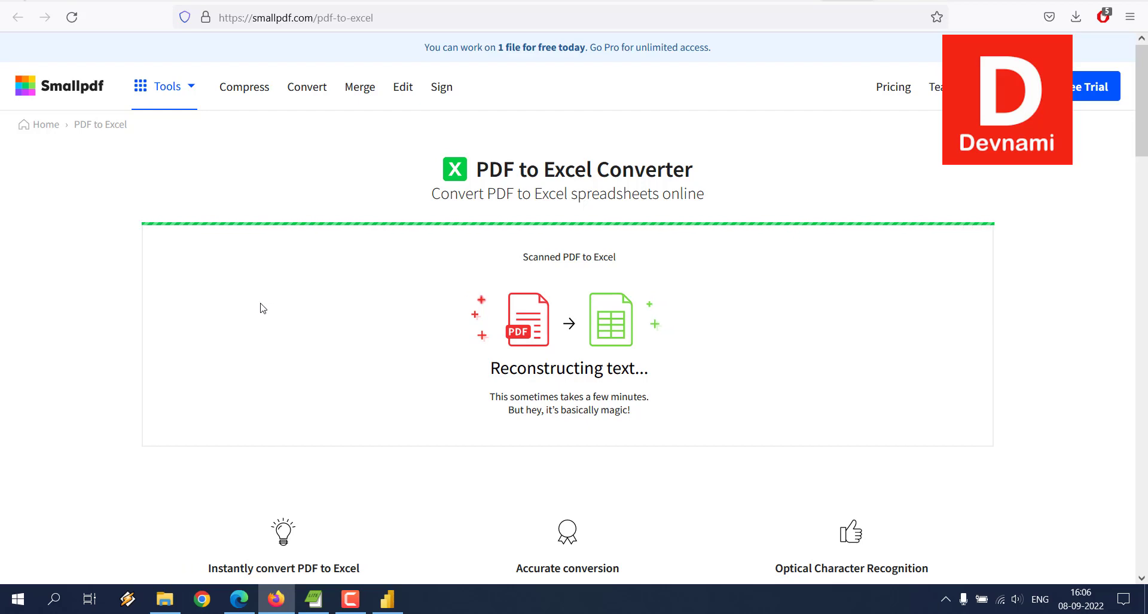
double_click(503, 194)
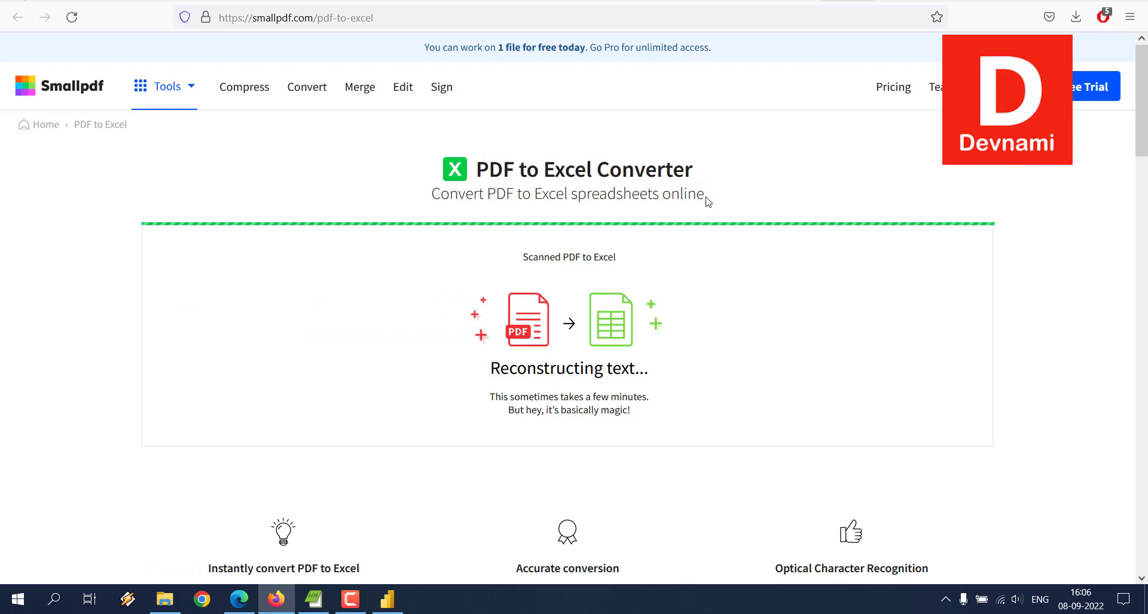
mouse_move(495, 395)
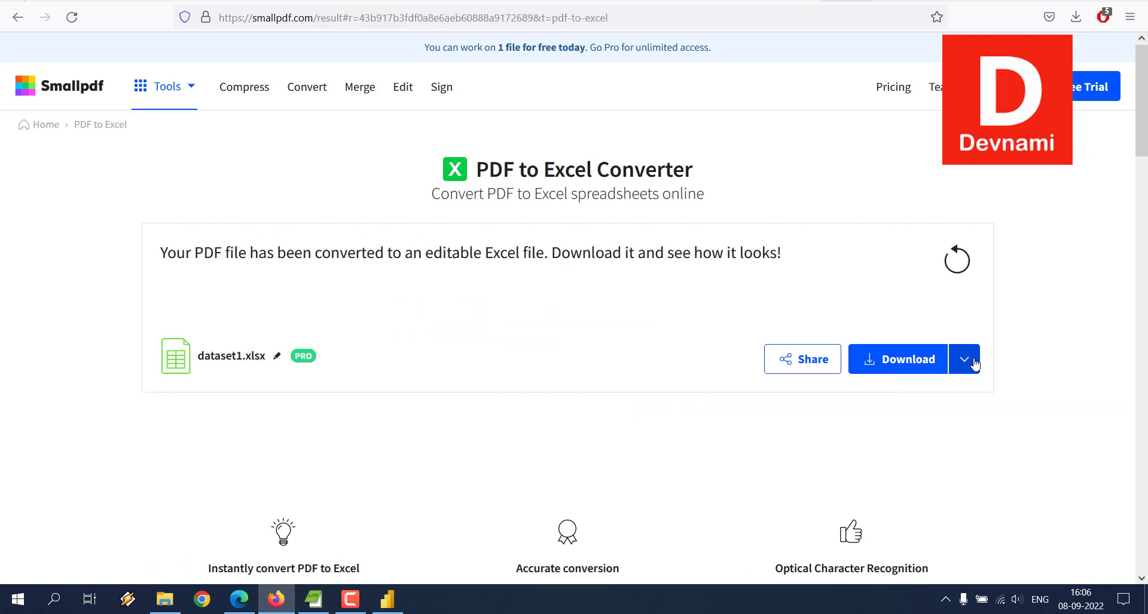
left_click(964, 359)
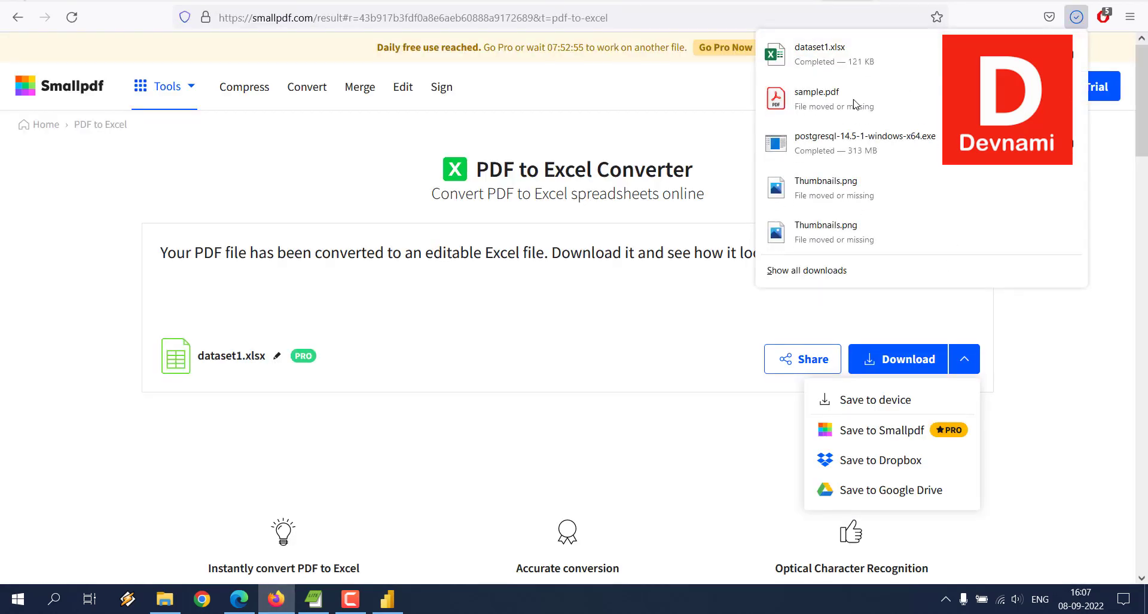
left_click(386, 599)
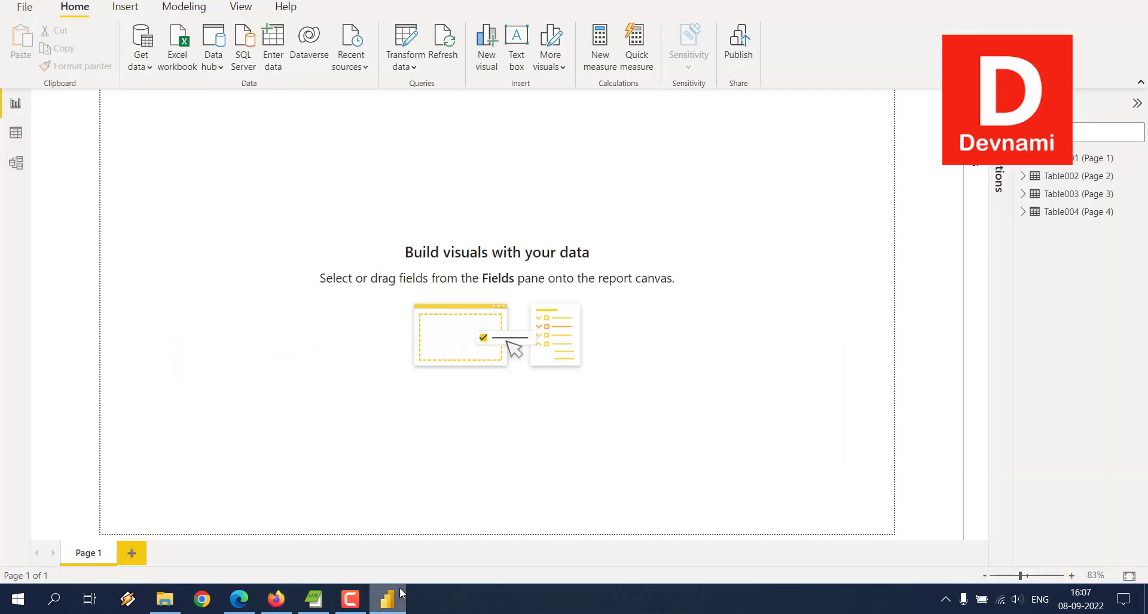
Open dataset1.xlsx in Excel, browse sheets Table 1 through Table 12, then close it
left_click(399, 599)
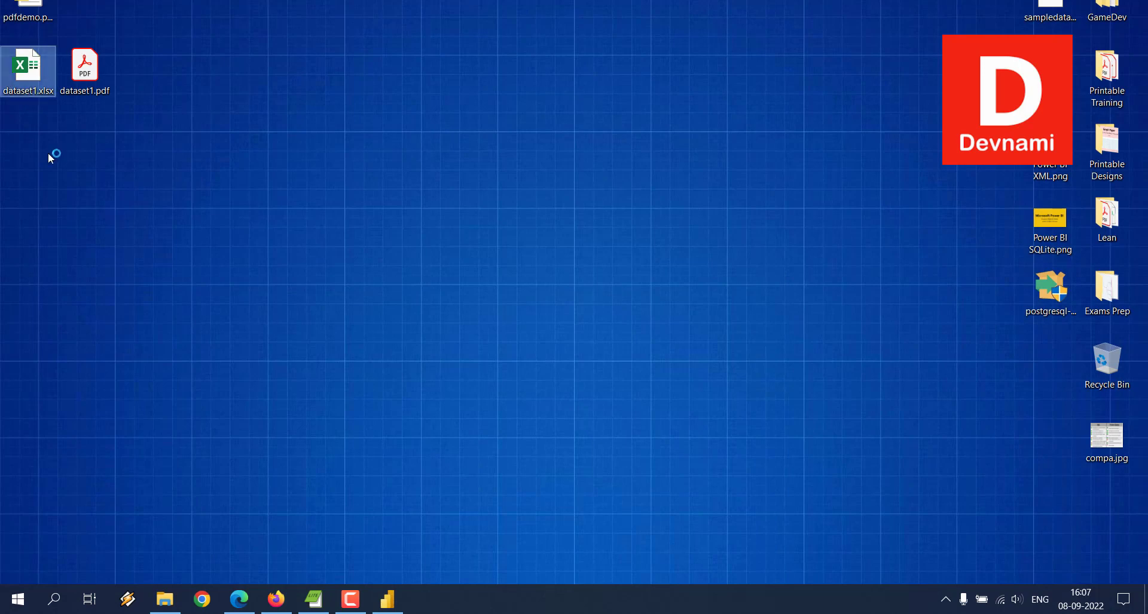
double_click(29, 65)
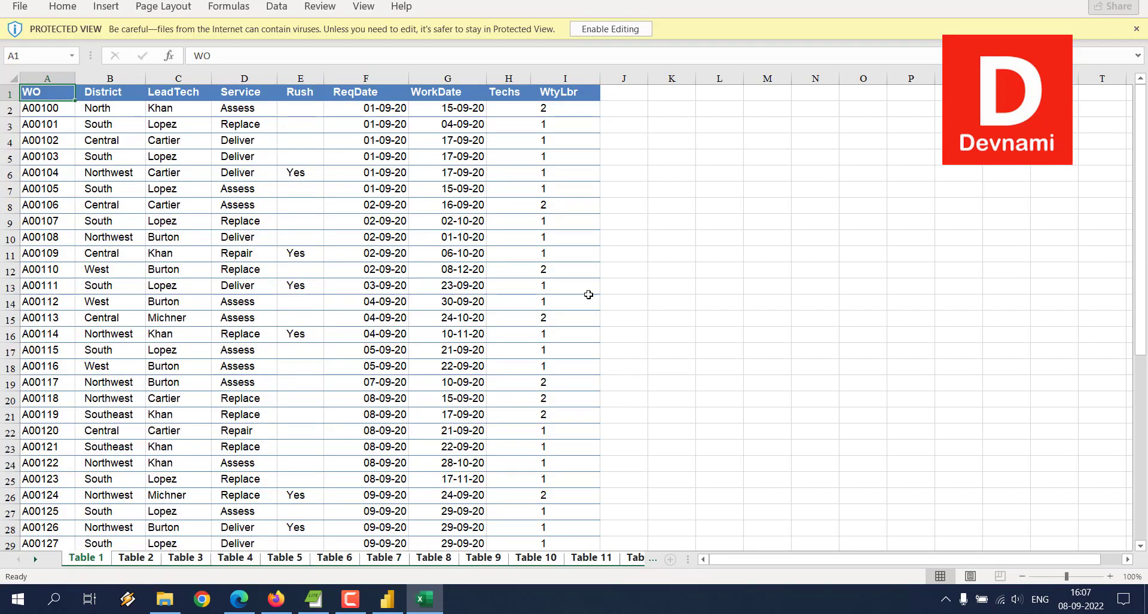
scroll("down", 3)
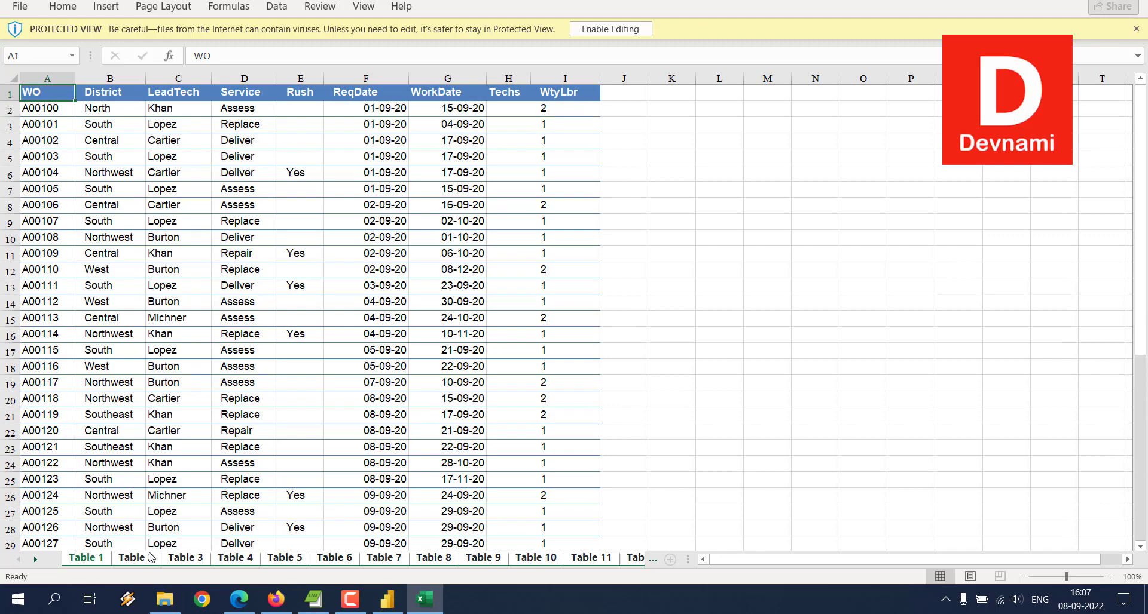
left_click(185, 558)
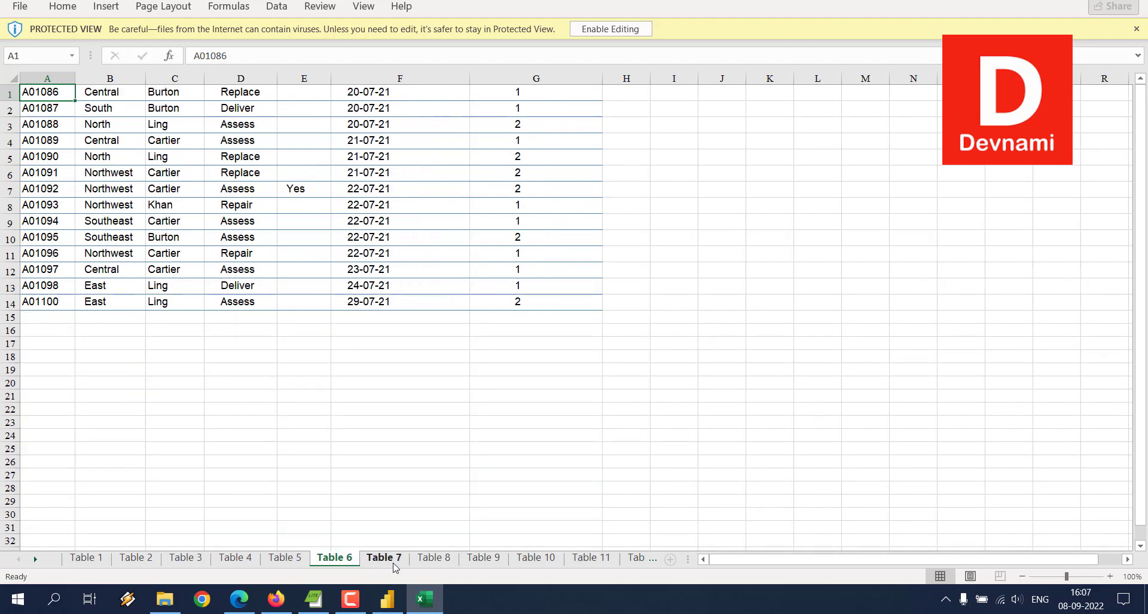
left_click(597, 558)
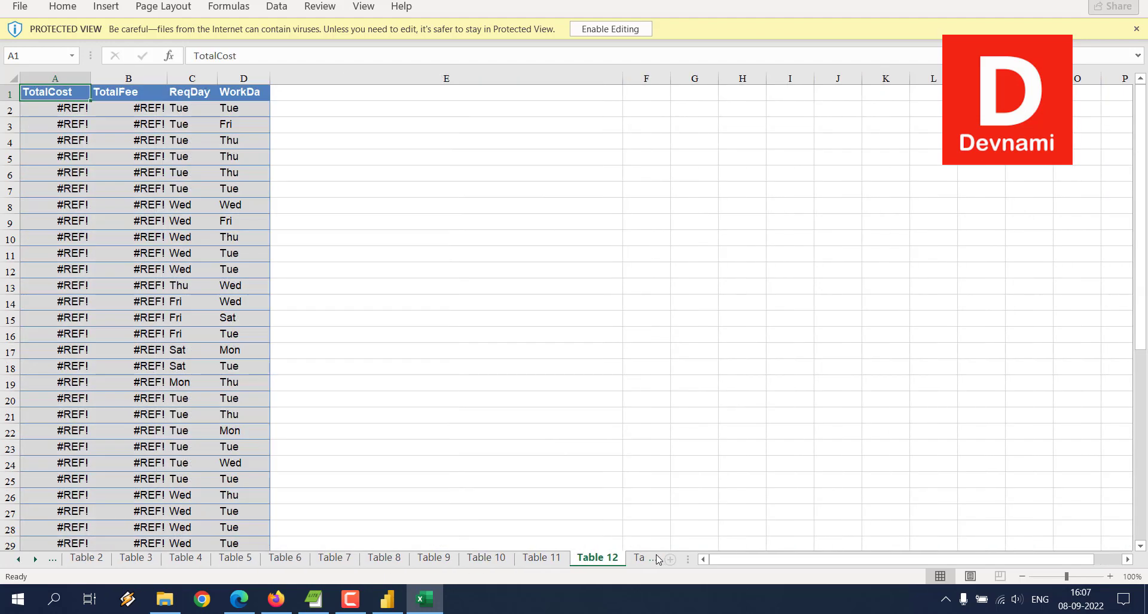
left_click(86, 558)
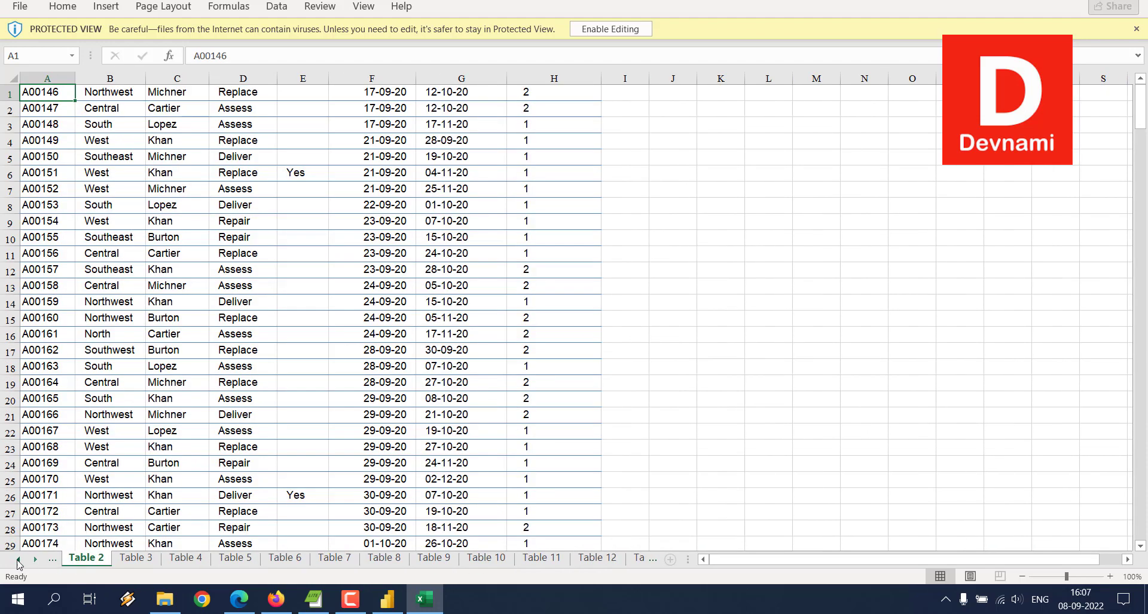
left_click(86, 558)
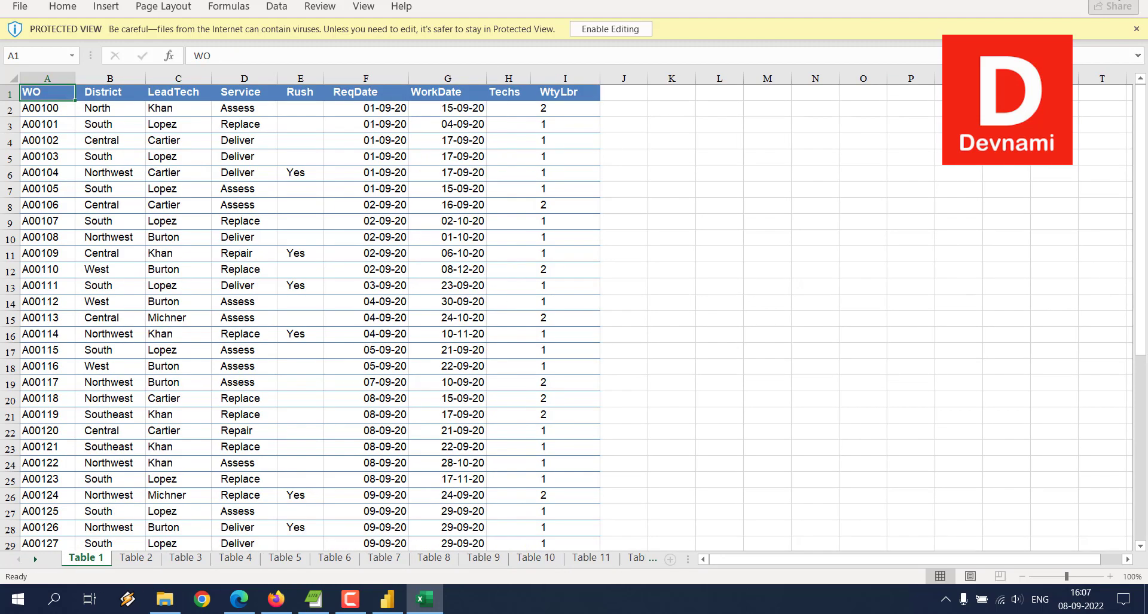
left_click(423, 600)
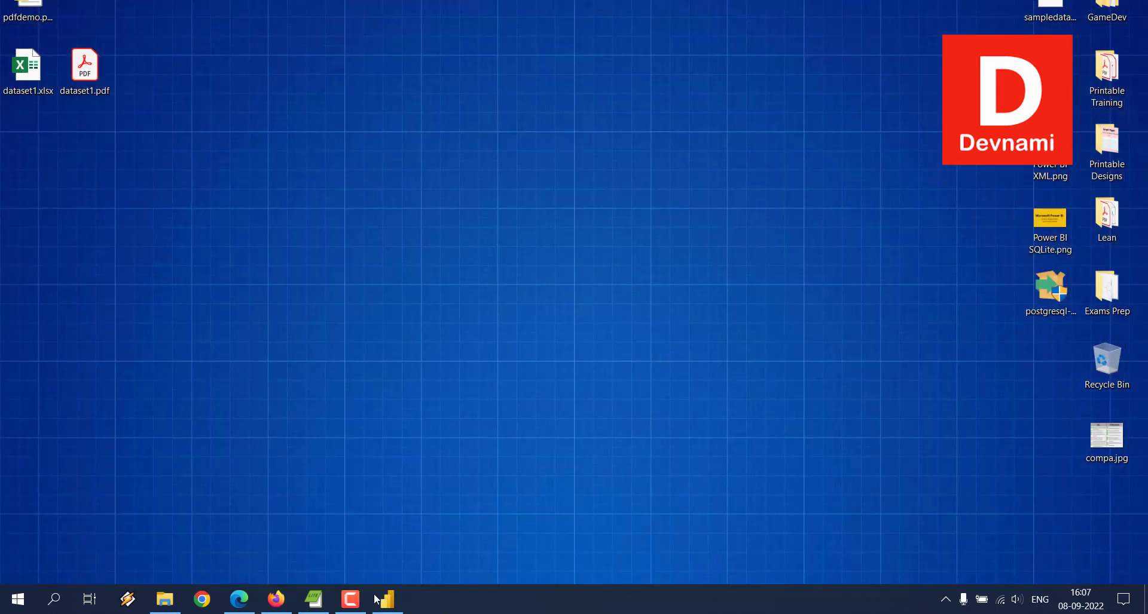
Load Table 1, Table 2, Table 3 and Table 4 from dataset1.xlsx into Power BI
left_click(387, 600)
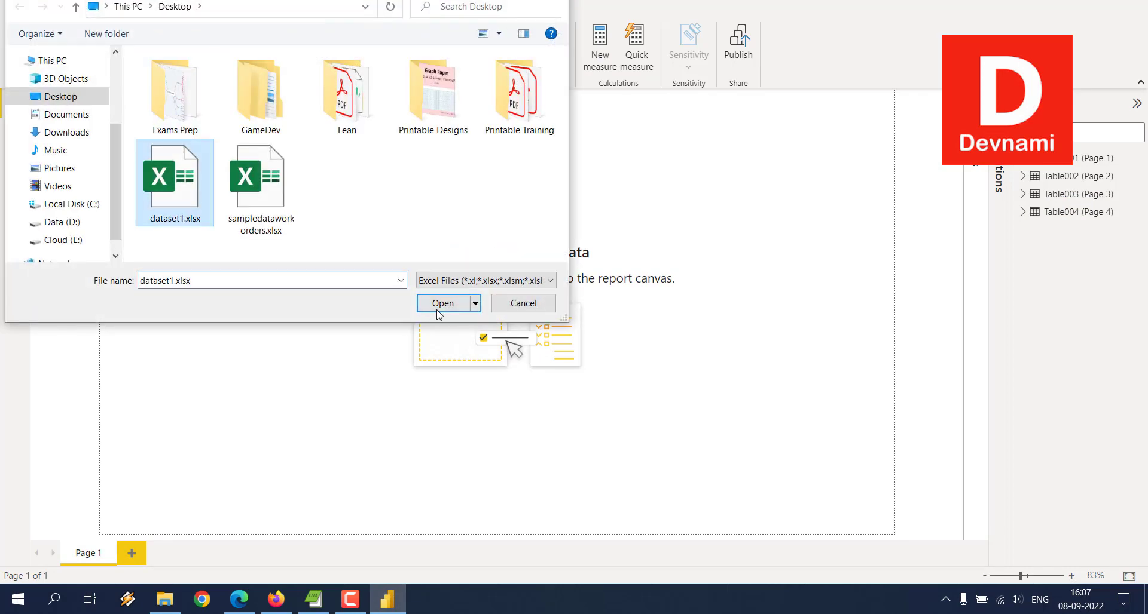
left_click(442, 303)
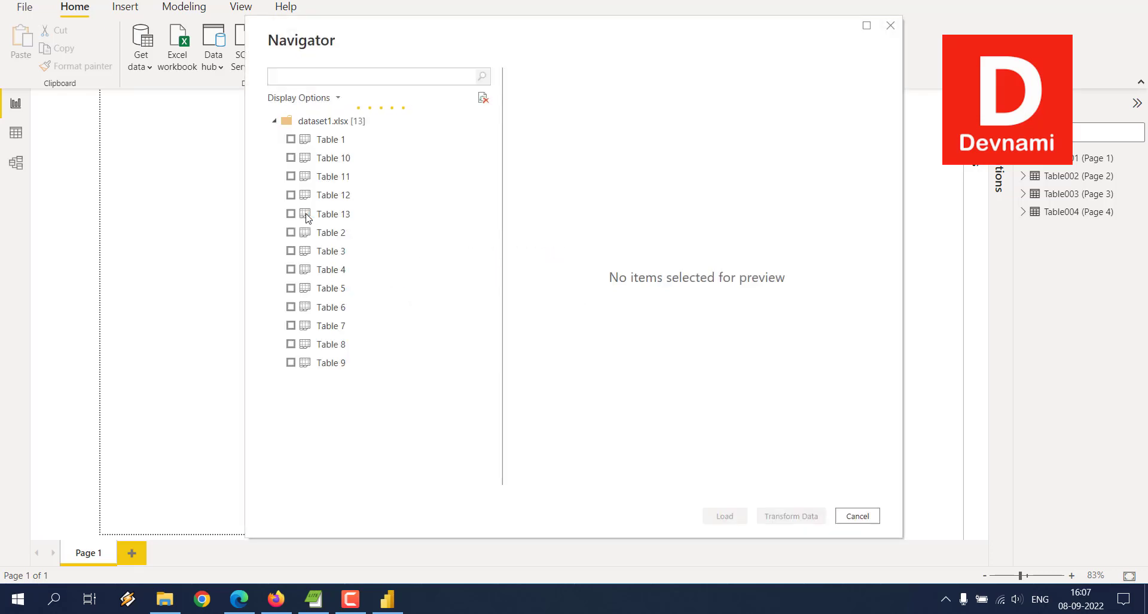
left_click(291, 157)
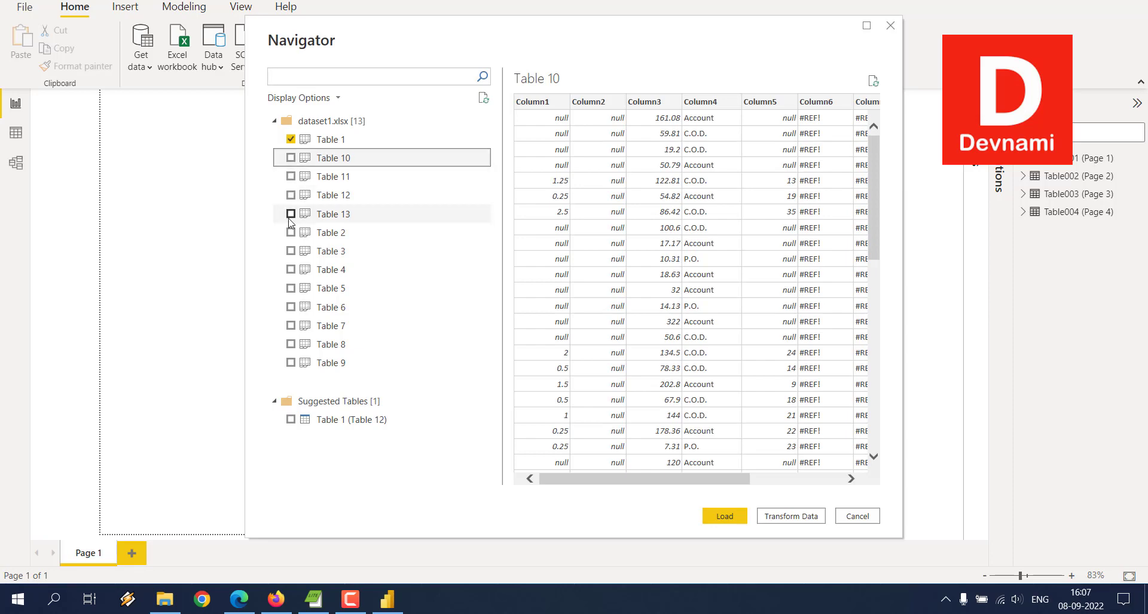
left_click(328, 251)
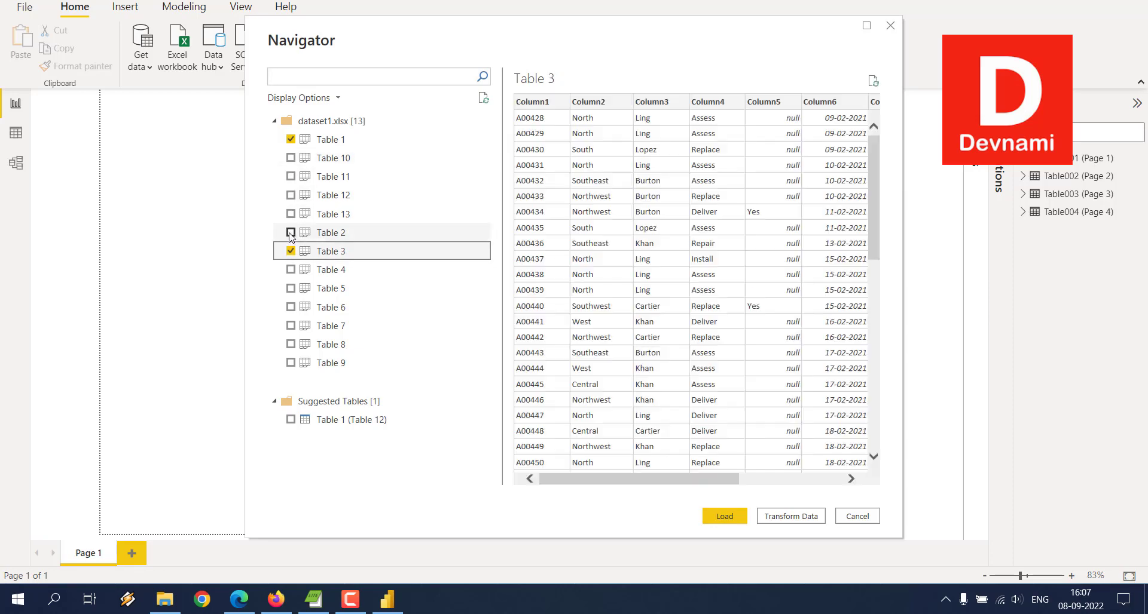
left_click(291, 232)
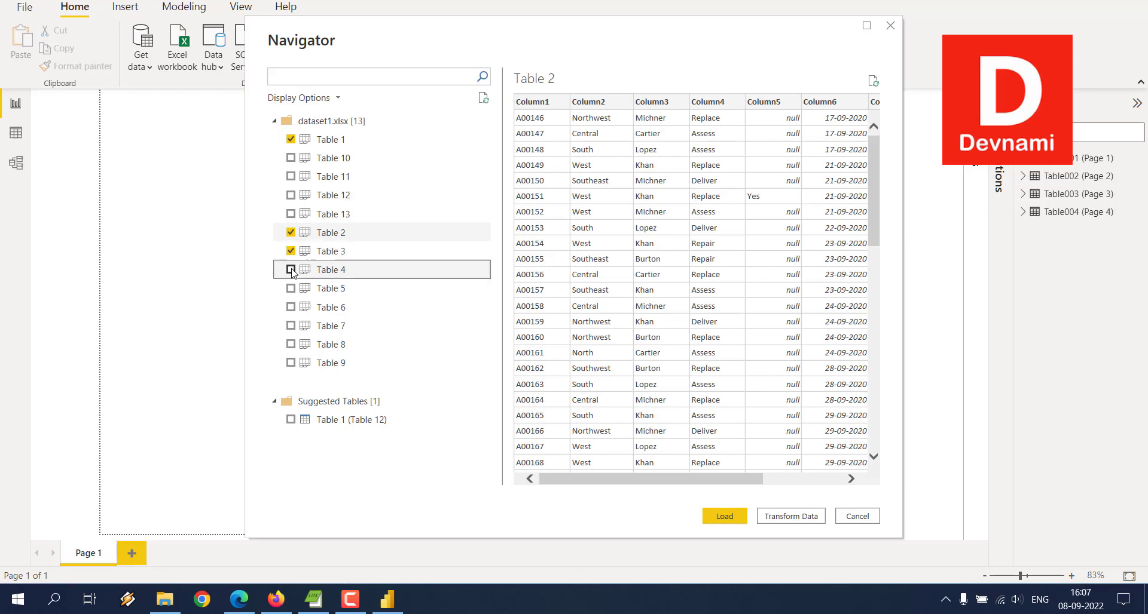
left_click(290, 269)
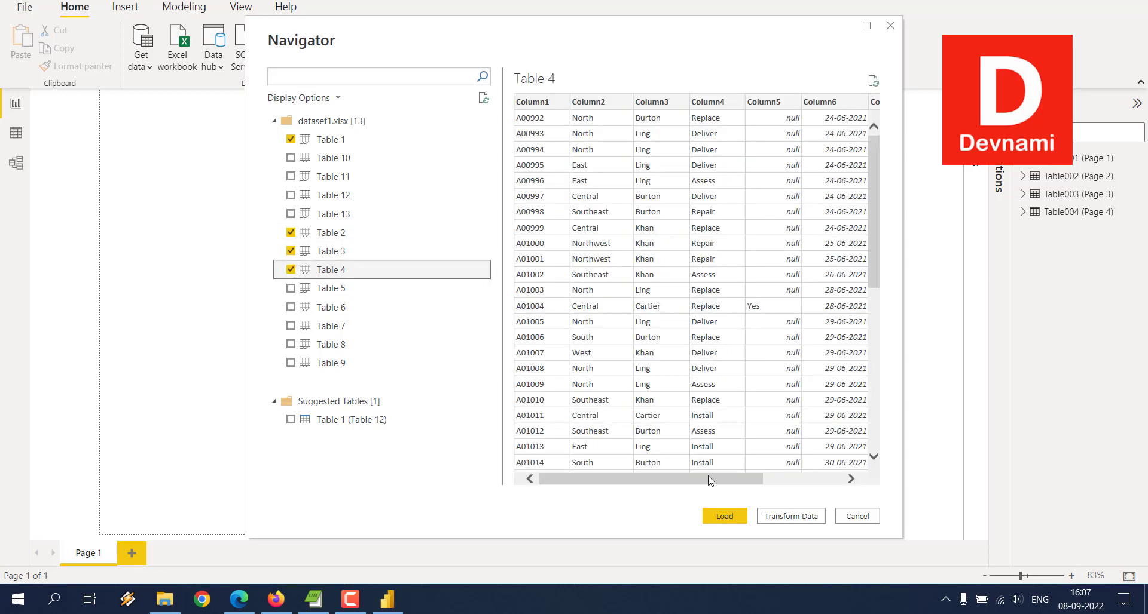
left_click(723, 516)
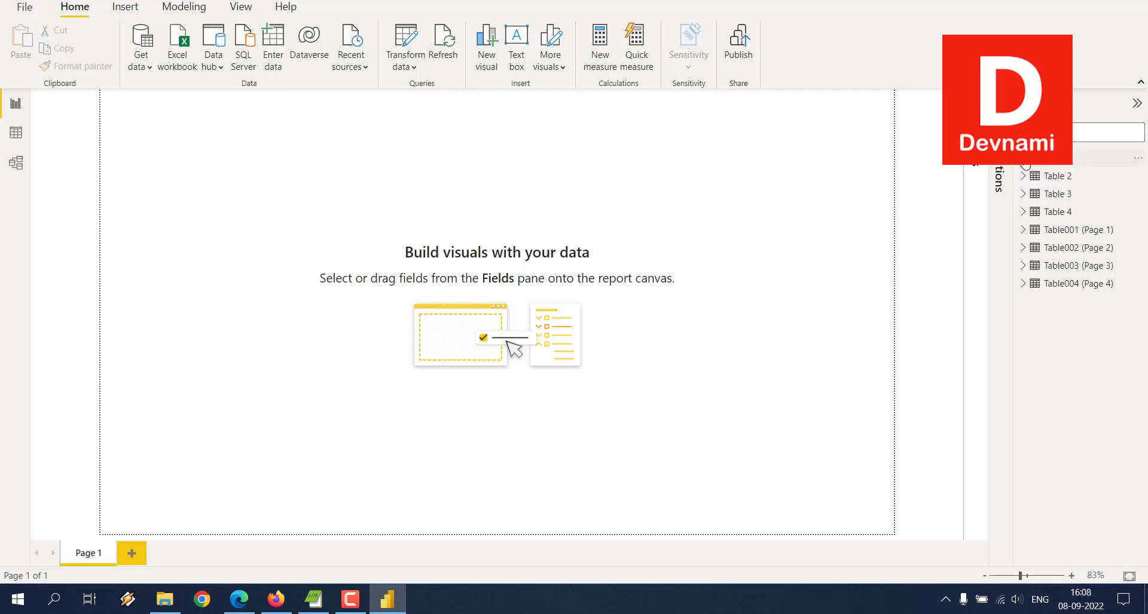
mouse_move(1034, 197)
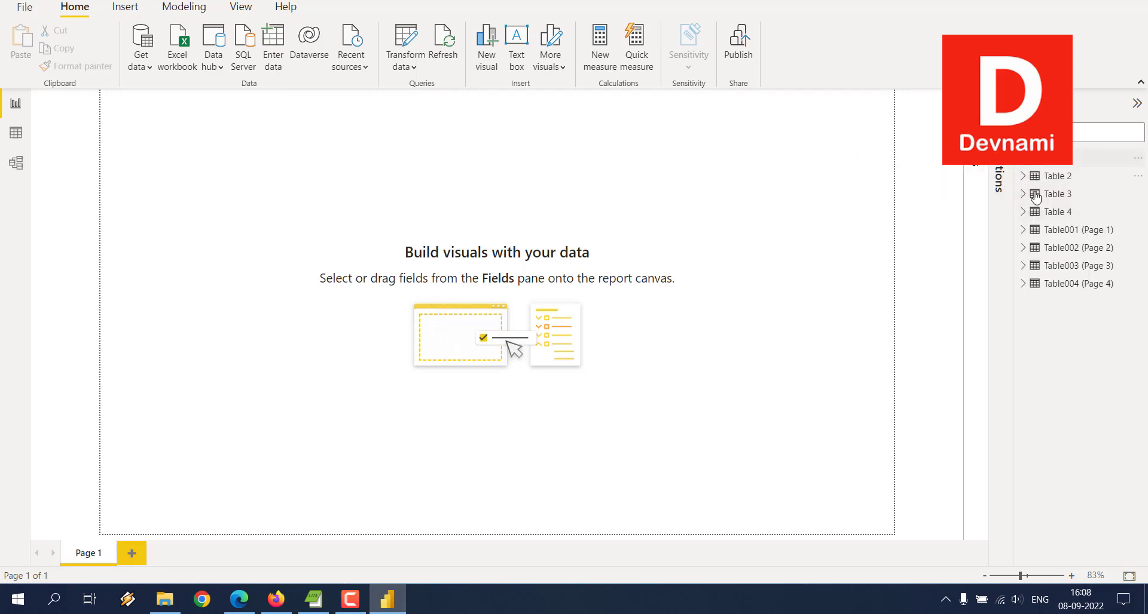
mouse_move(682, 182)
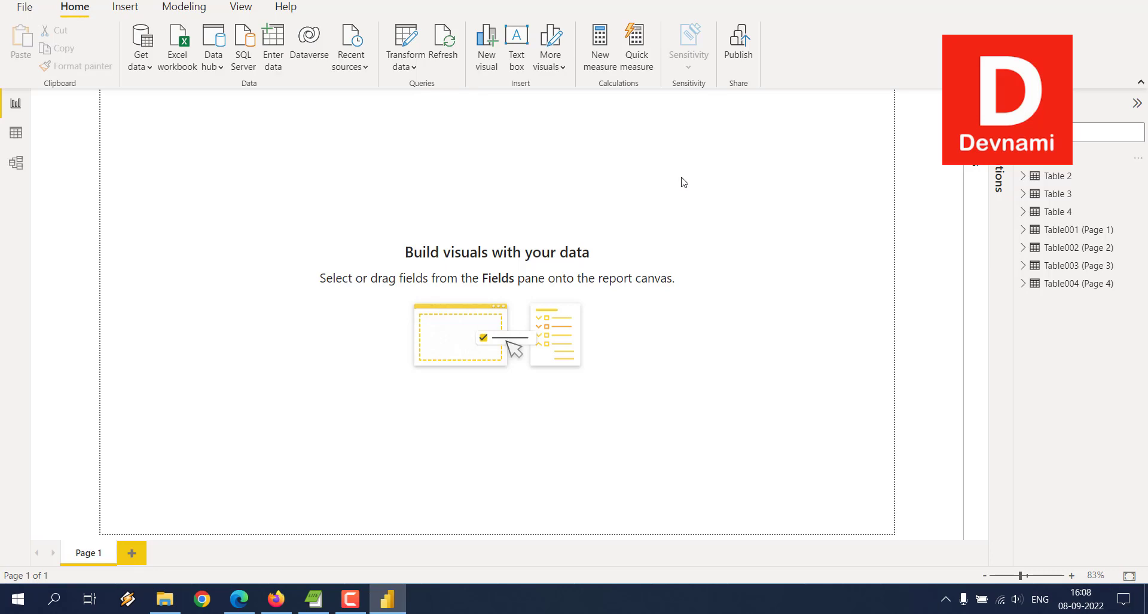
mouse_move(318, 584)
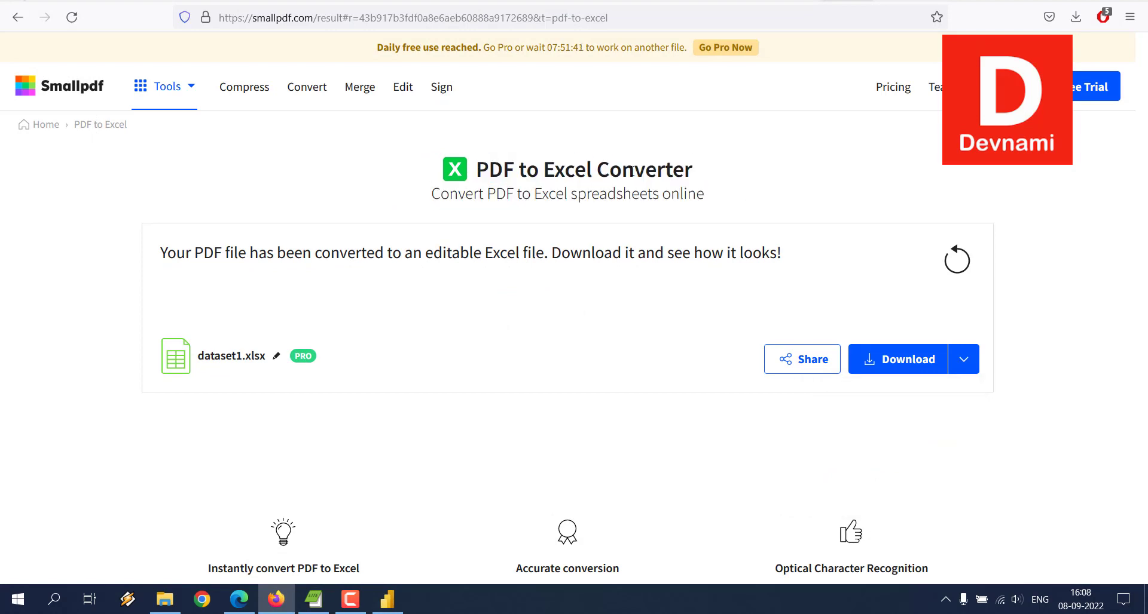
mouse_move(737, 219)
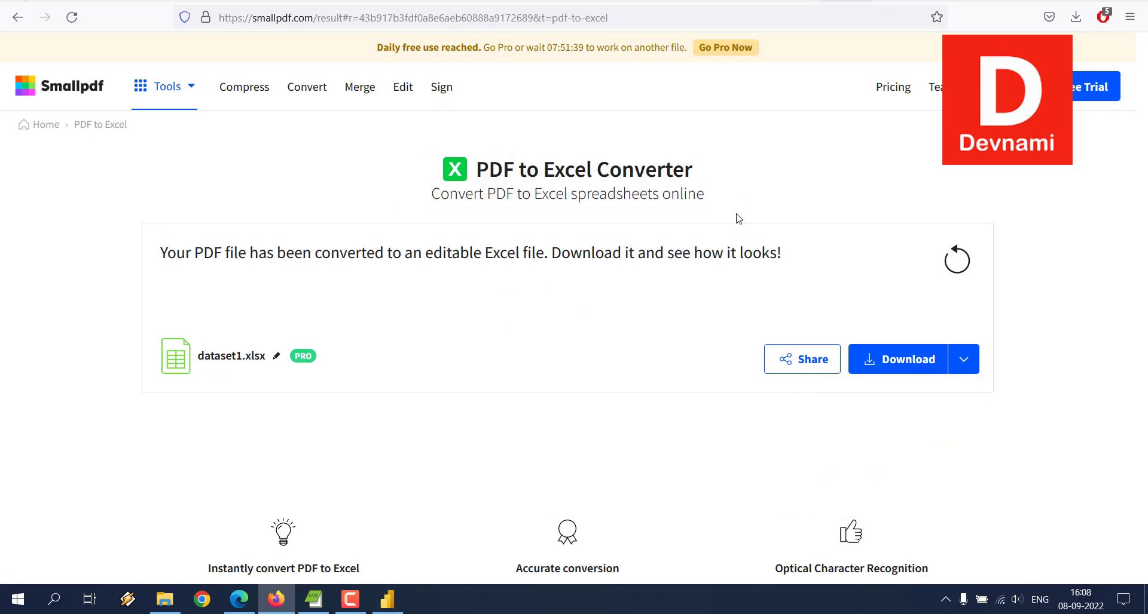
Return to the Power BI report, then minimize it to show the desktop files
left_click(387, 600)
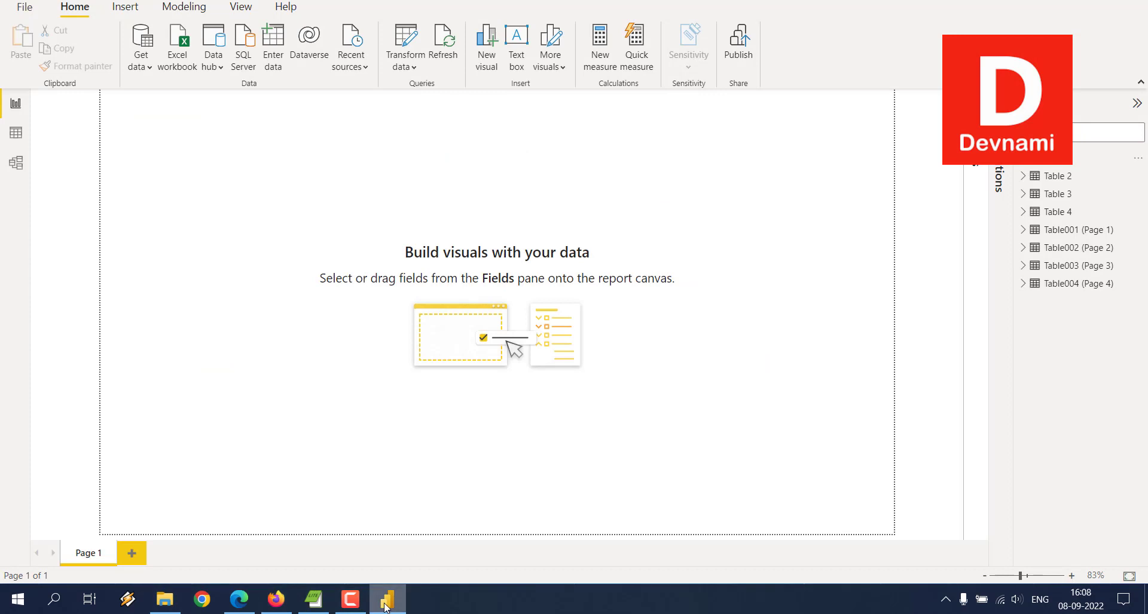
mouse_move(428, 354)
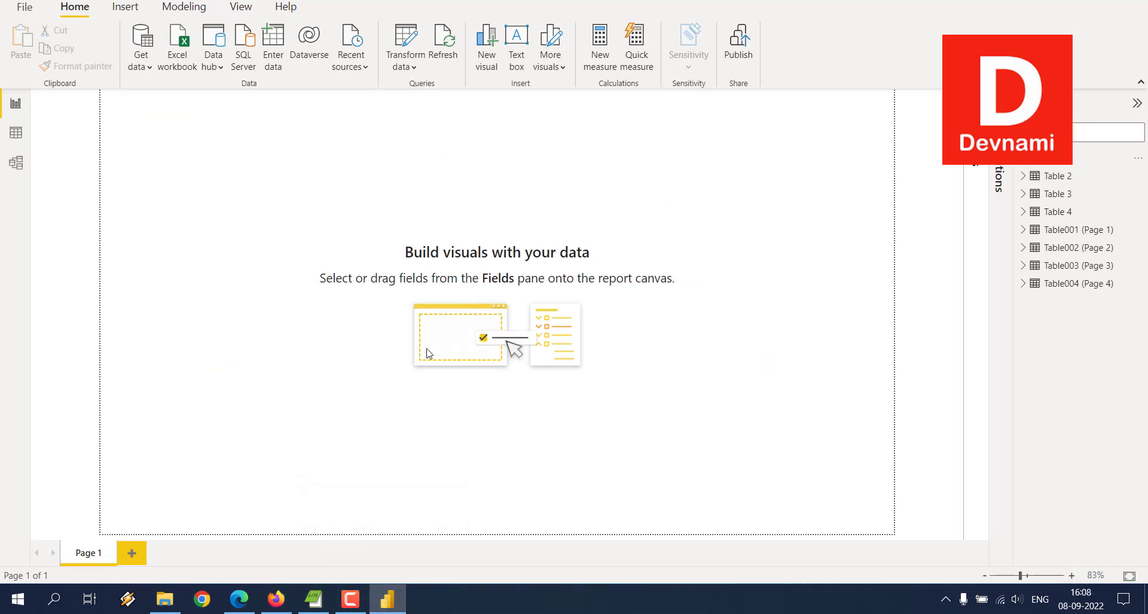
mouse_move(446, 248)
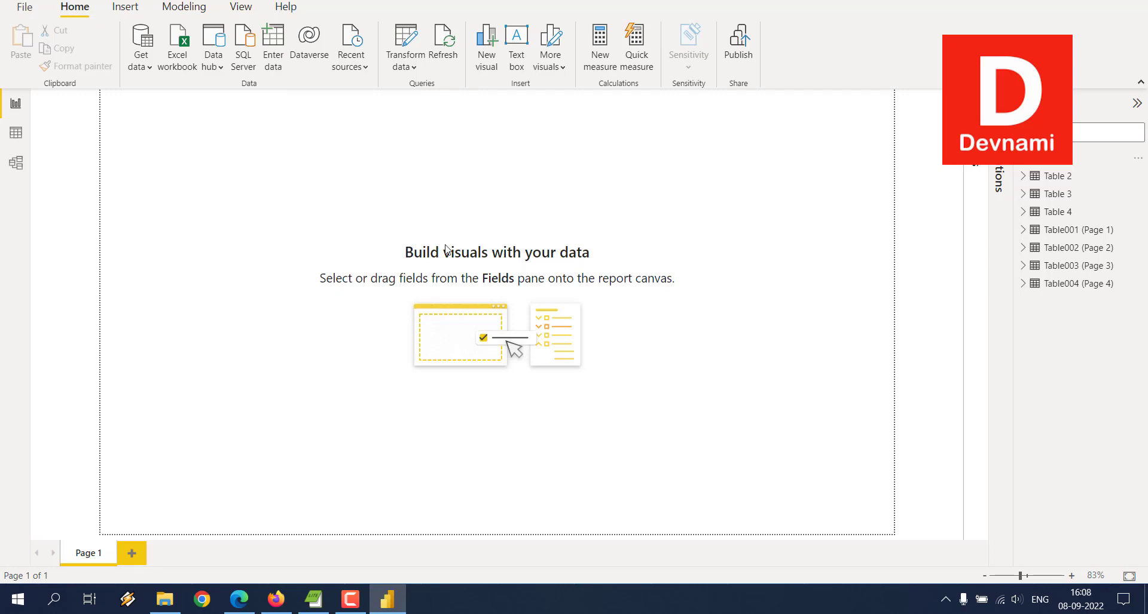
mouse_move(401, 258)
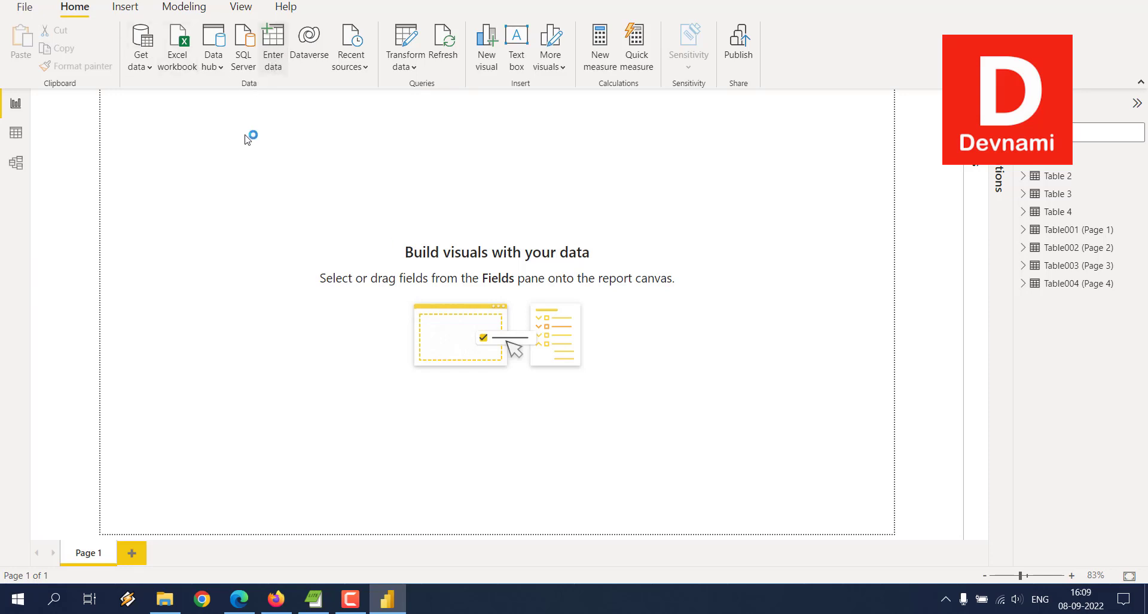
left_click(272, 42)
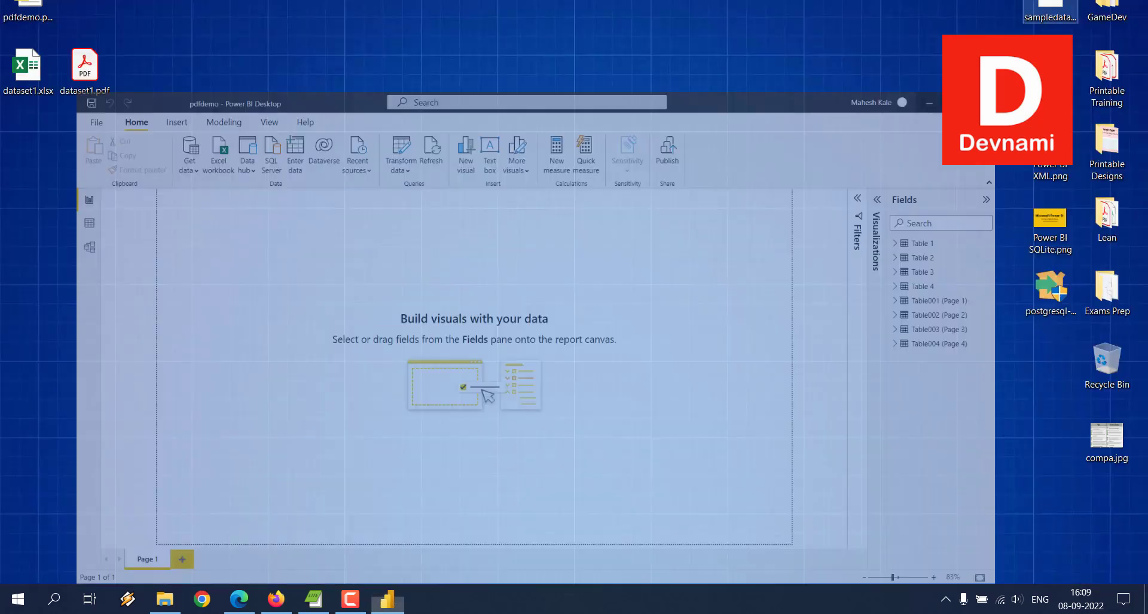
Open dataset1.pdf in Acrobat Reader, scroll through its table, then return to Power BI
left_click(928, 102)
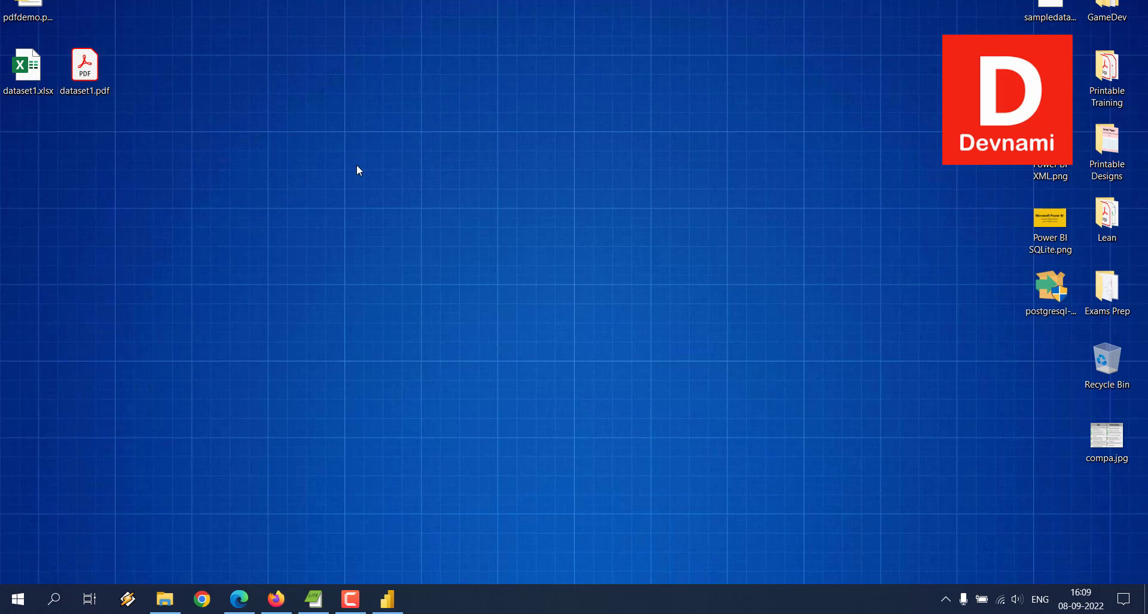
double_click(84, 66)
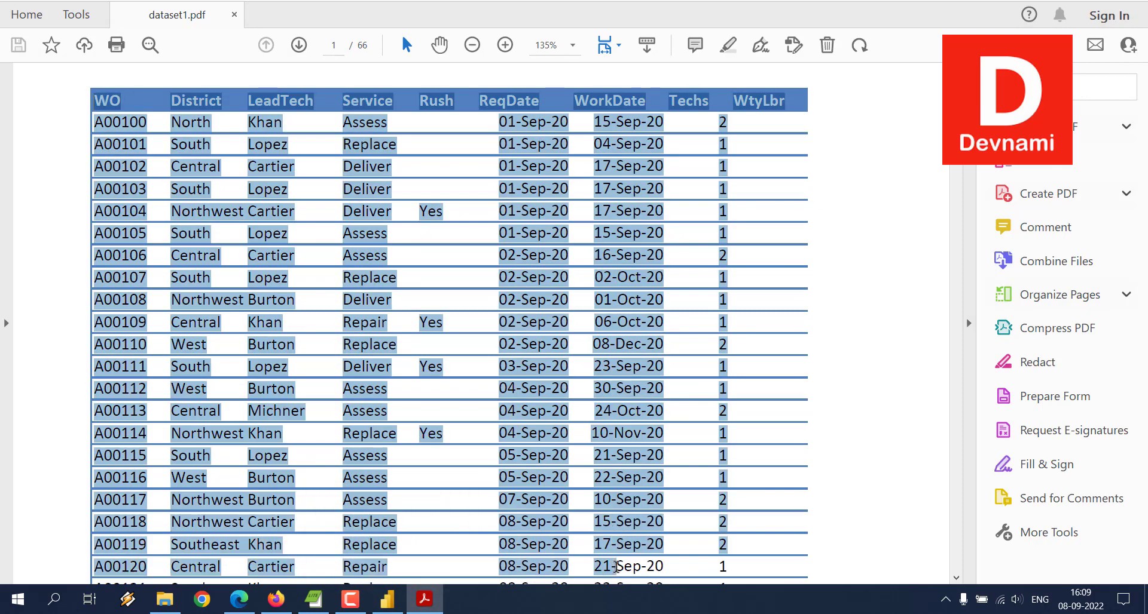
scroll("down", 3)
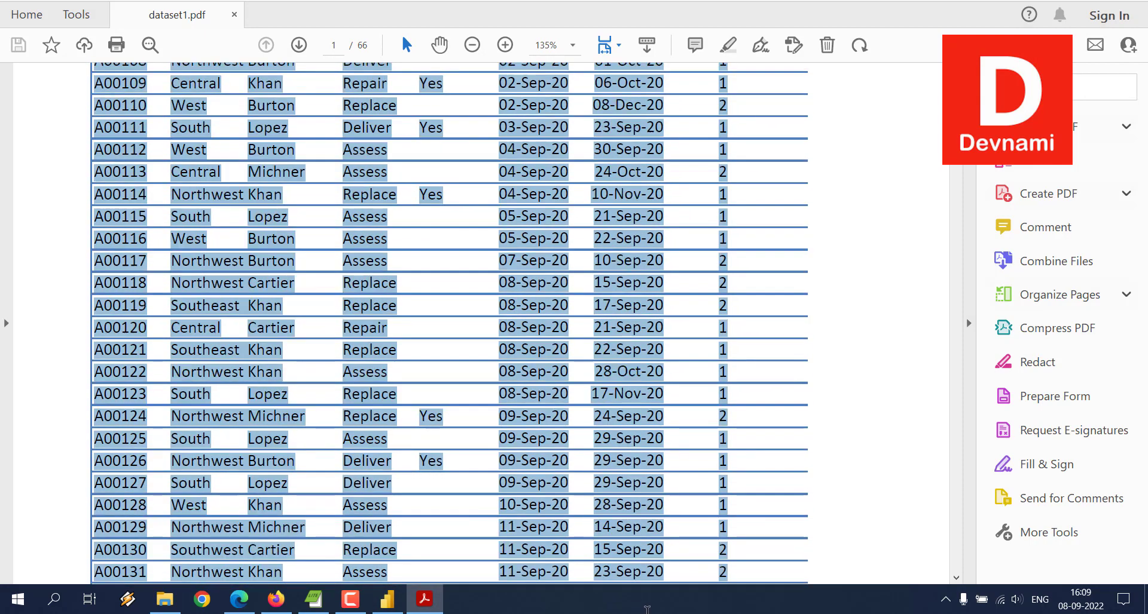
scroll("down", 3)
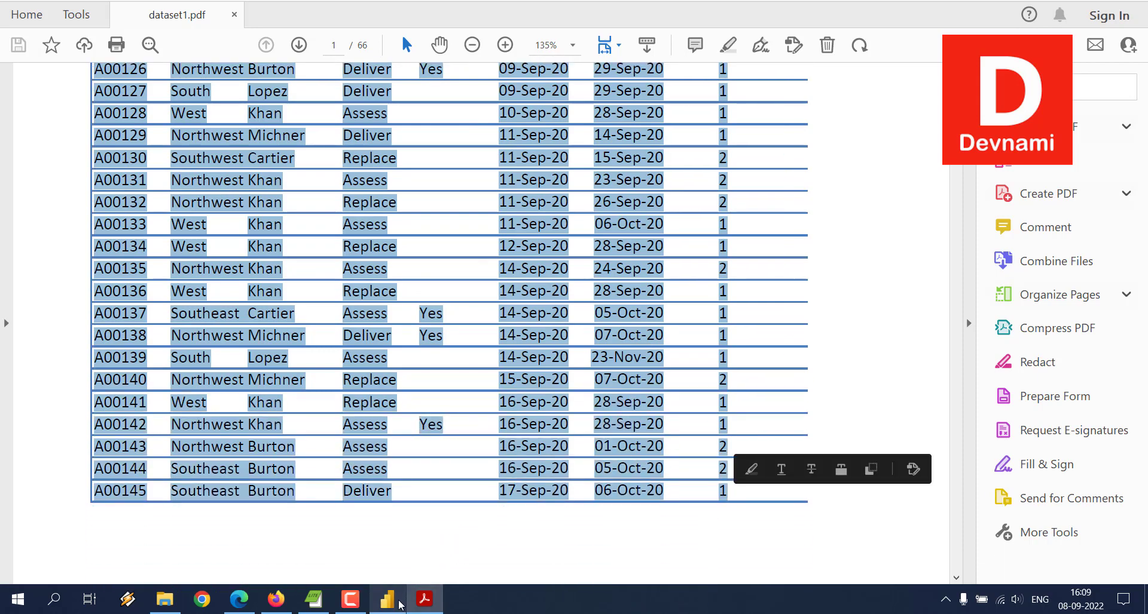
left_click(387, 600)
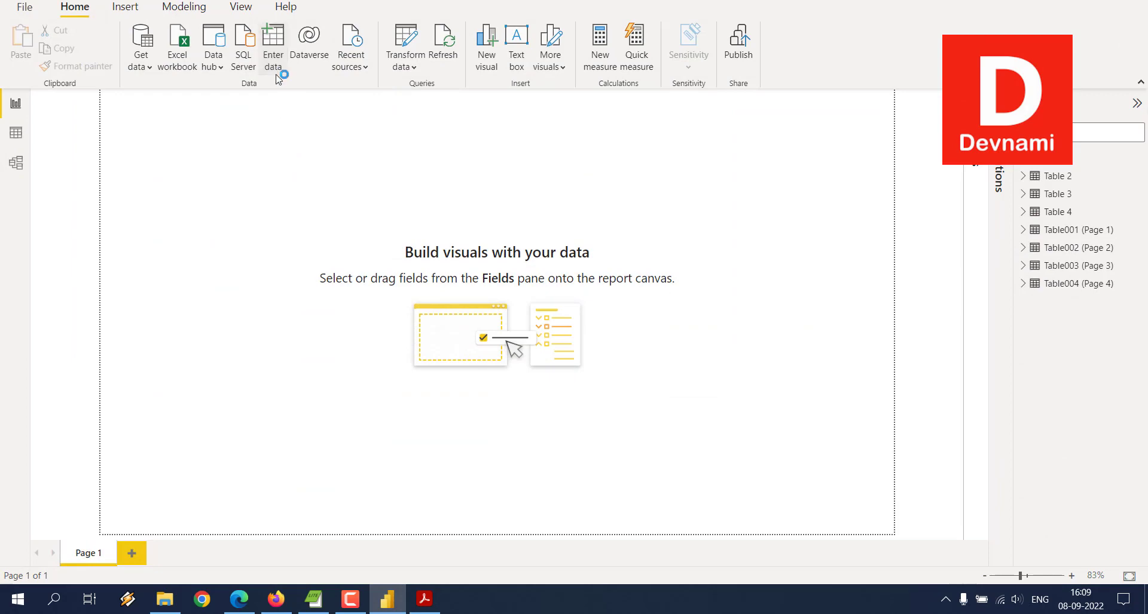
left_click(273, 46)
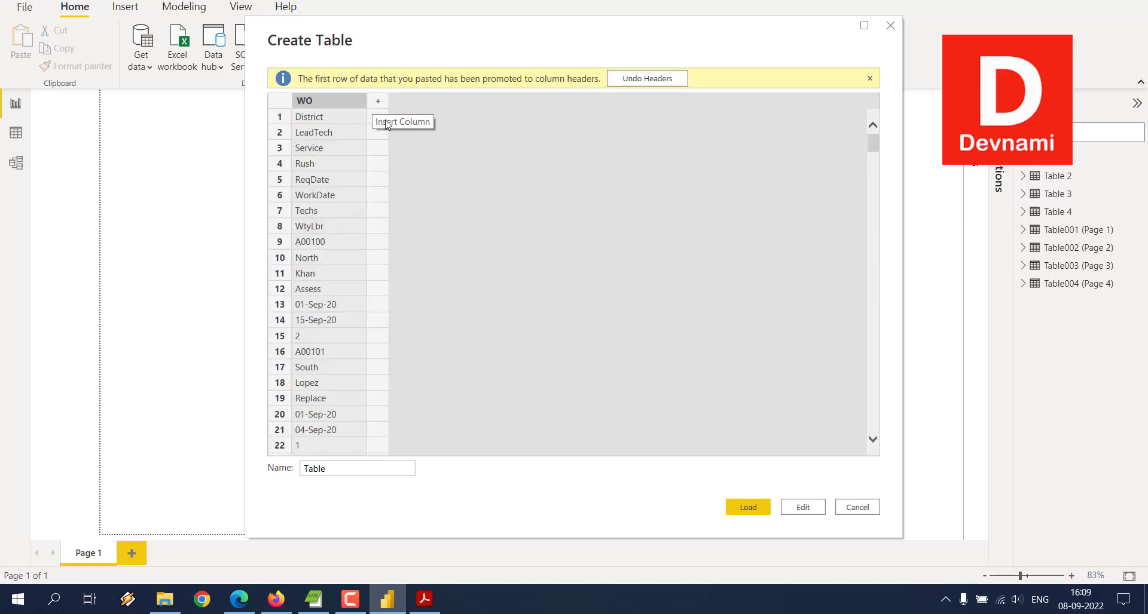
scroll("down", 3)
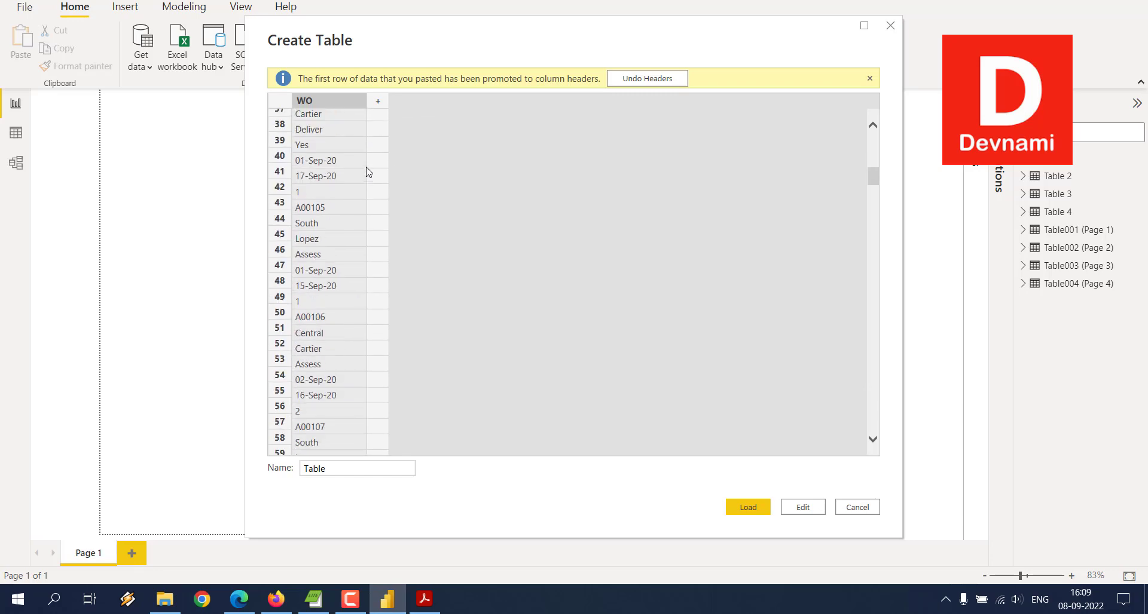
scroll("up", 3)
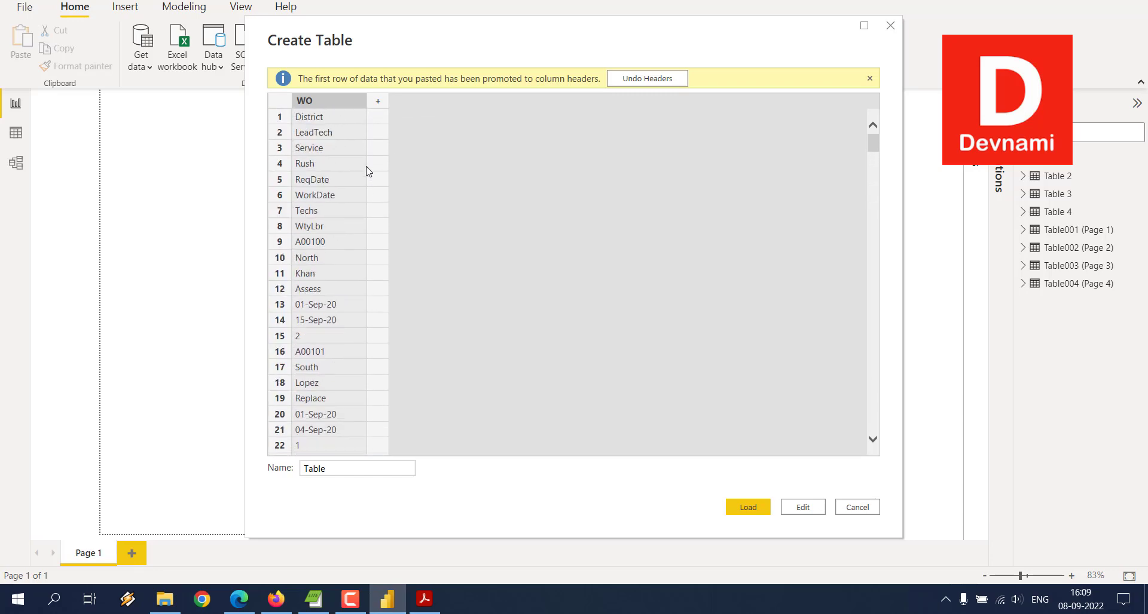
mouse_move(672, 300)
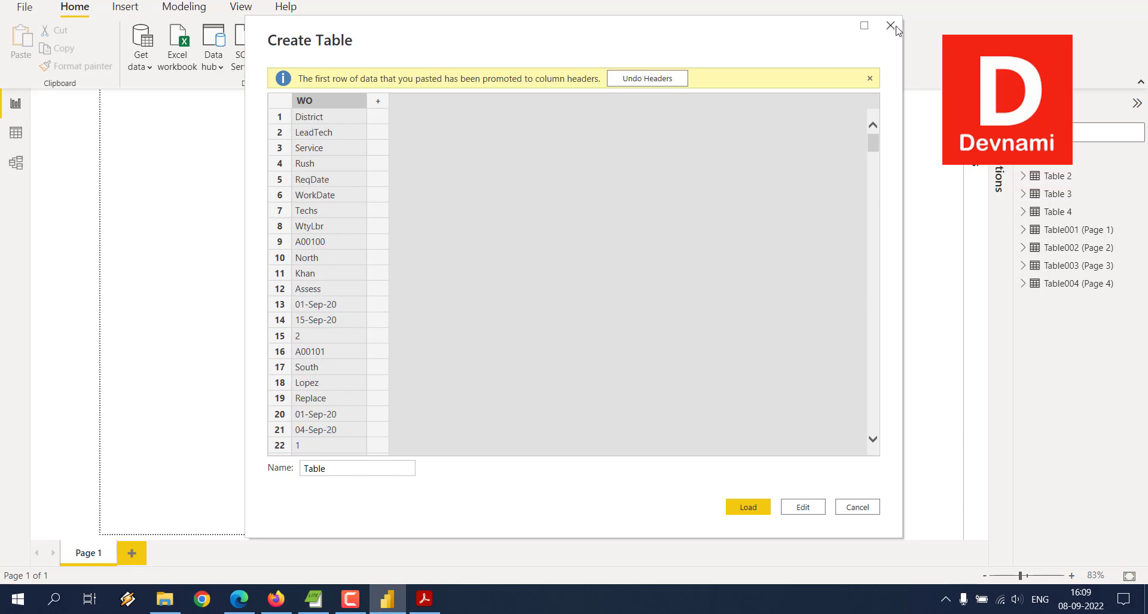
left_click(894, 26)
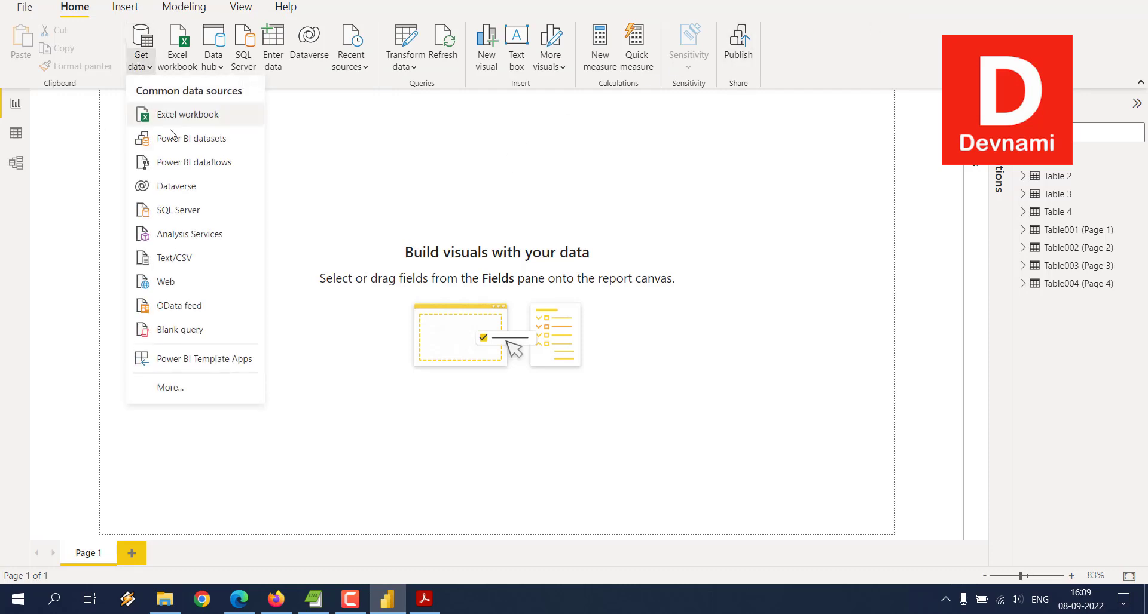
mouse_move(203, 360)
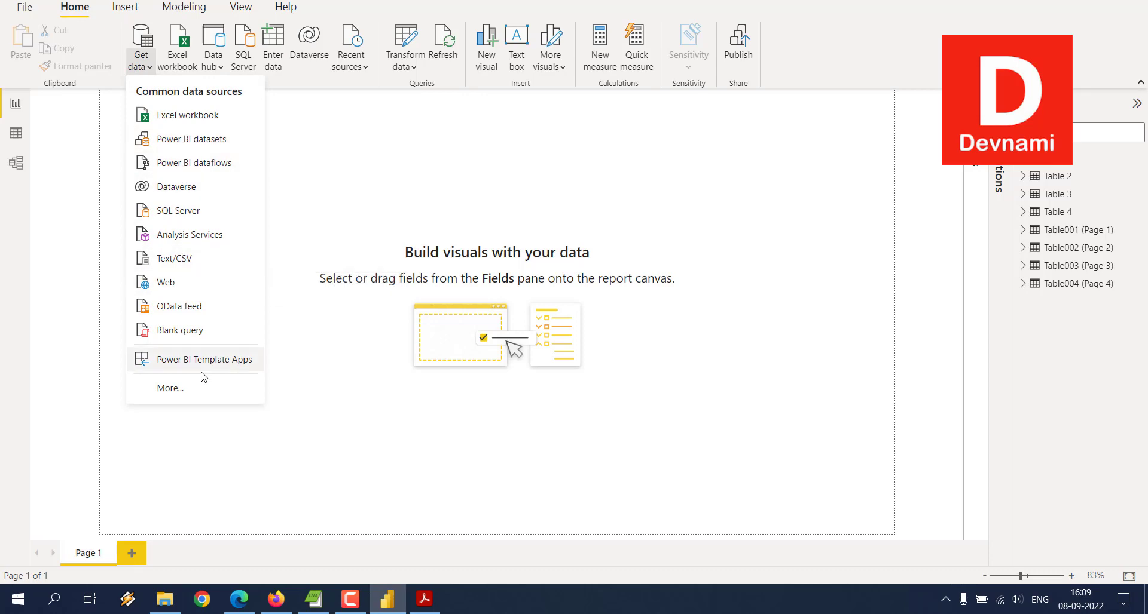
left_click(339, 266)
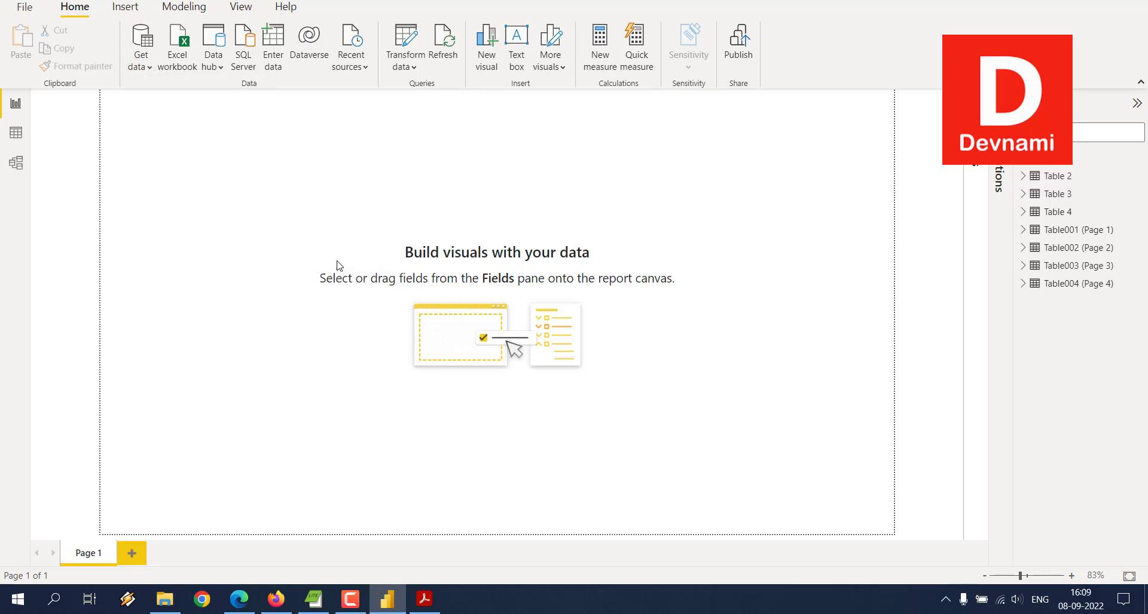